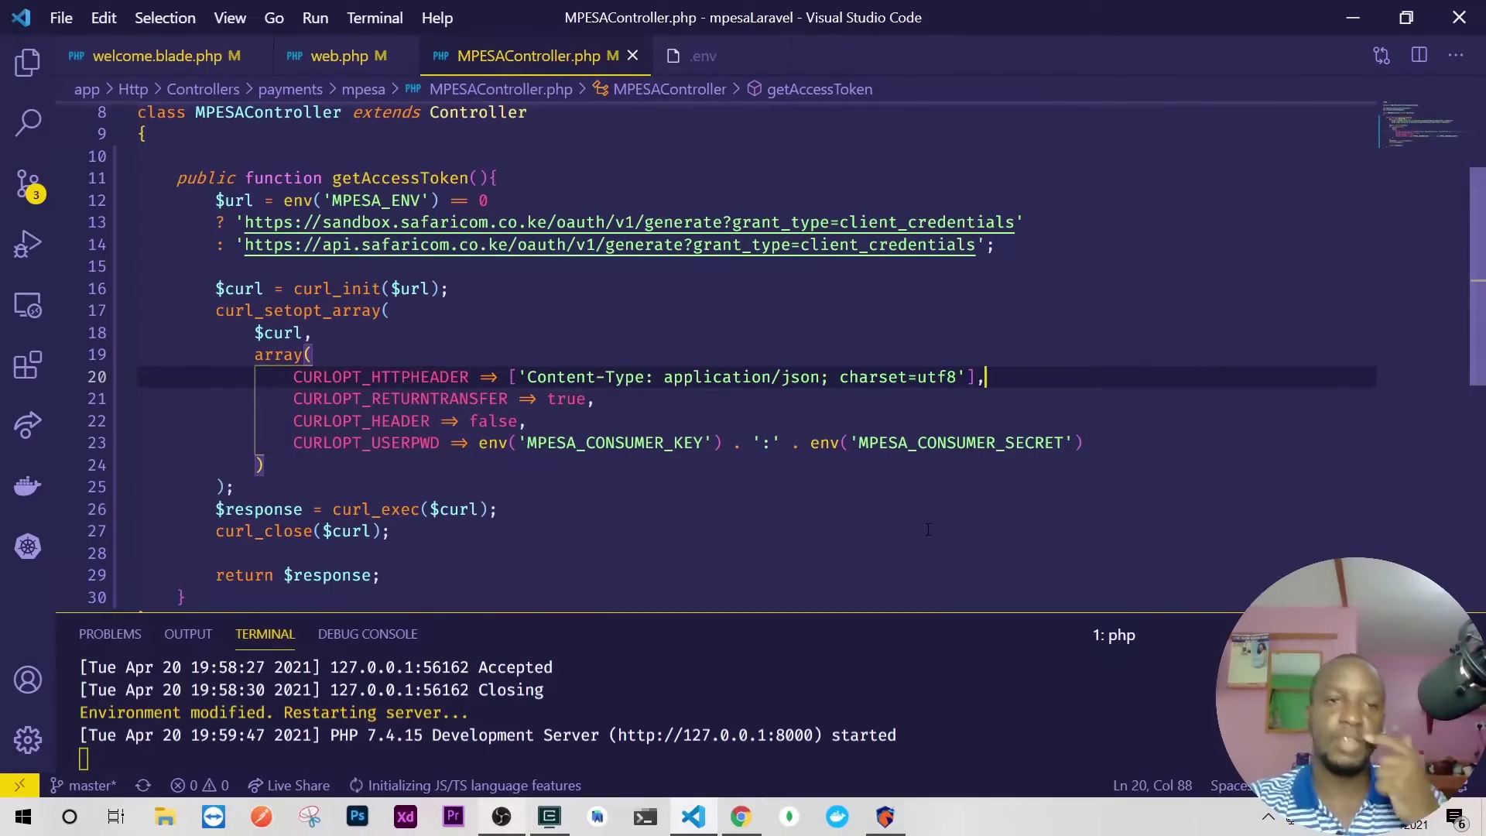
Switch from the controller code to the Daraja Authentication documentation in Chrome
click(741, 816)
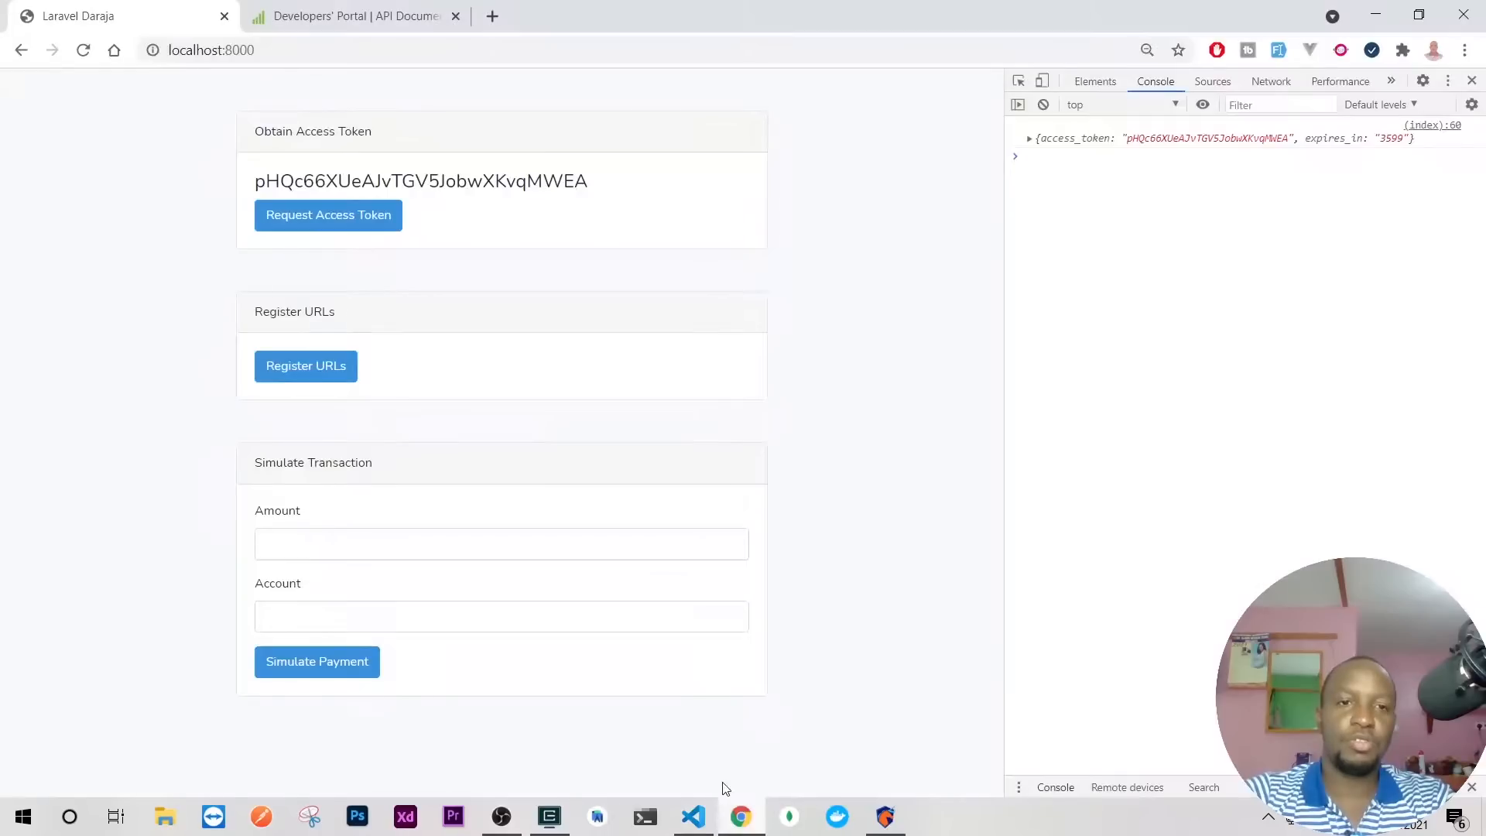
click(352, 15)
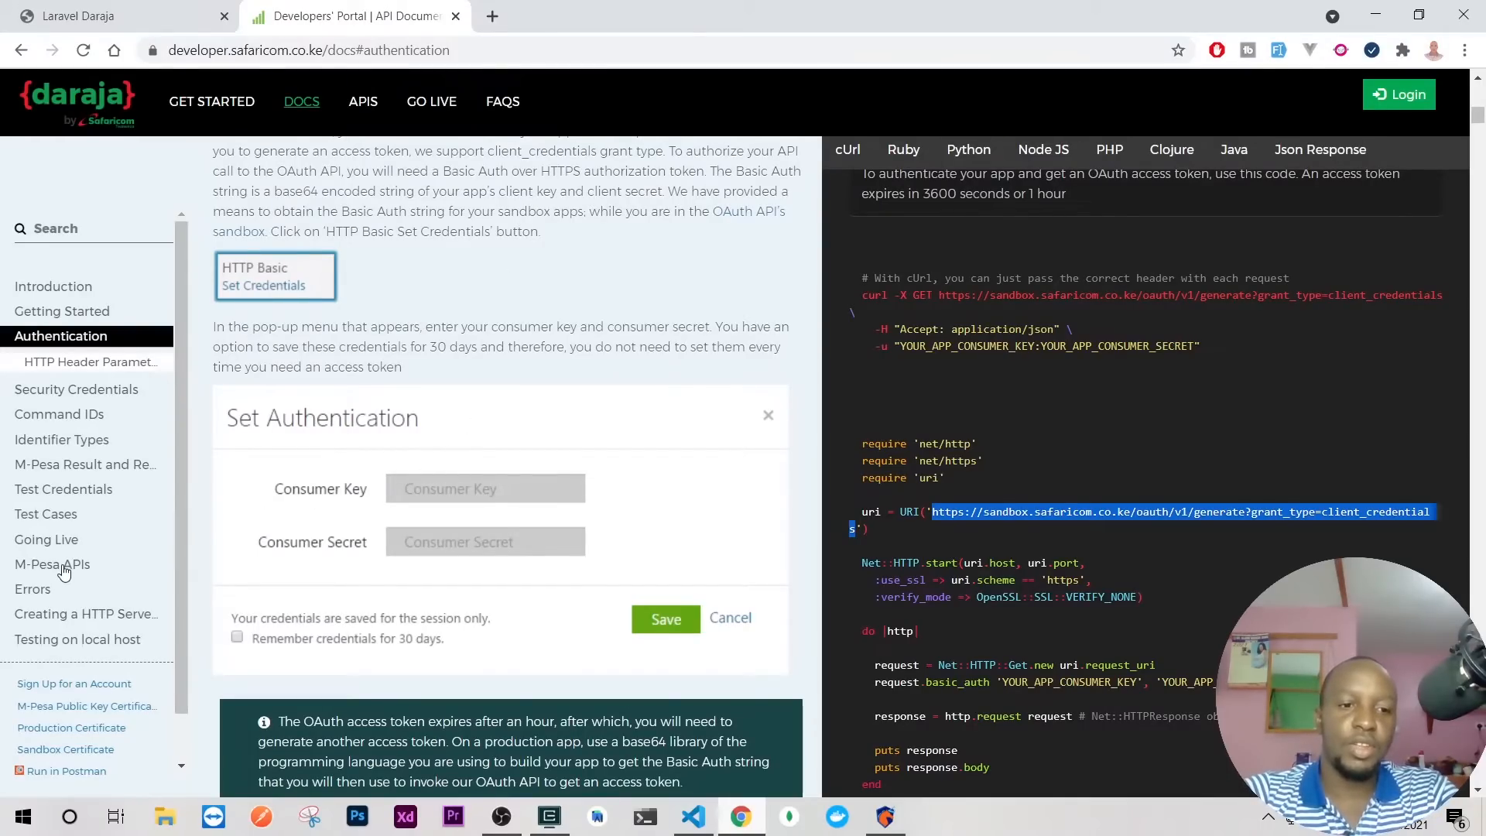
Navigate through M-Pesa APIs and C2B API to reach the B2B API PHP sample
click(52, 563)
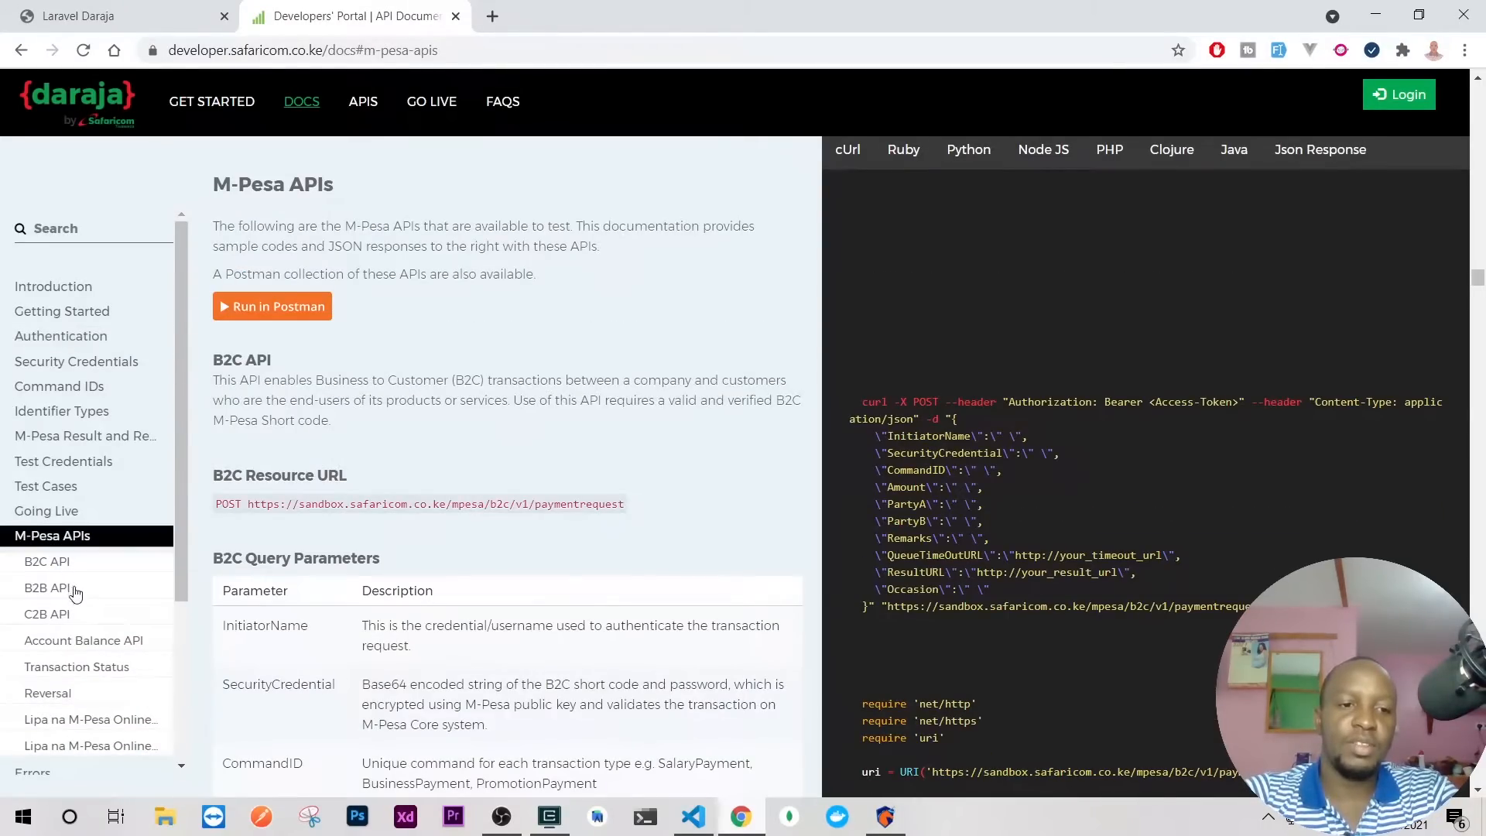
click(45, 614)
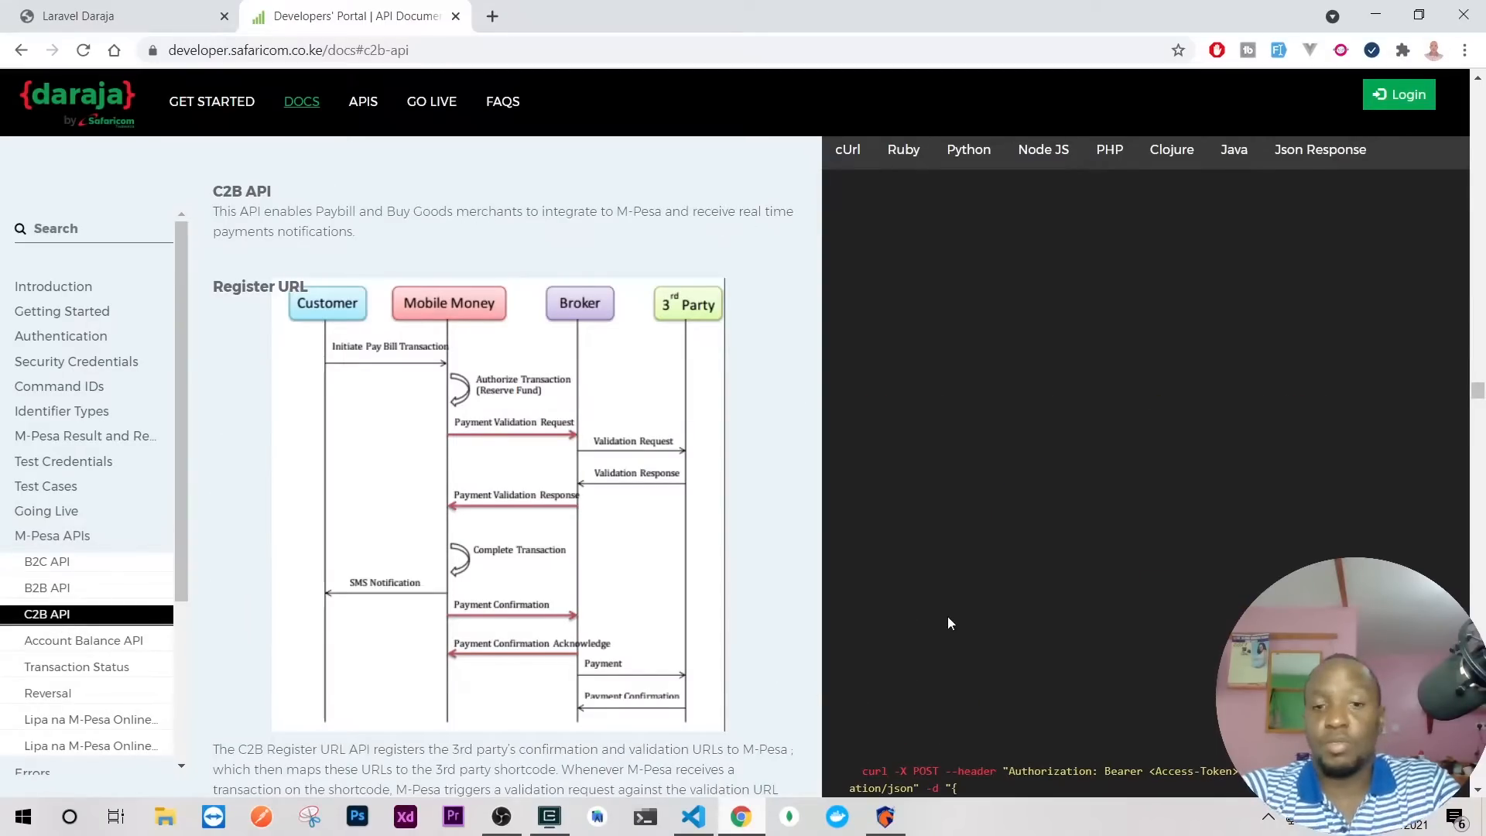
scroll(down, 3)
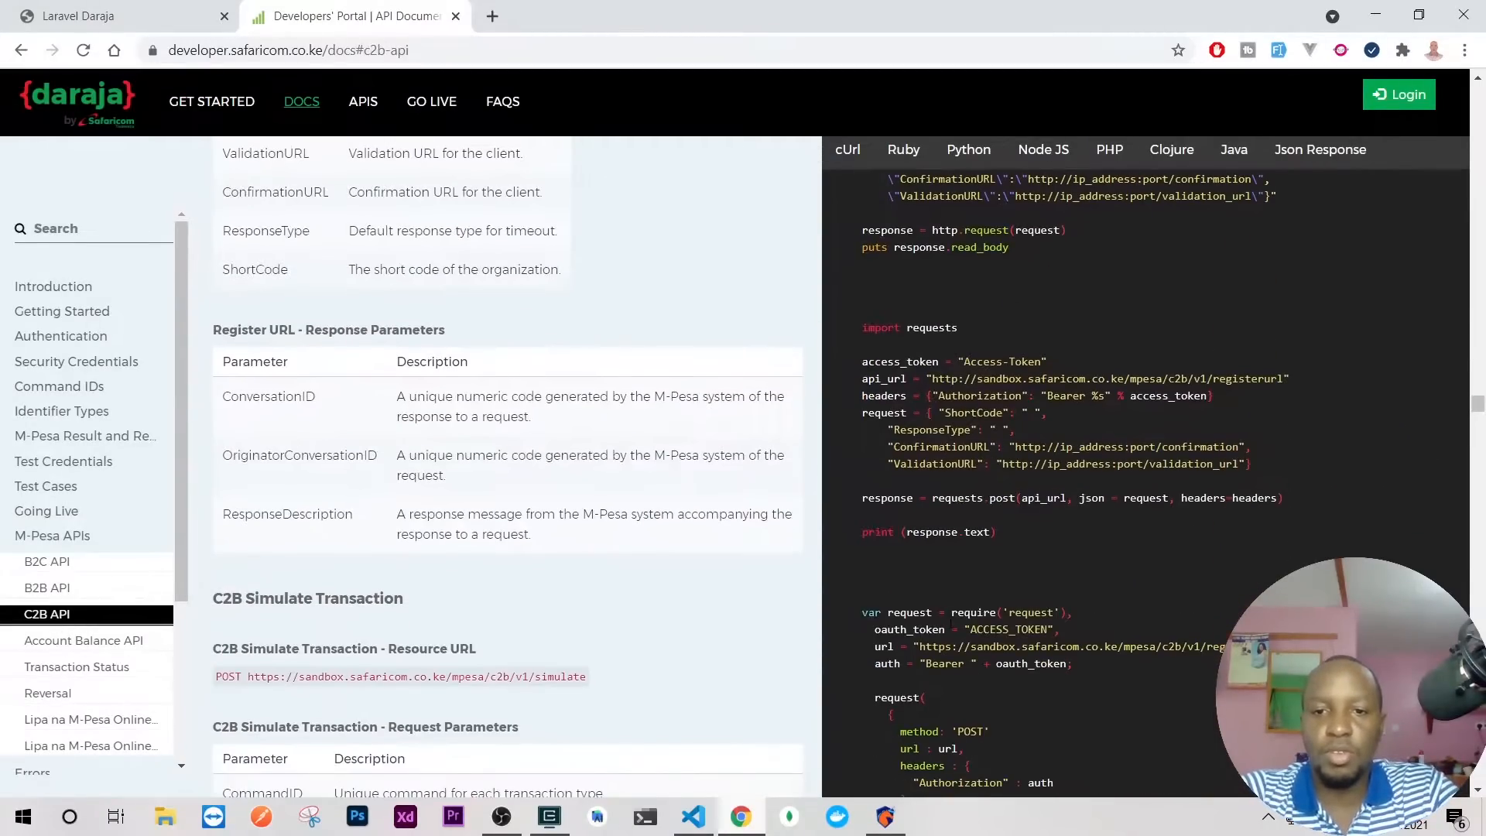
scroll(down, 3)
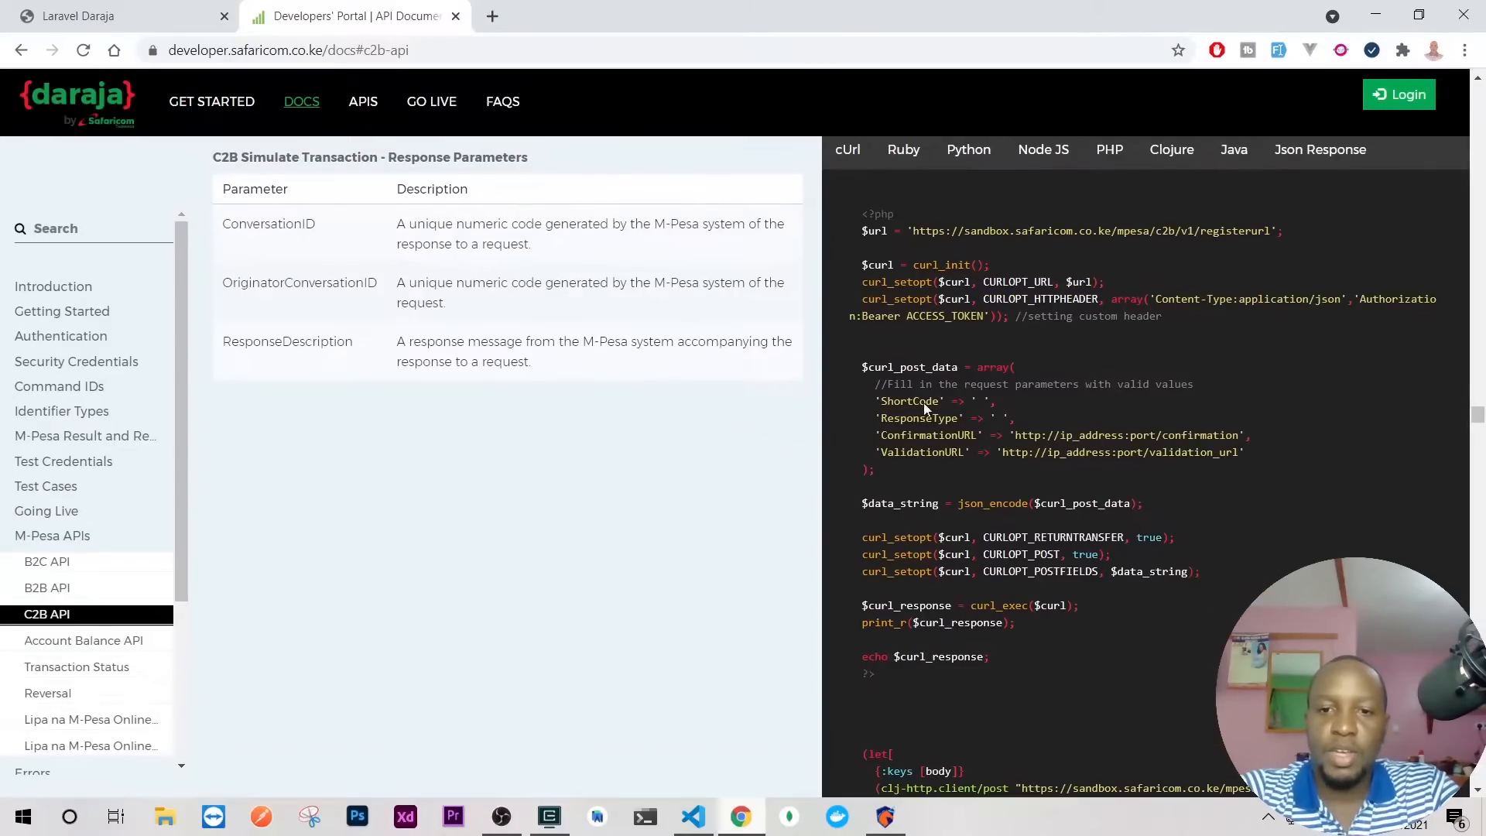
scroll(down, 3)
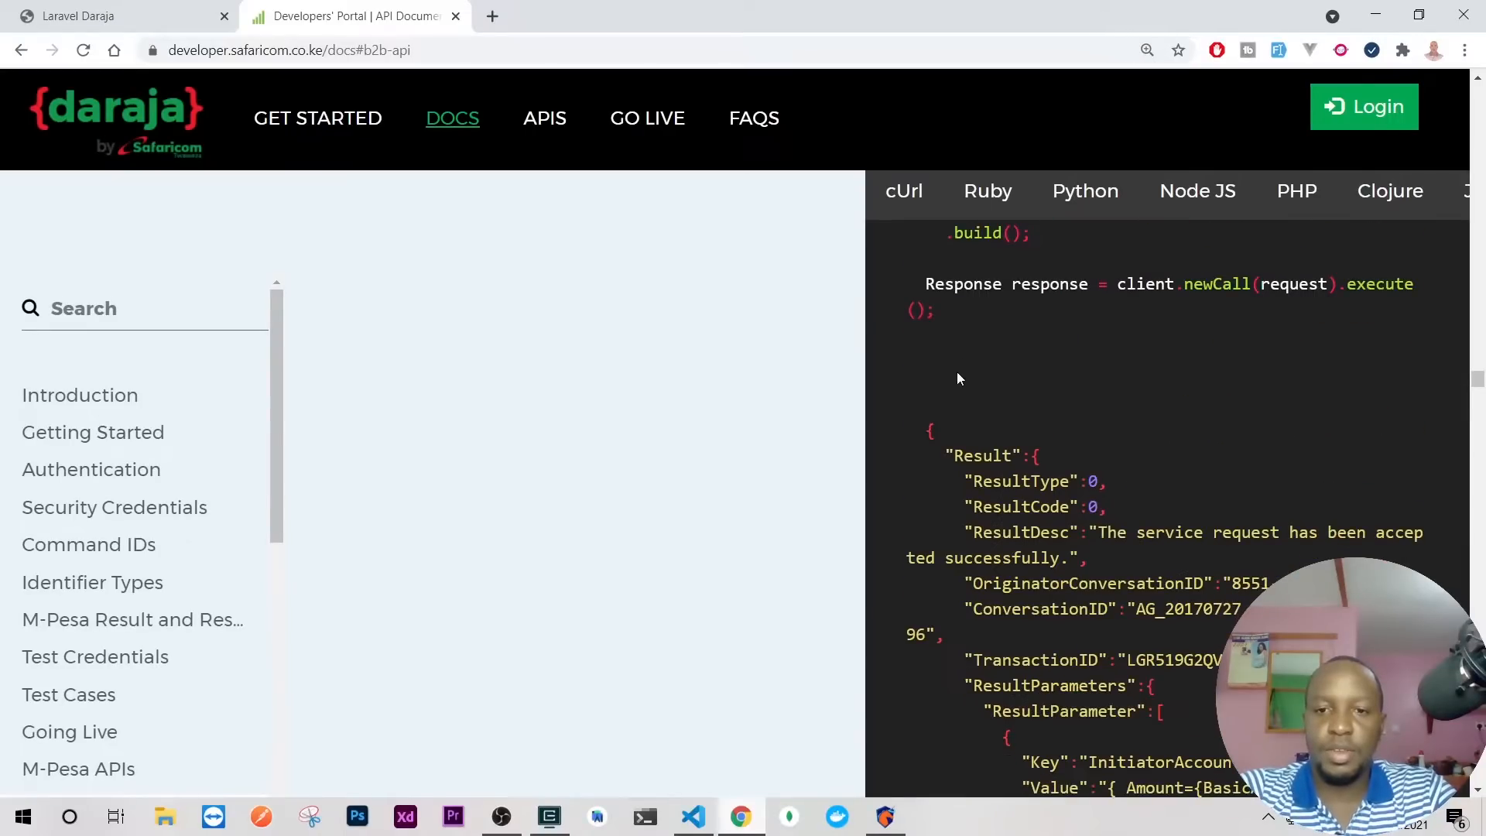
scroll(down, 3)
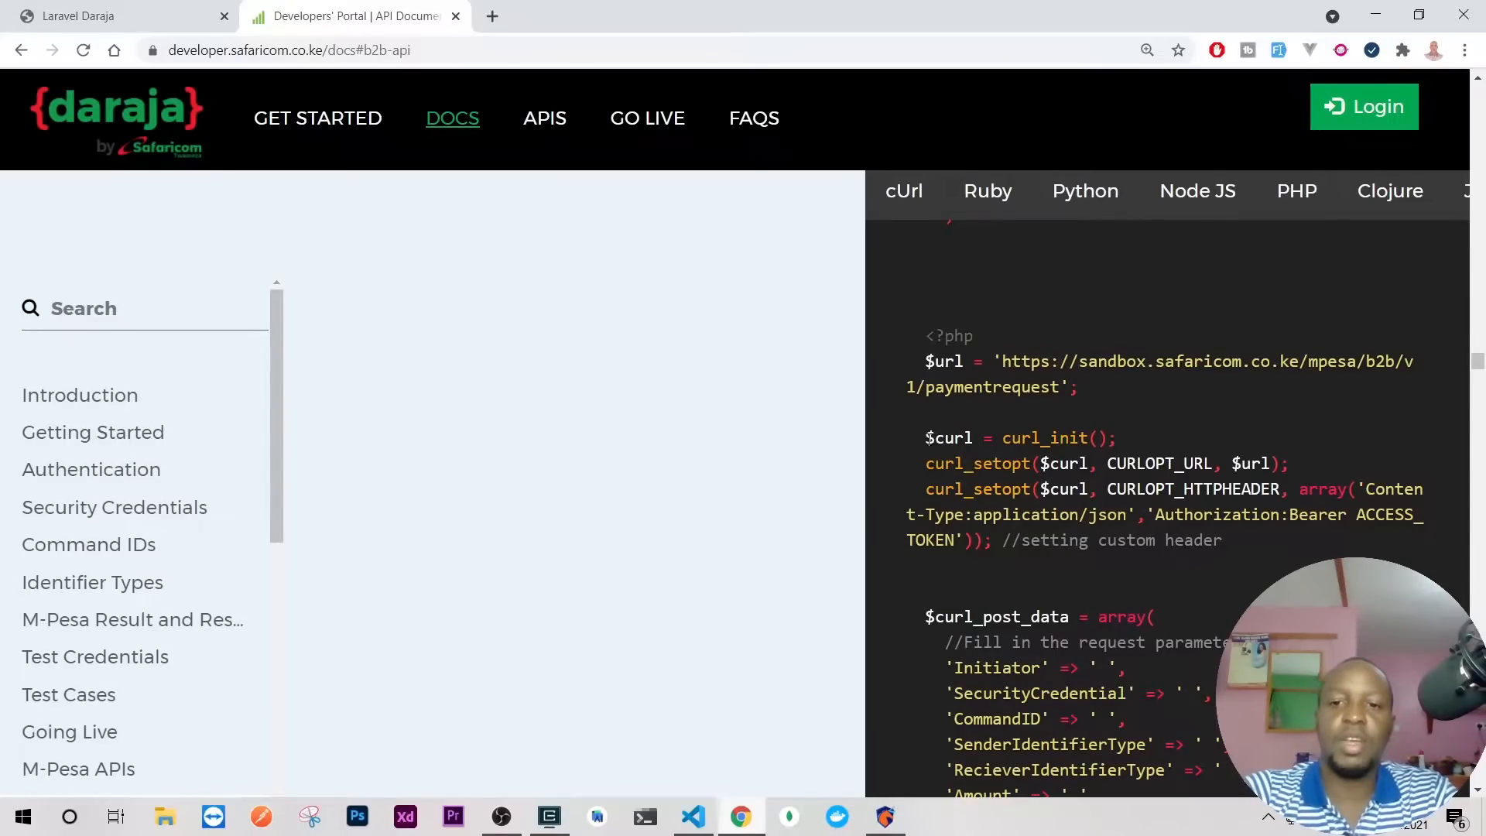
Review the B2B PHP sample's curl_setopt, CURLOPT_URL and content-type/bearer header lines
double_click(981, 463)
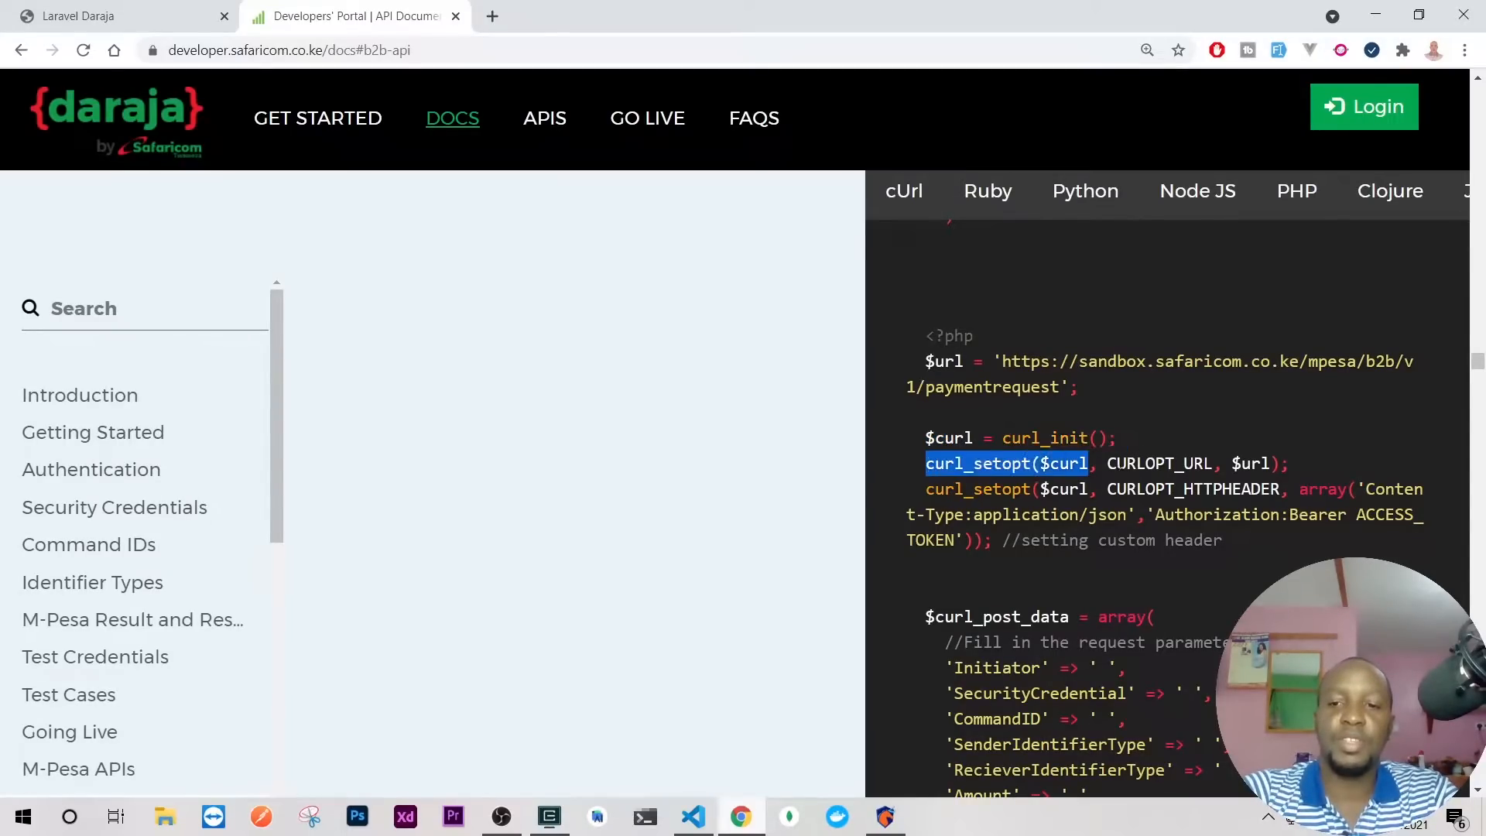
double_click(1159, 463)
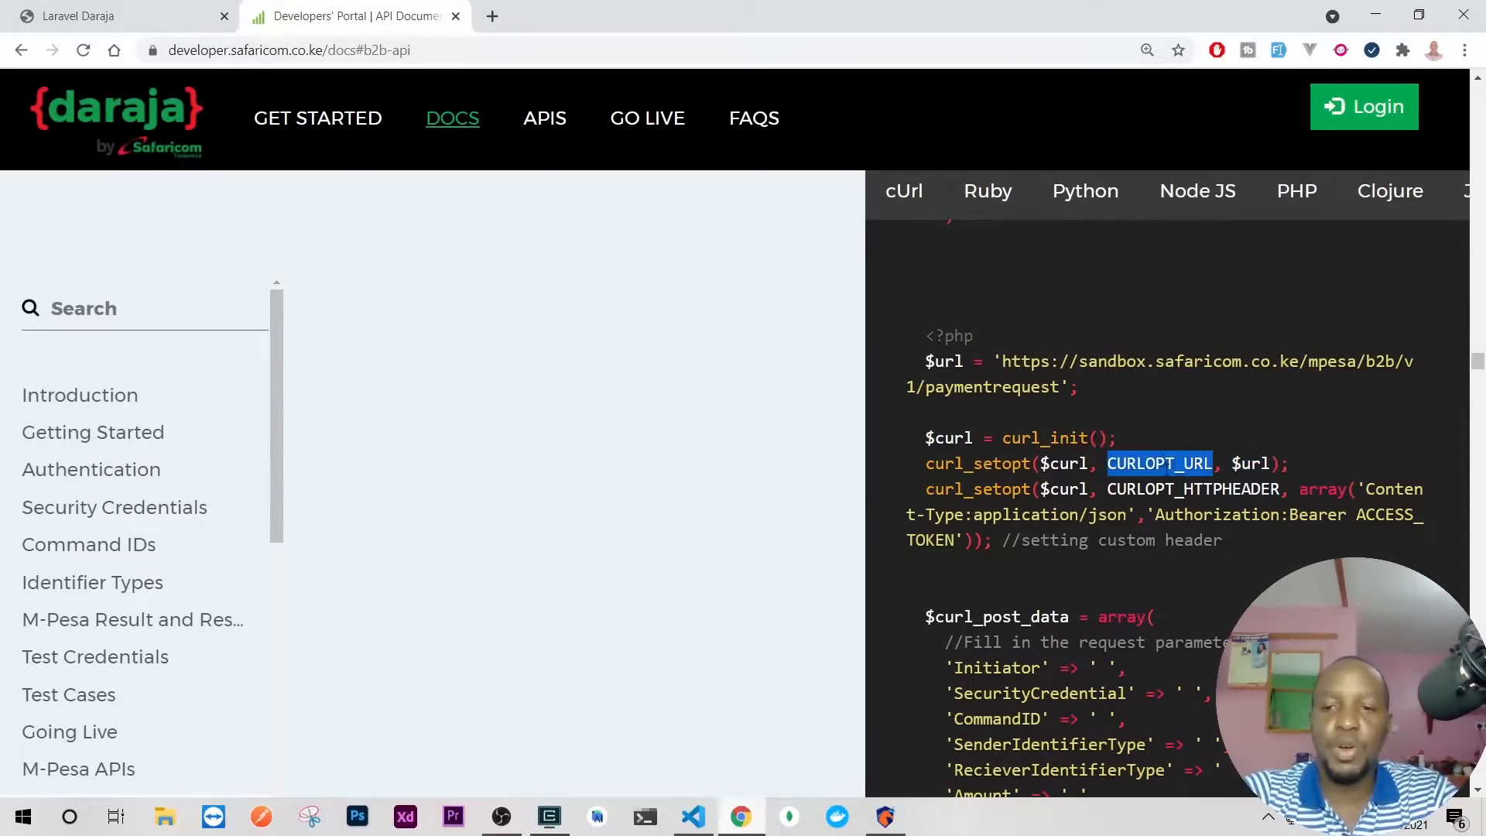
double_click(944, 360)
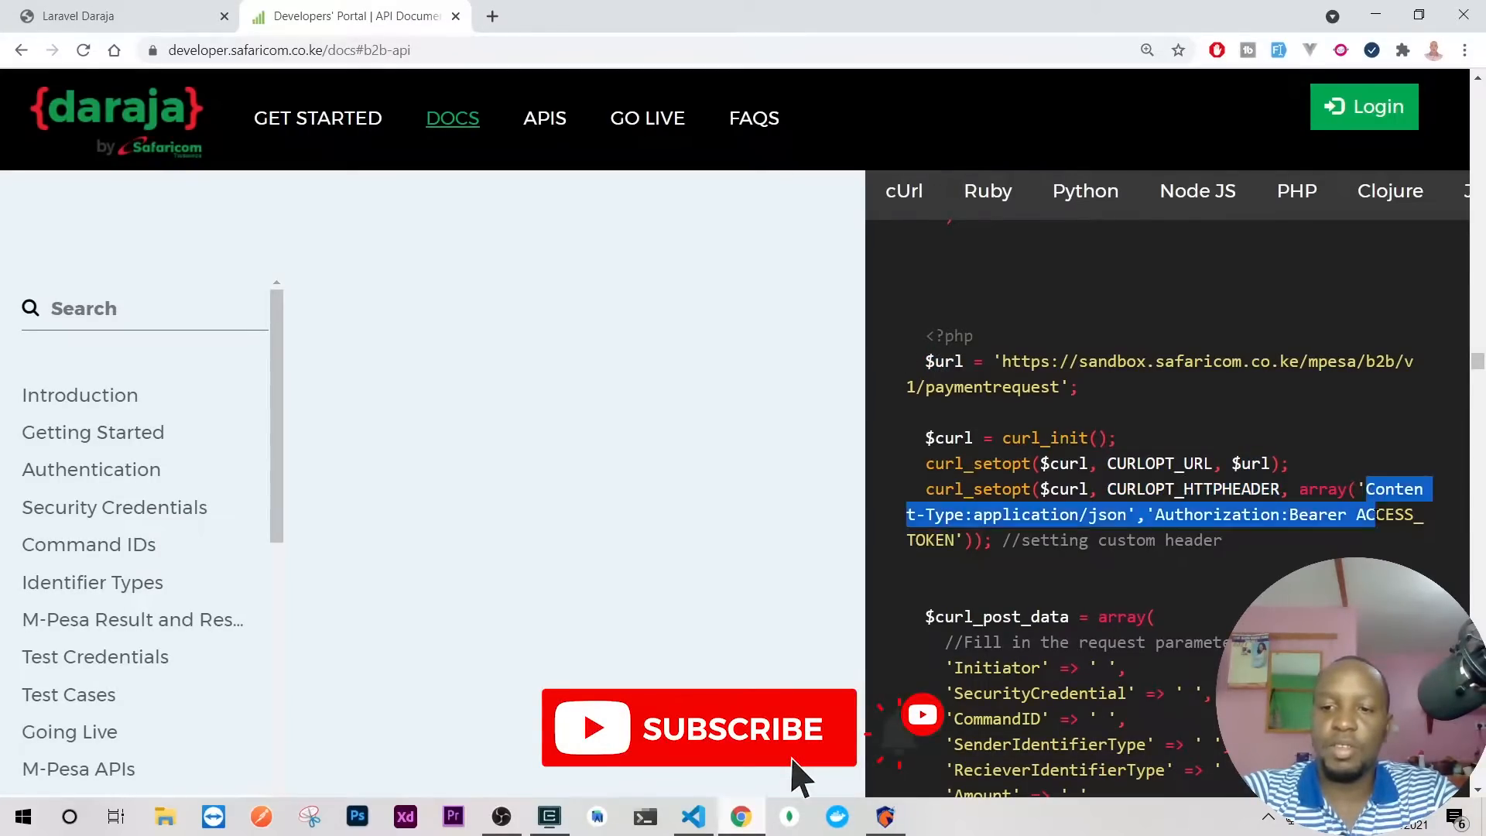
scroll(up, 3)
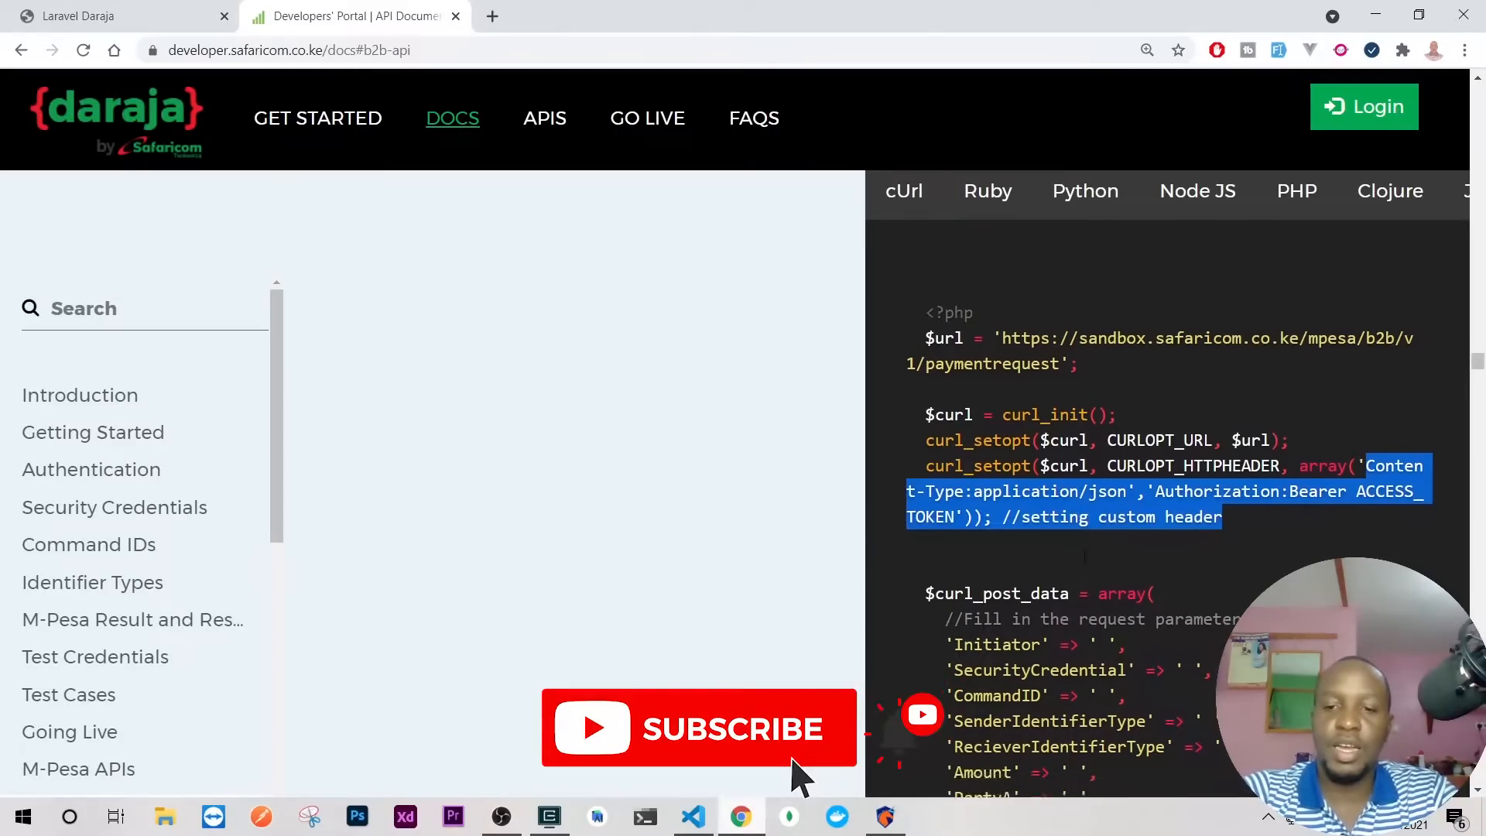
scroll(down, 3)
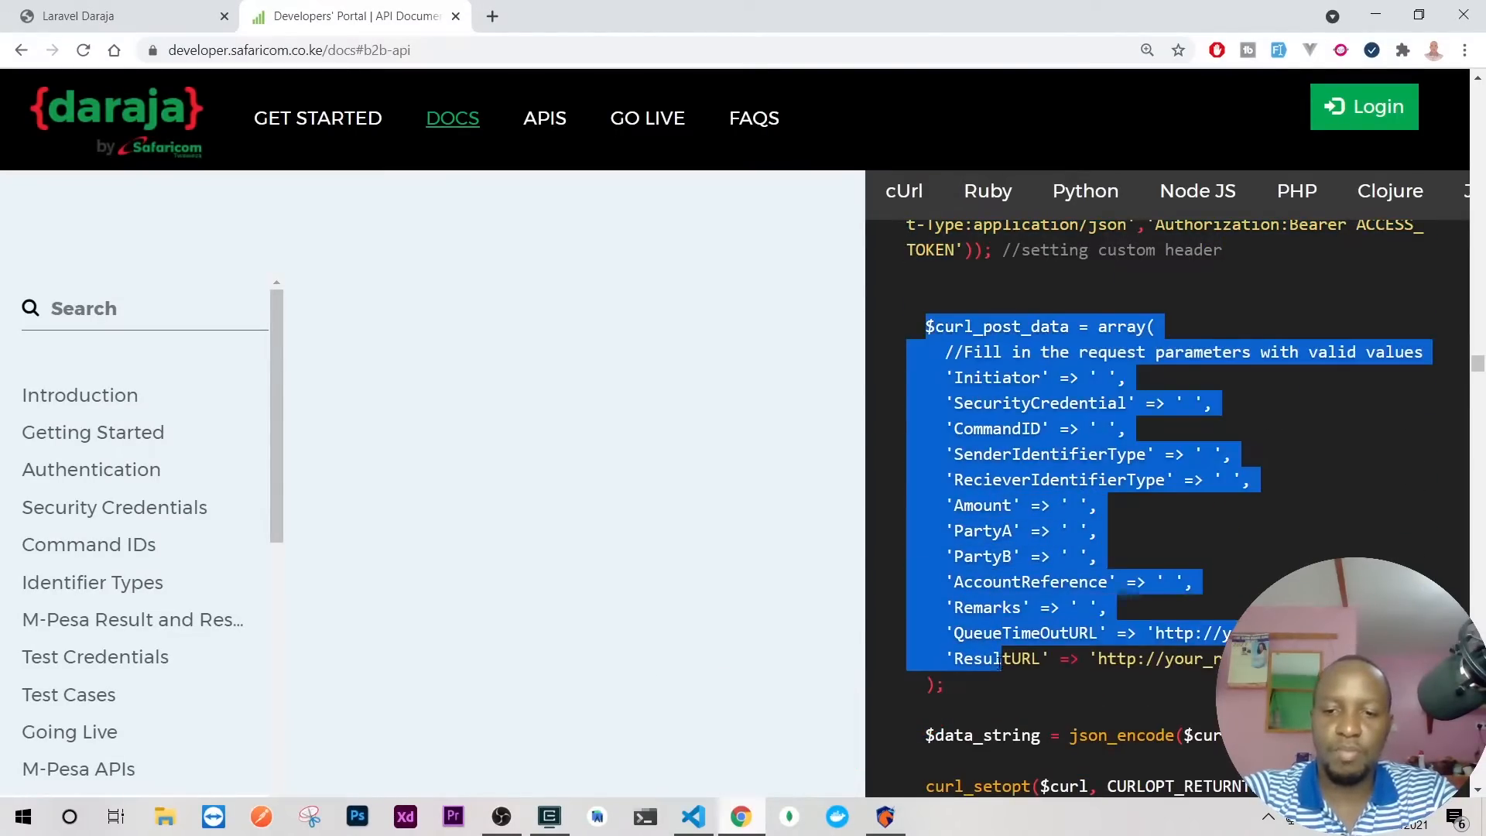
scroll(down, 3)
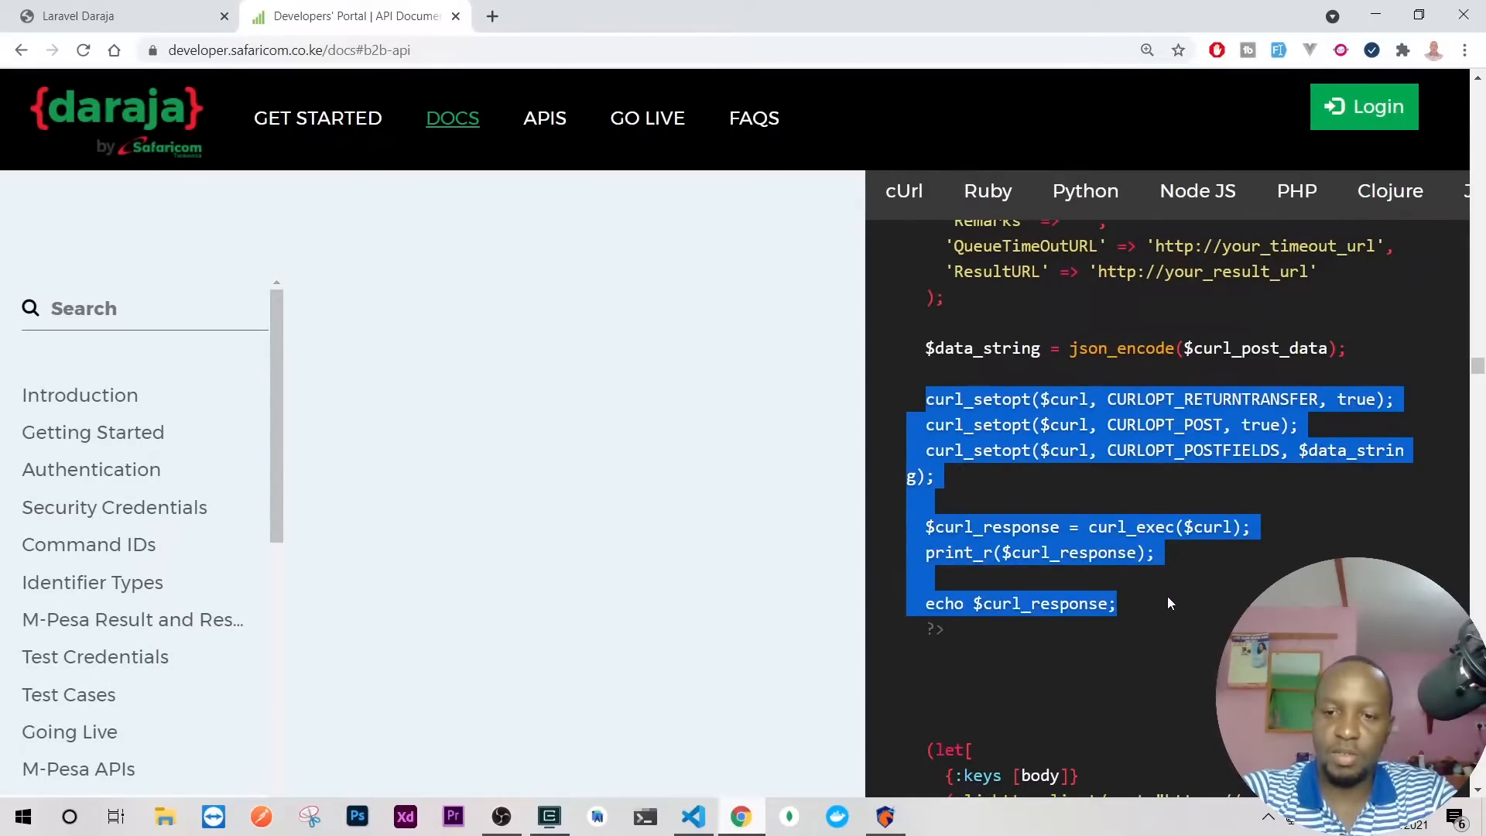
click(1170, 604)
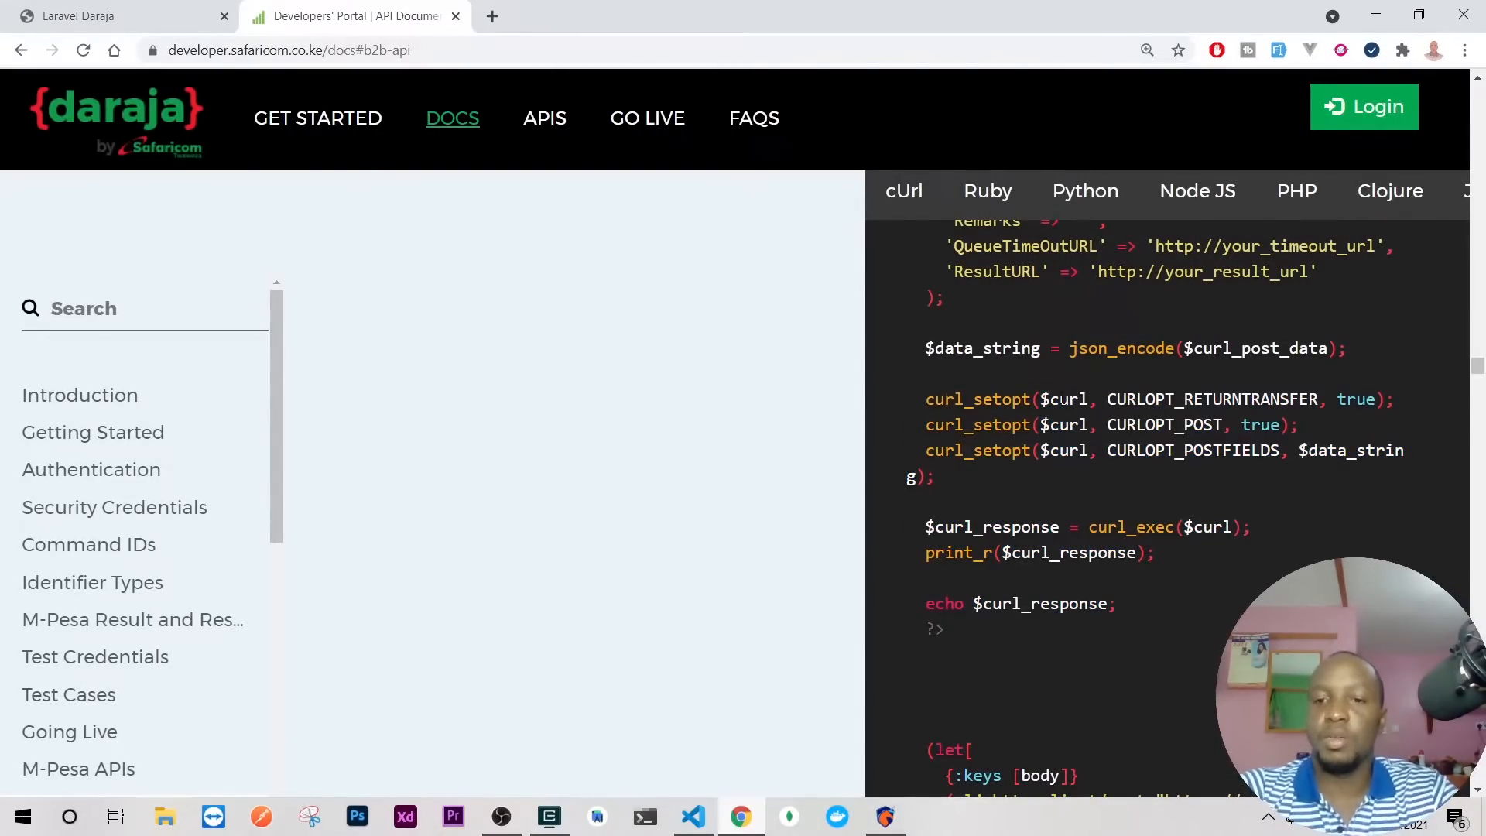
double_click(1210, 399)
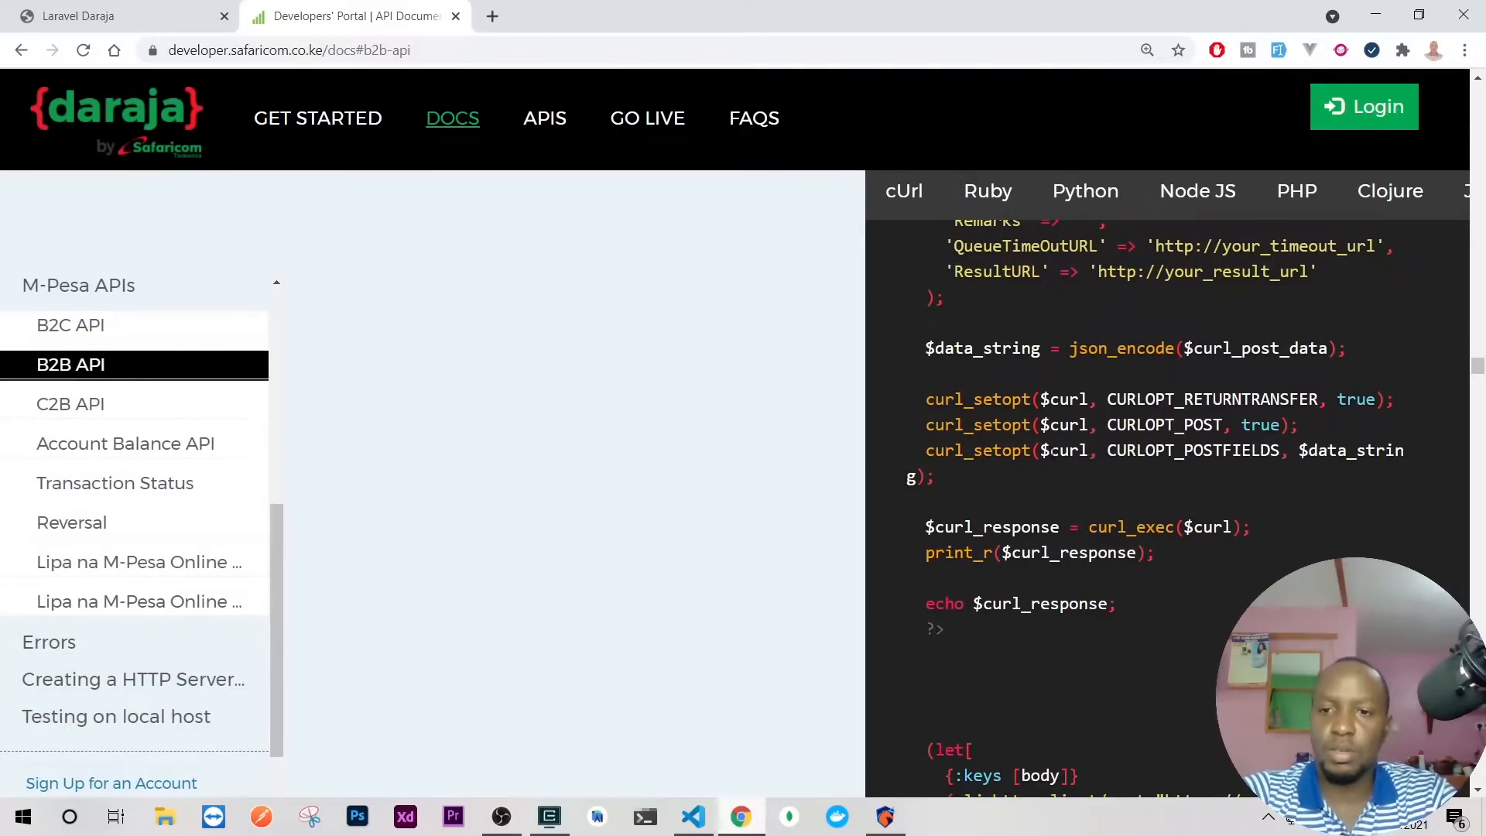
Look through the C2B API documentation and its sample request code
scroll(up, 3)
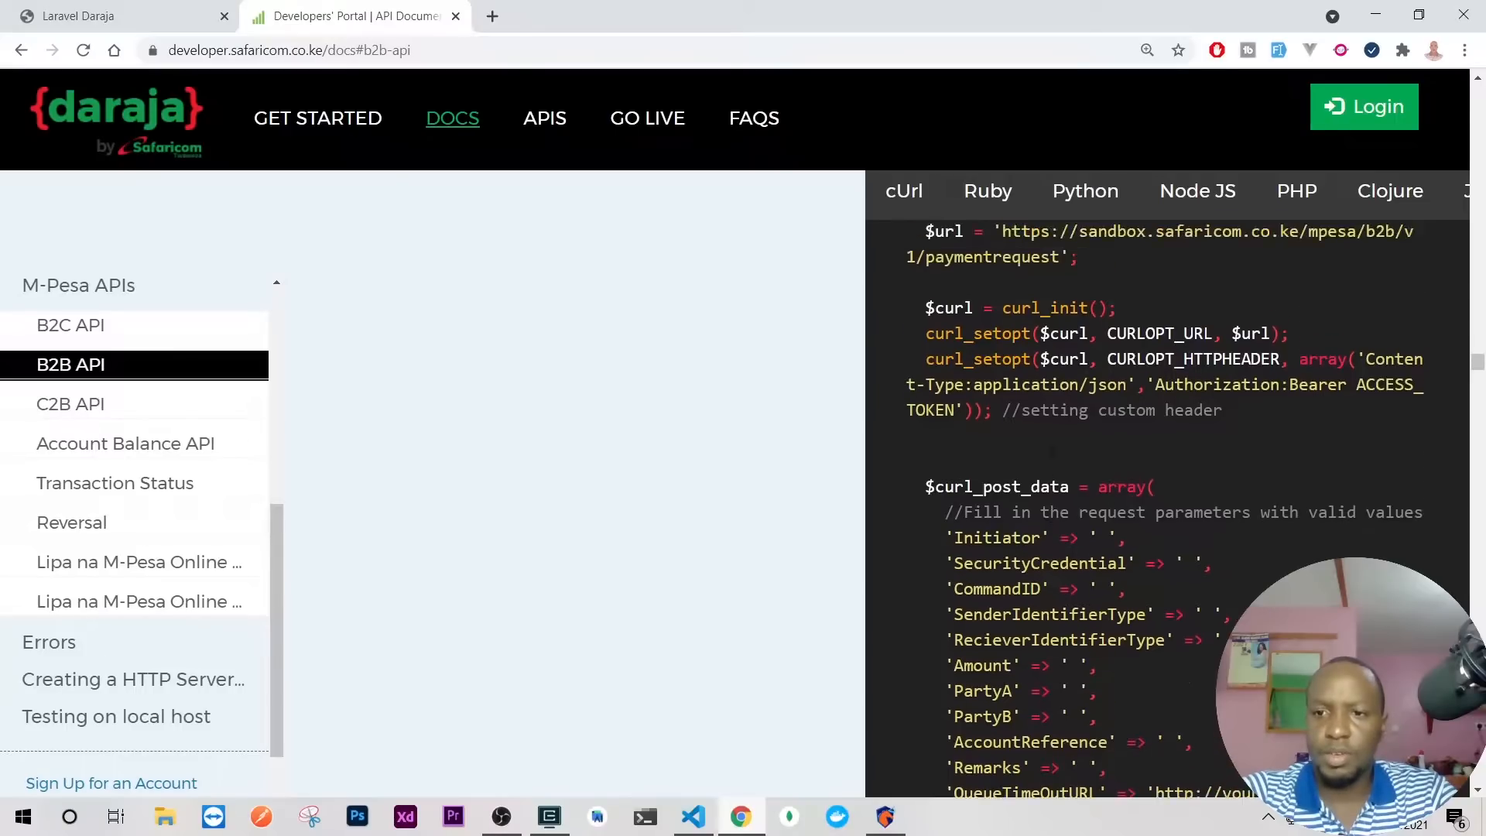
scroll(up, 3)
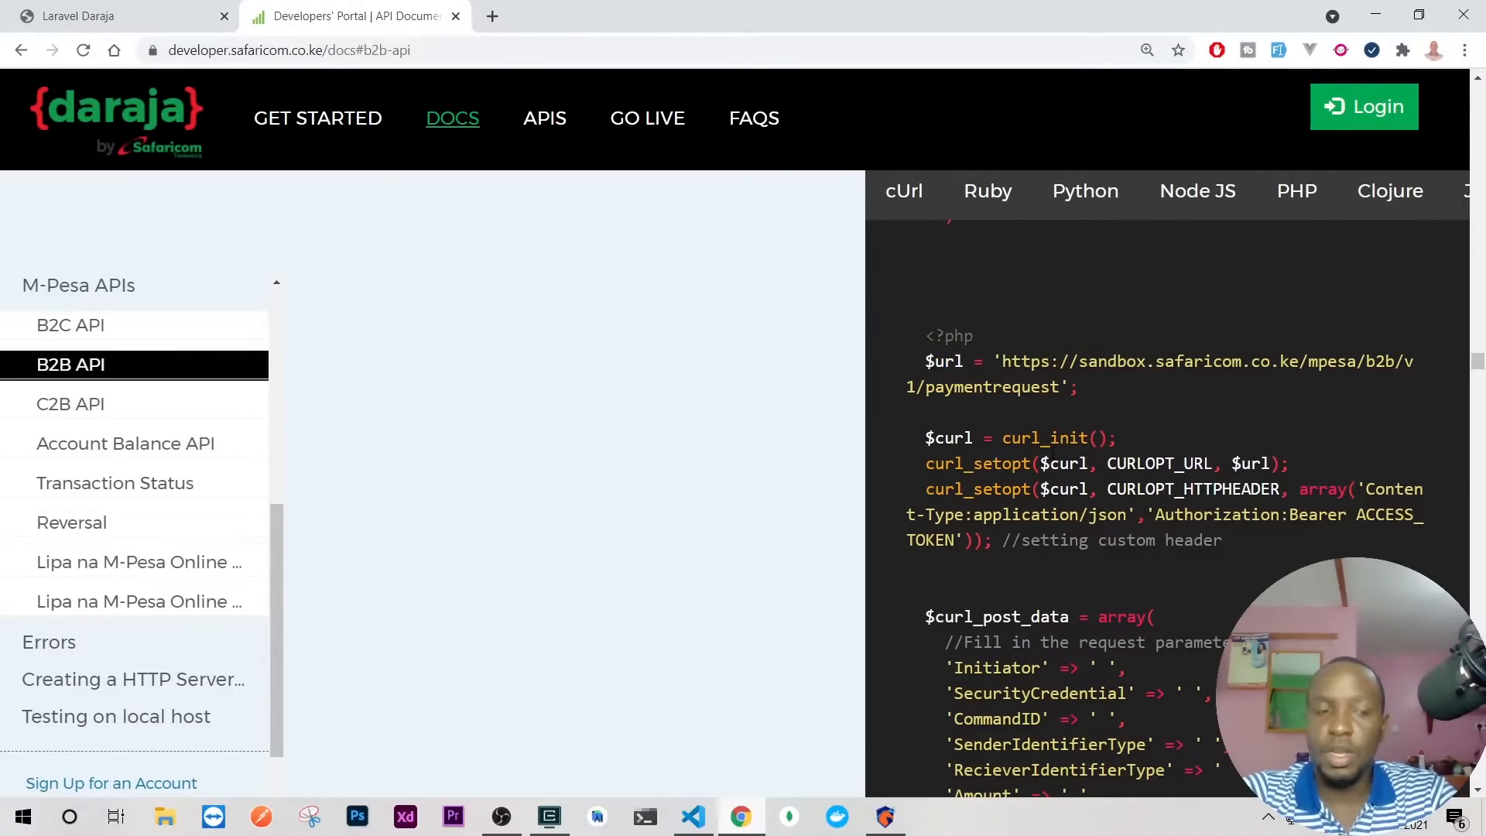
click(70, 404)
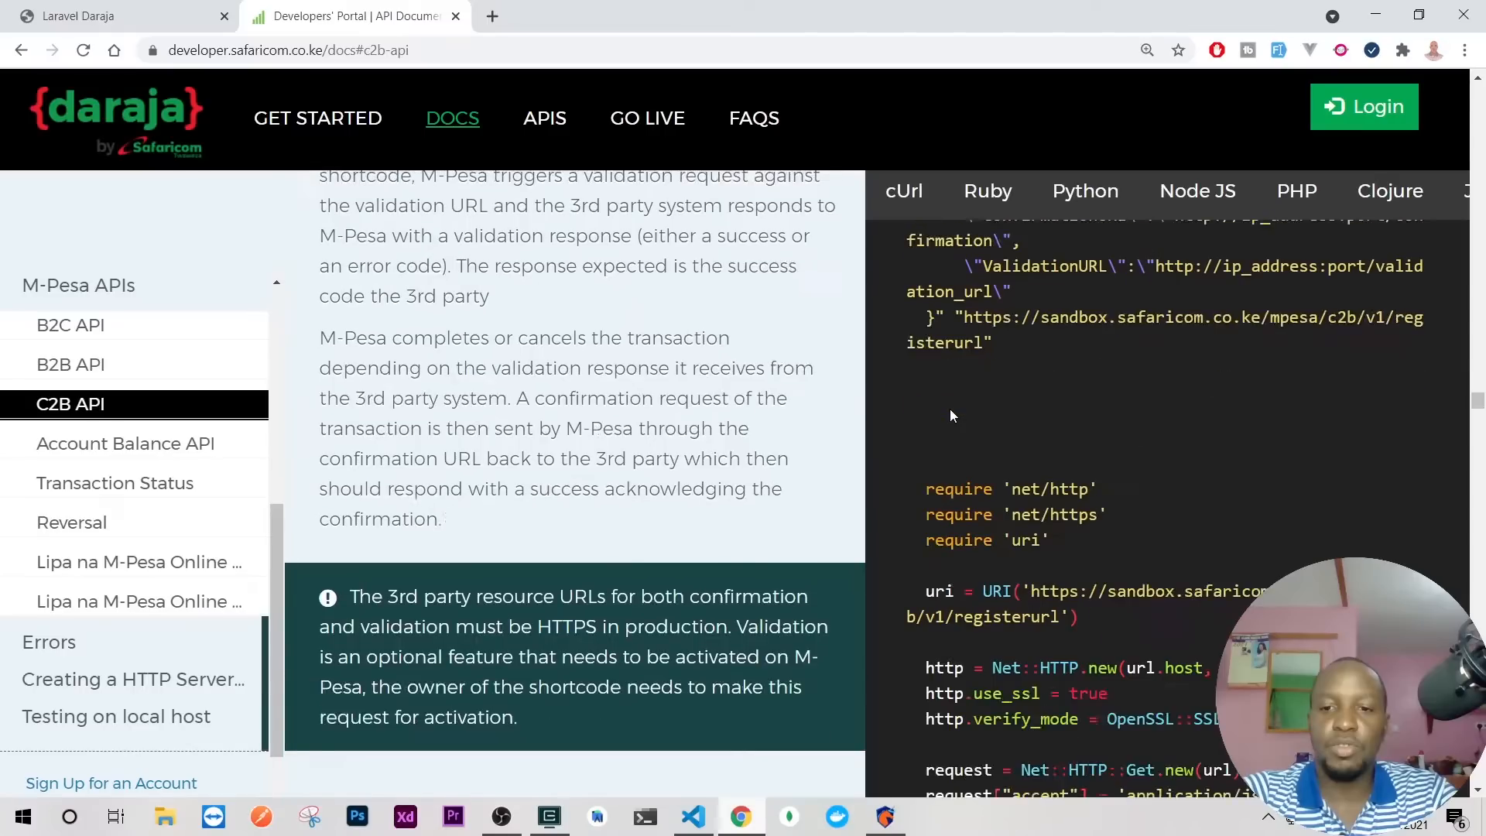
scroll(down, 3)
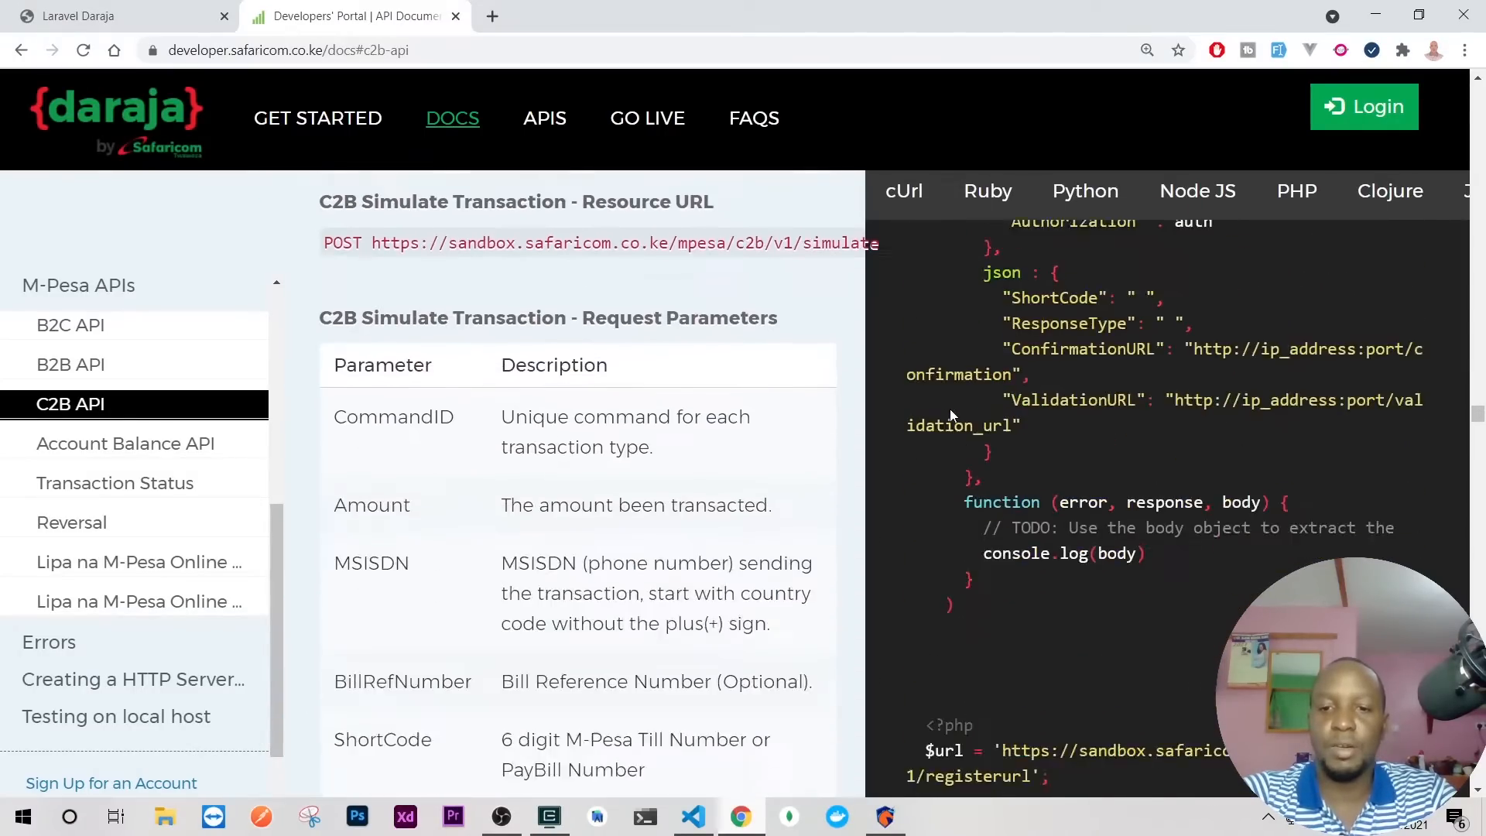
scroll(down, 3)
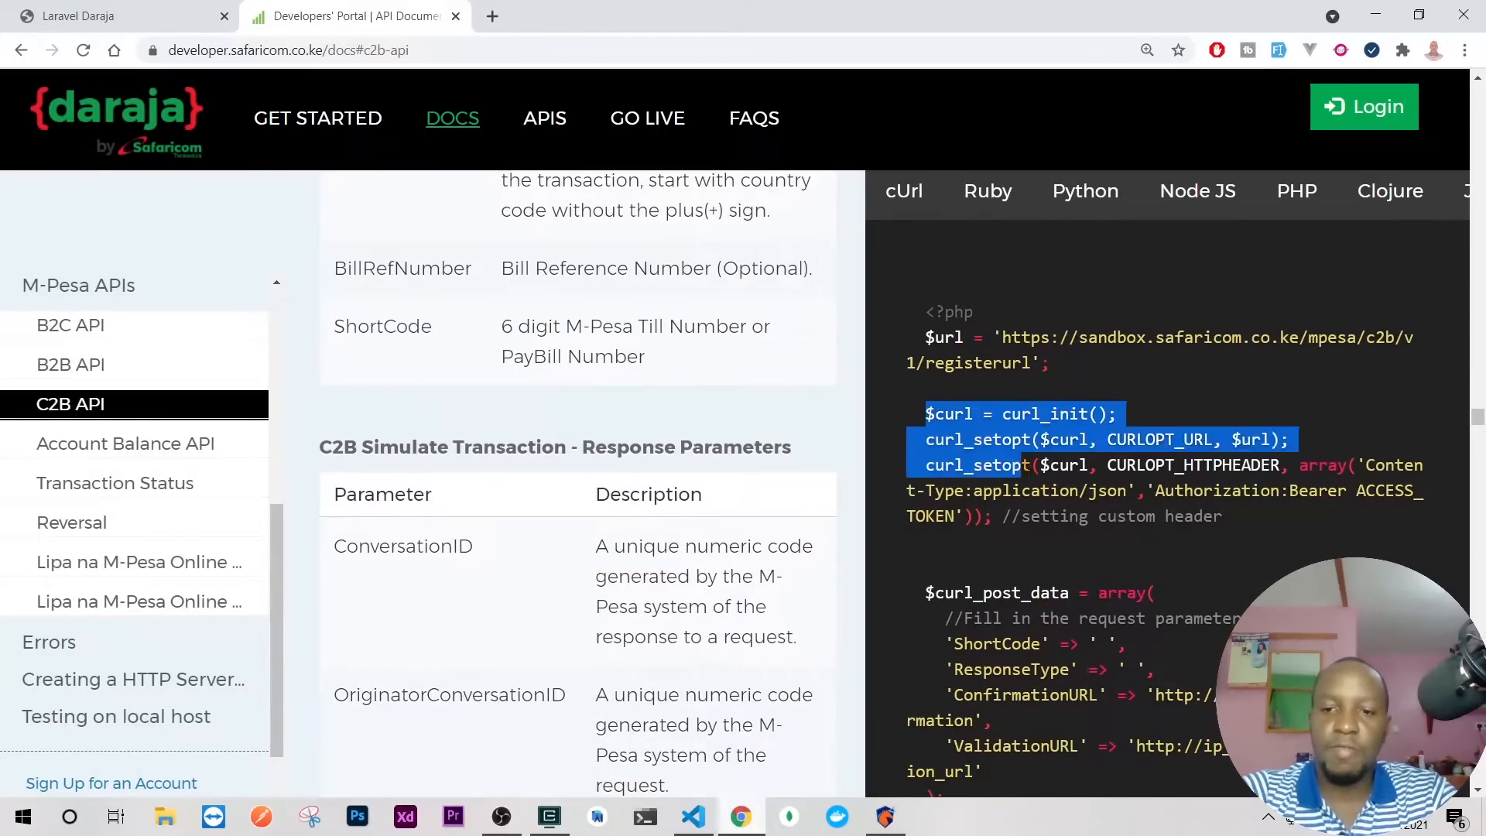
scroll(down, 3)
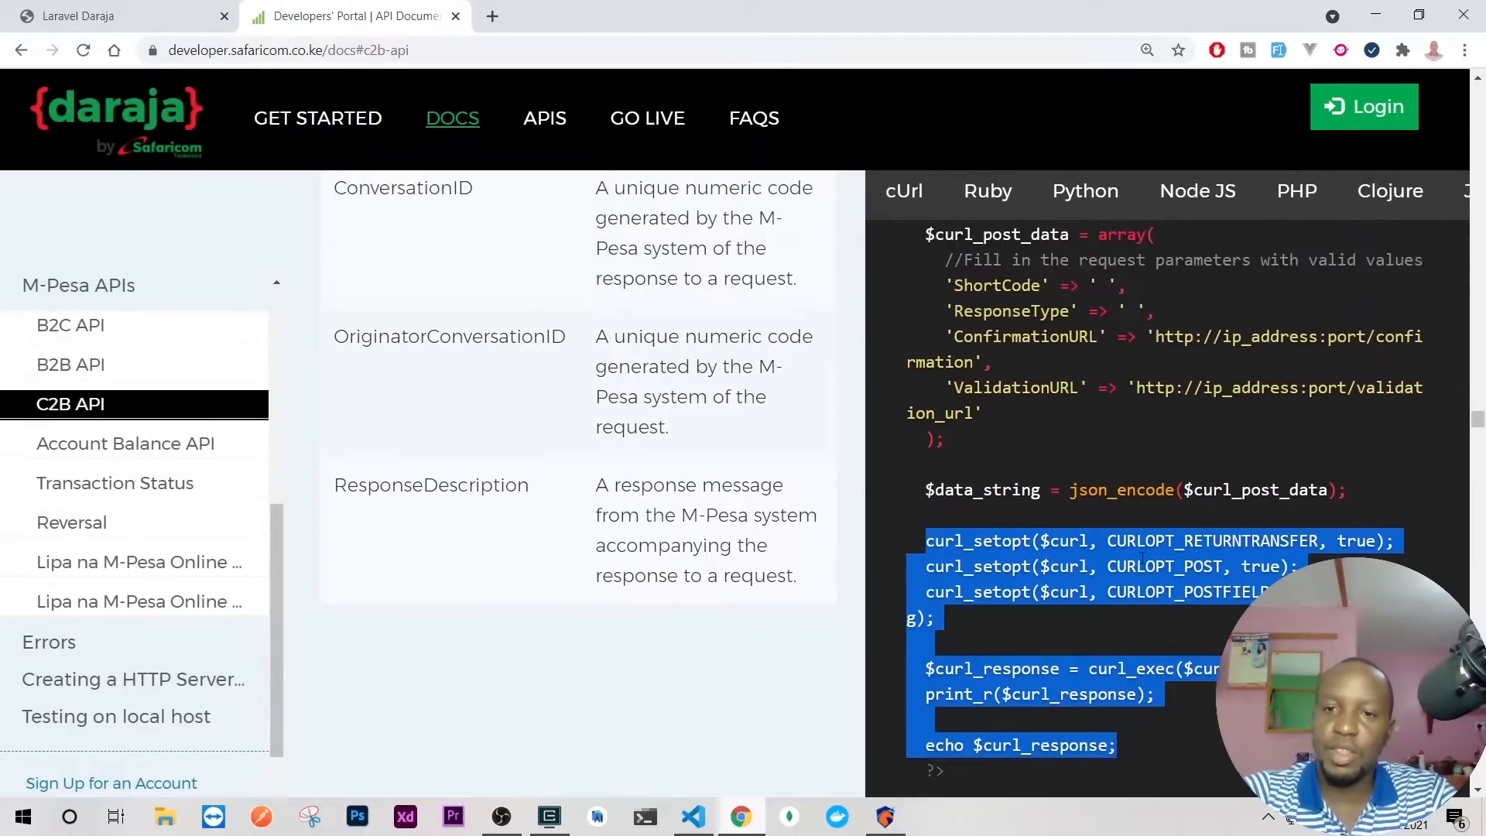
scroll(up, 3)
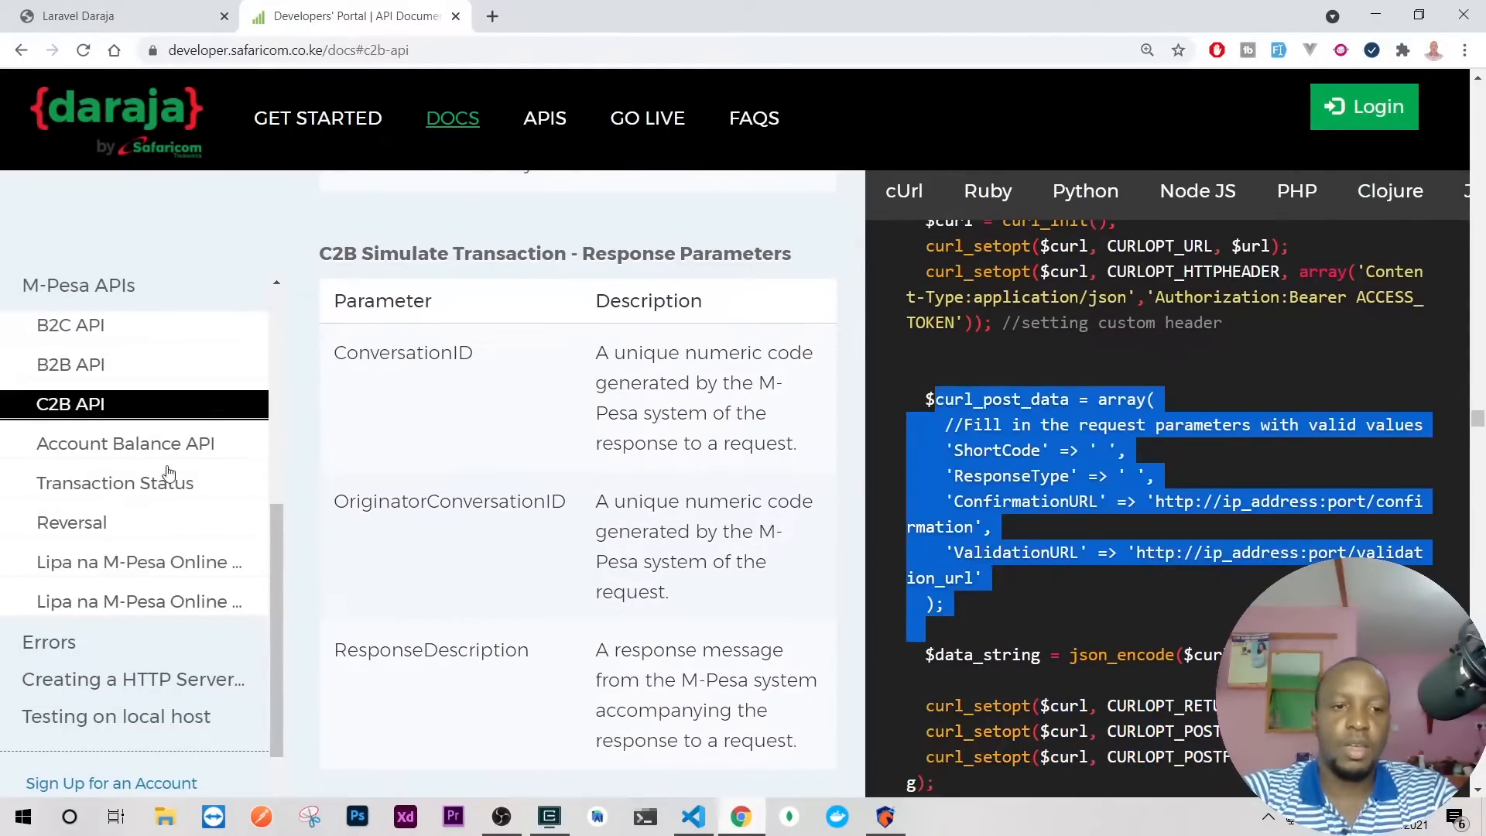
Review the B2C API PHP sample's curl_init and curl_setopt lines through the response handling
click(70, 325)
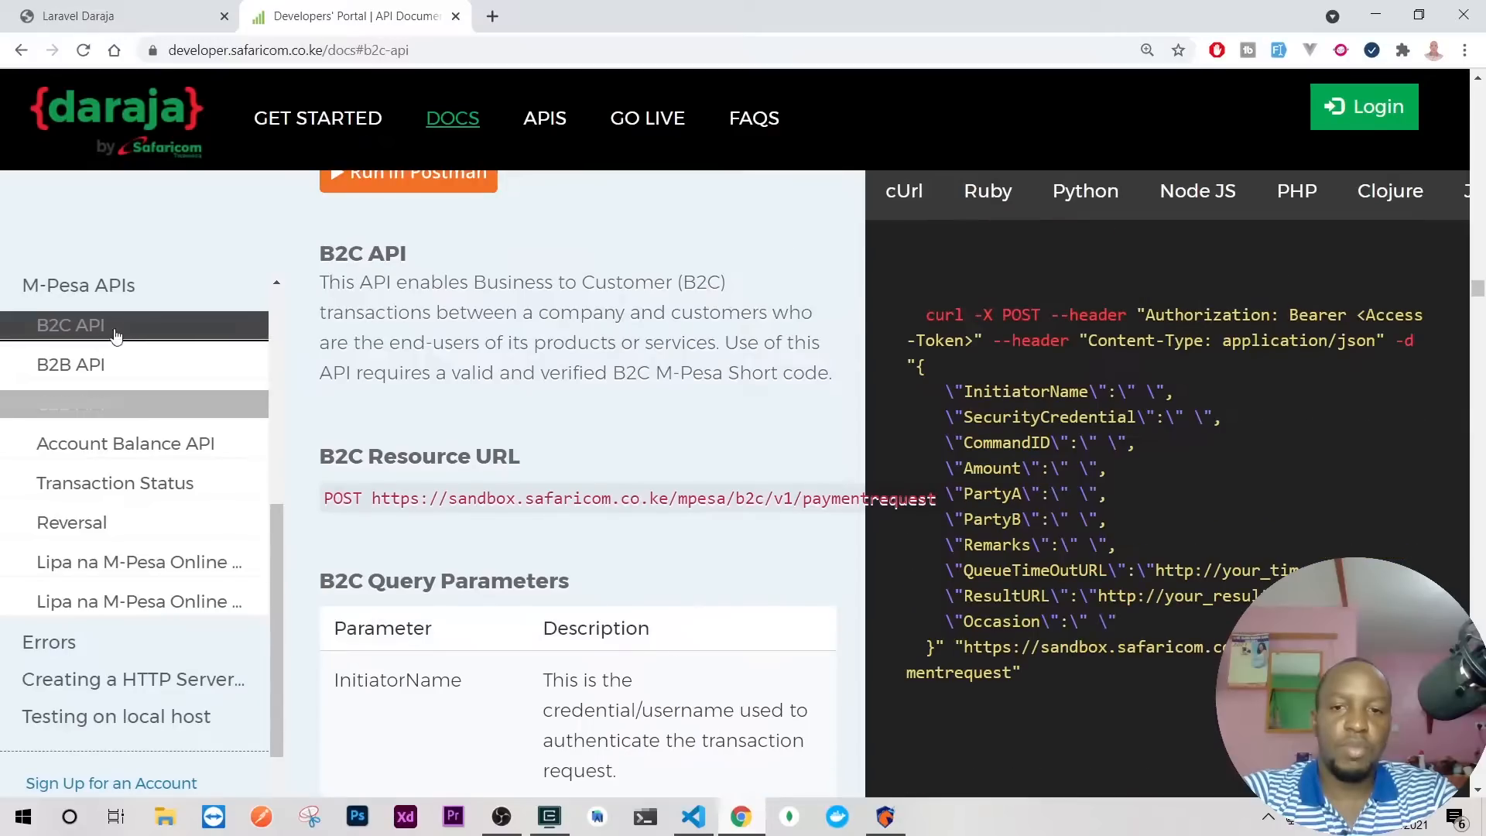
scroll(down, 3)
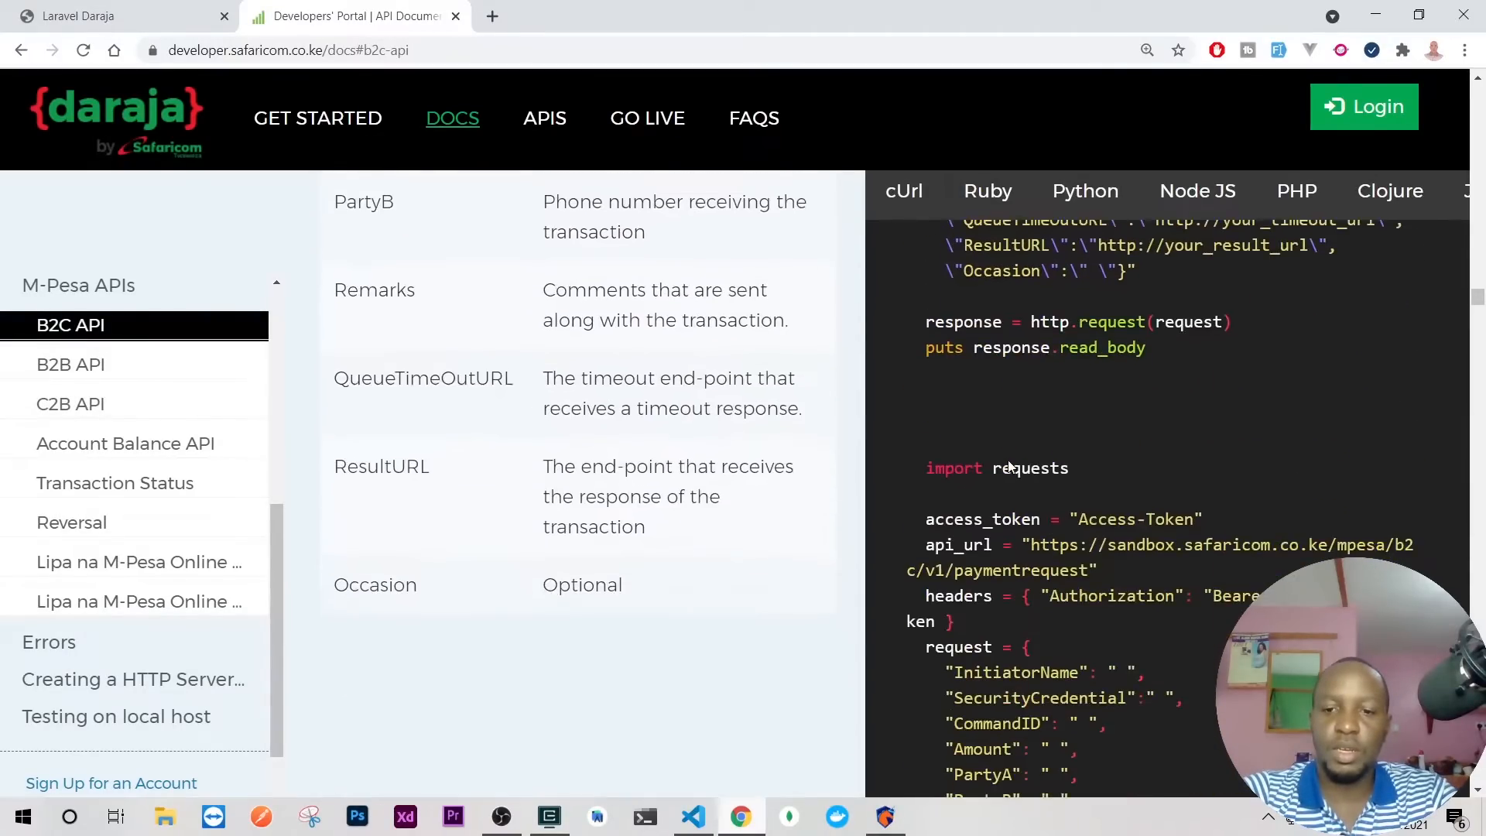
scroll(down, 3)
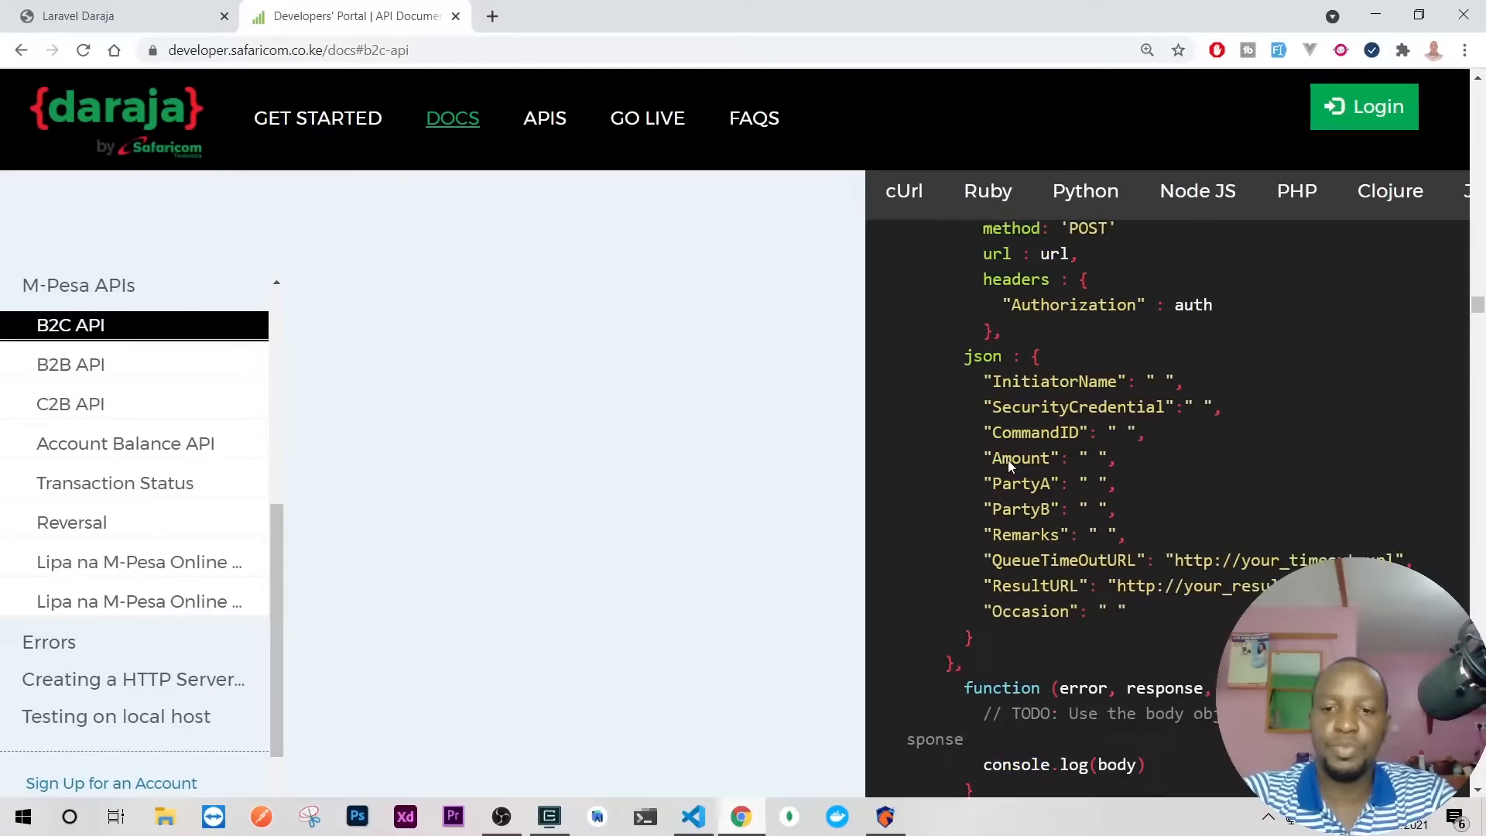
click(1296, 191)
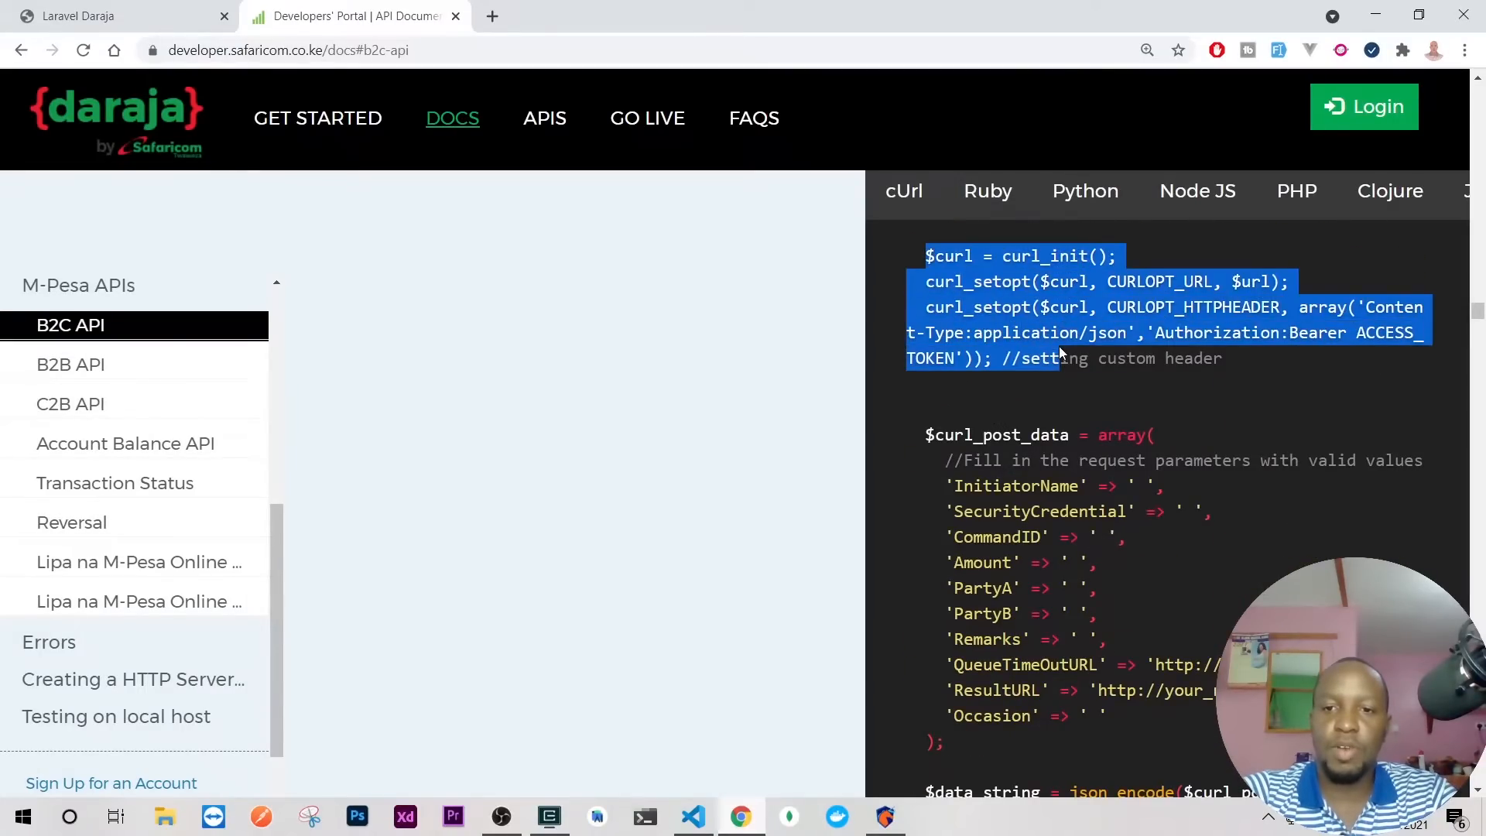
scroll(down, 3)
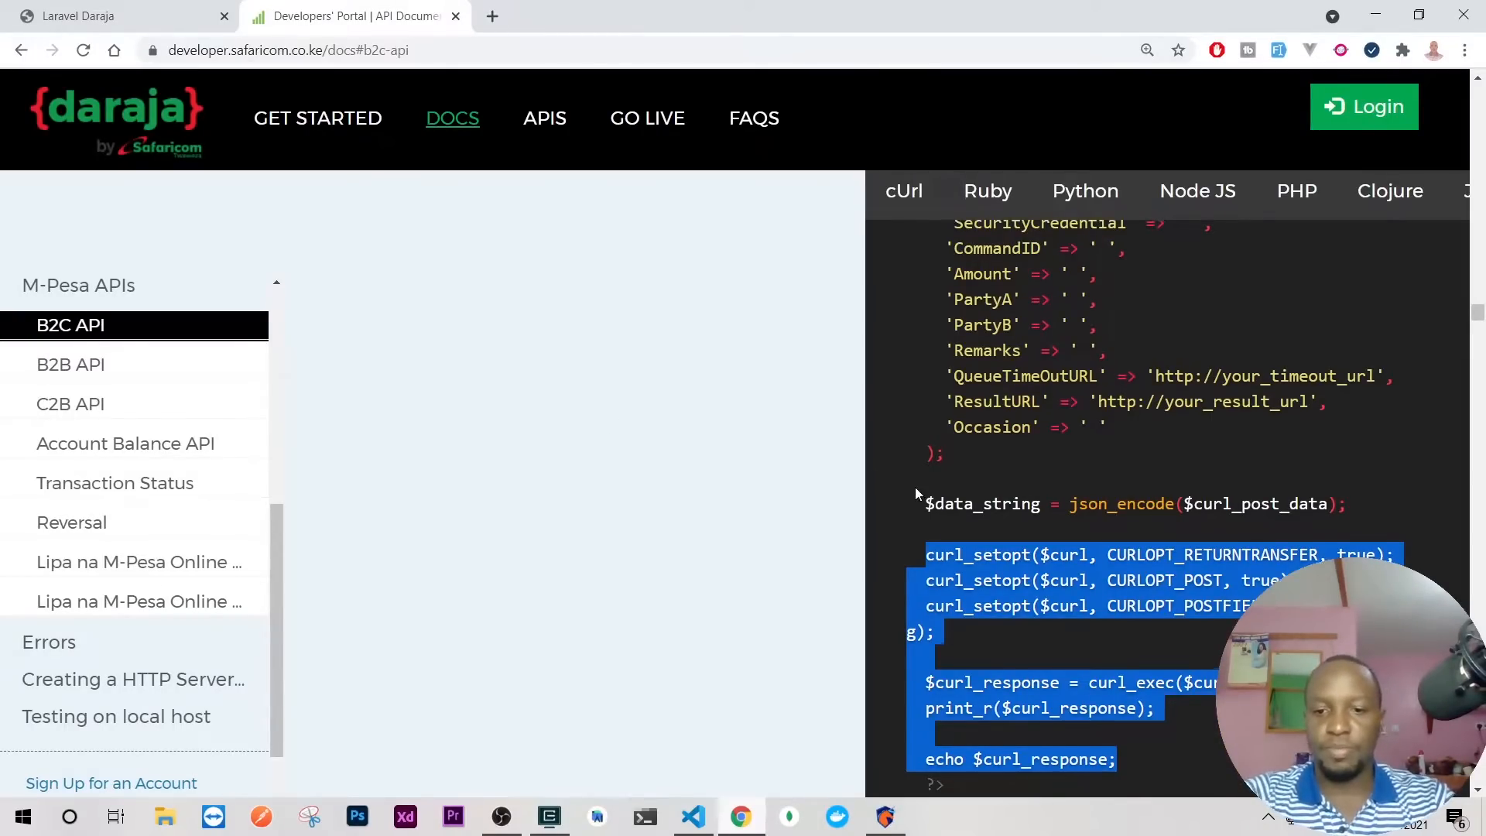
scroll(up, 3)
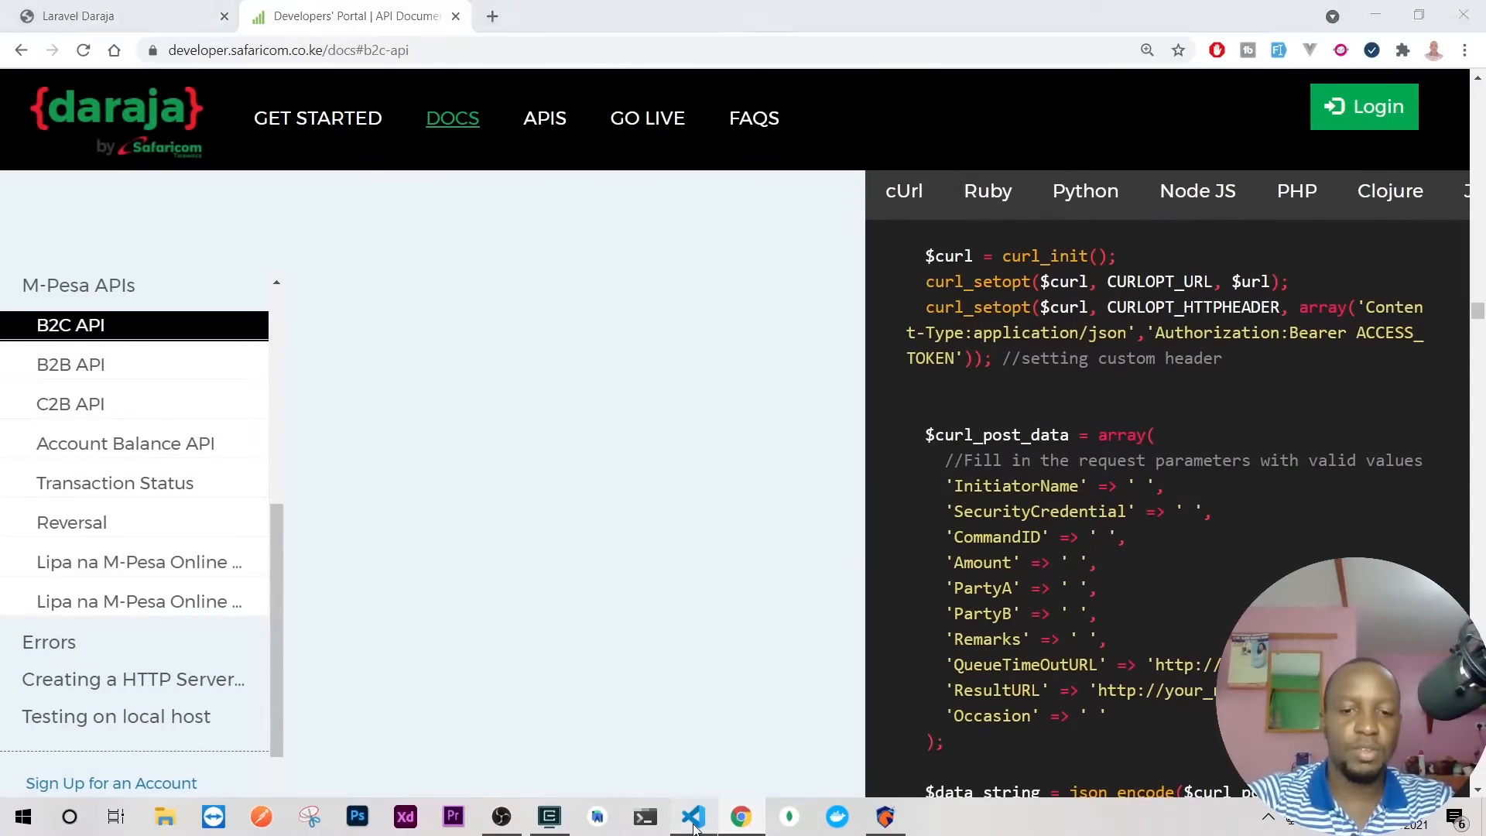
Declare an empty public function makeHttp($url, $body) below getAccessToken in MPESAController
click(693, 816)
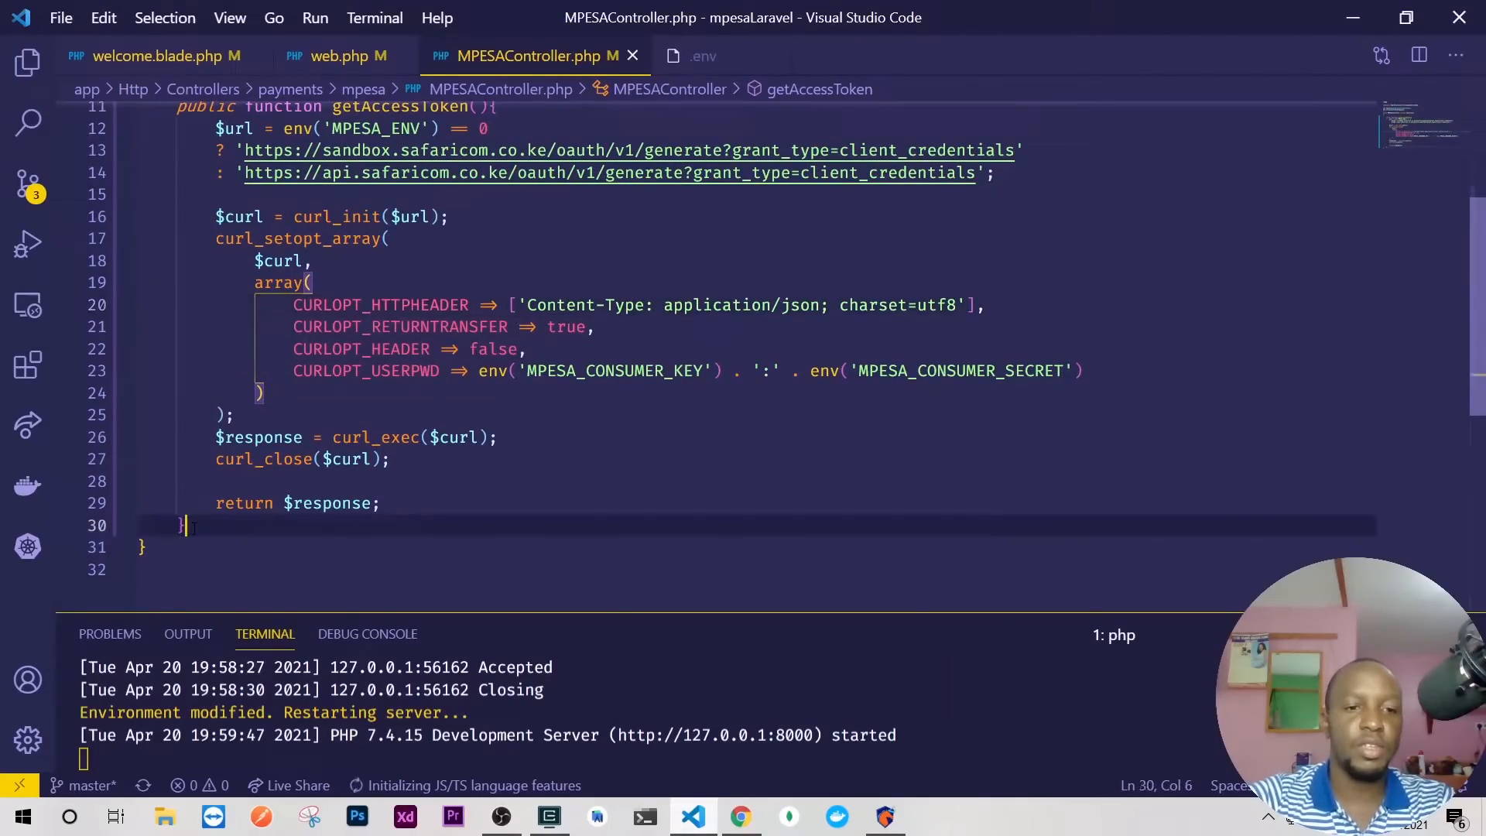
key(Enter)
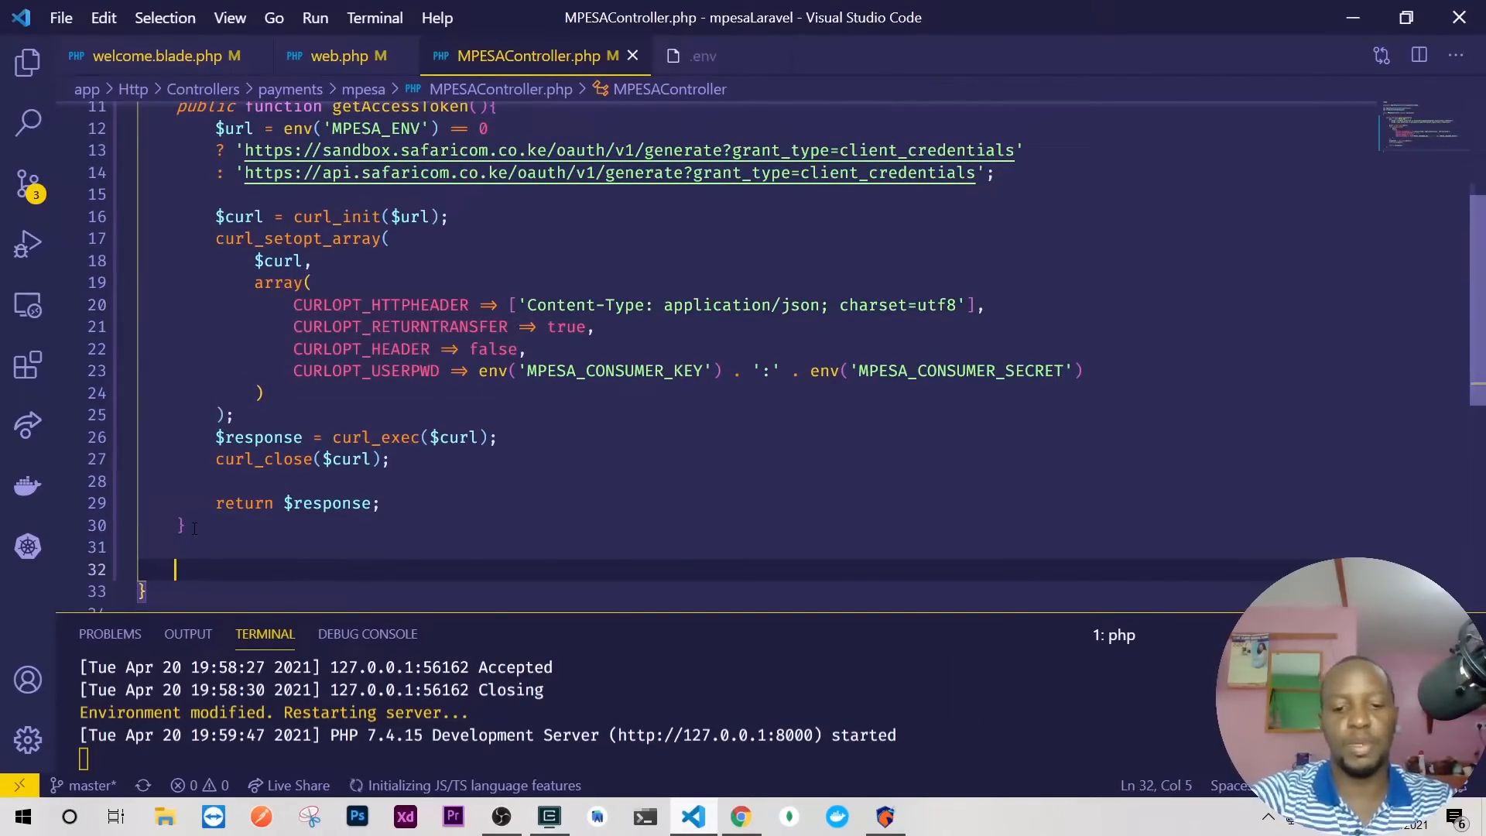
text(public)
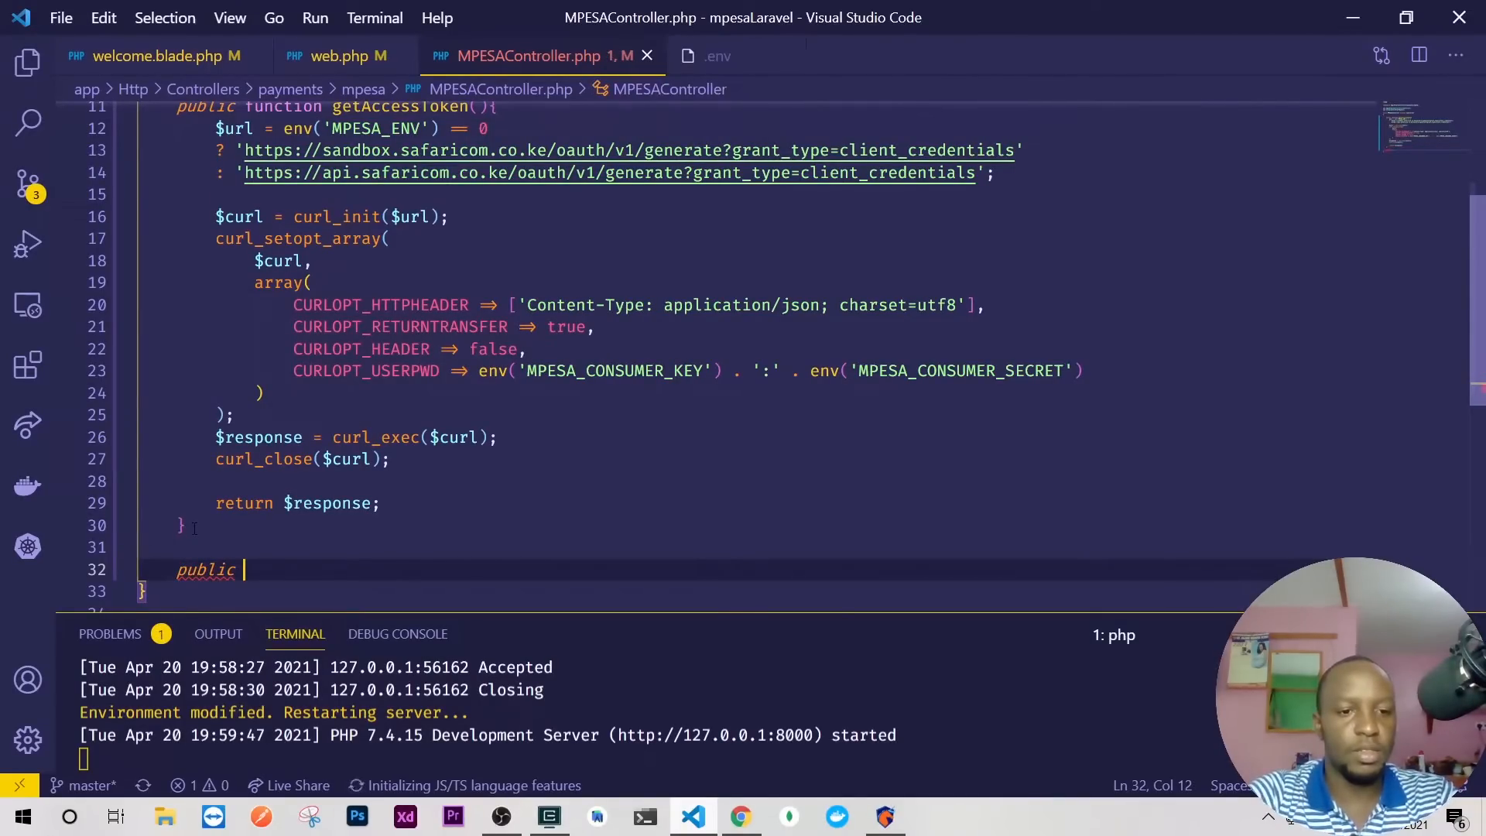
text(f)
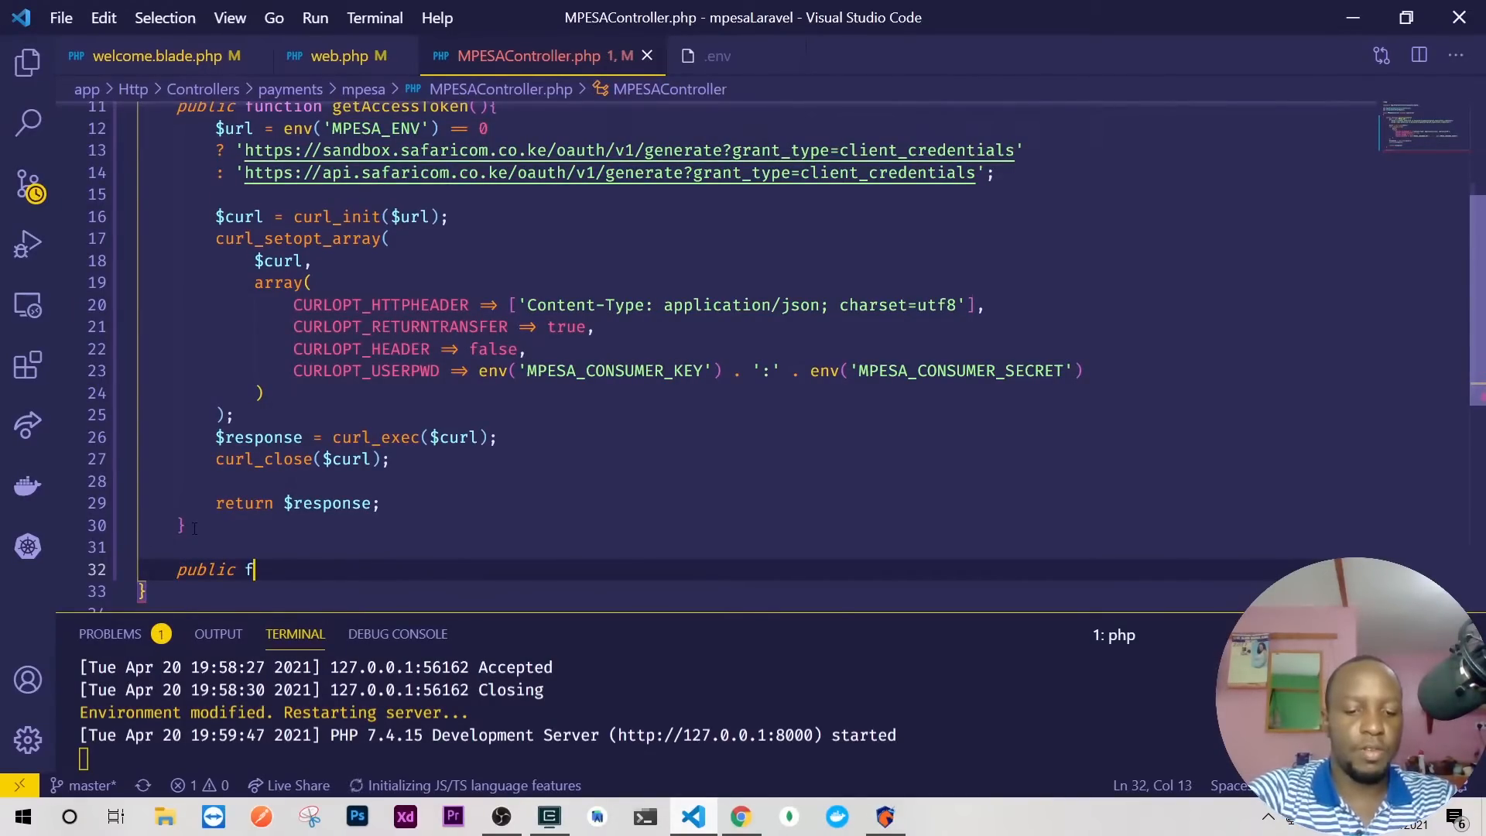
text(unction makeH)
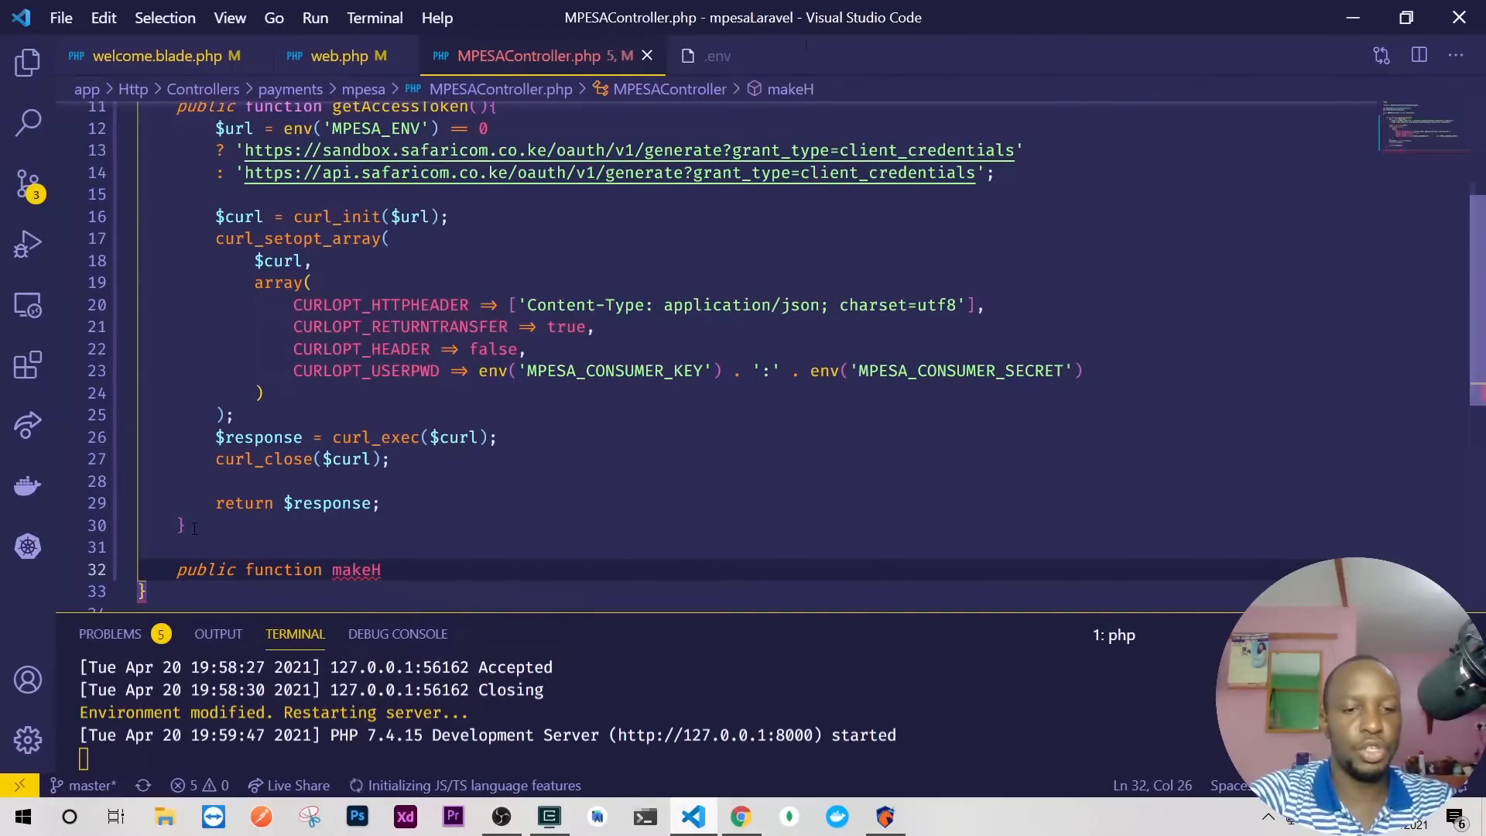
text(ttp())
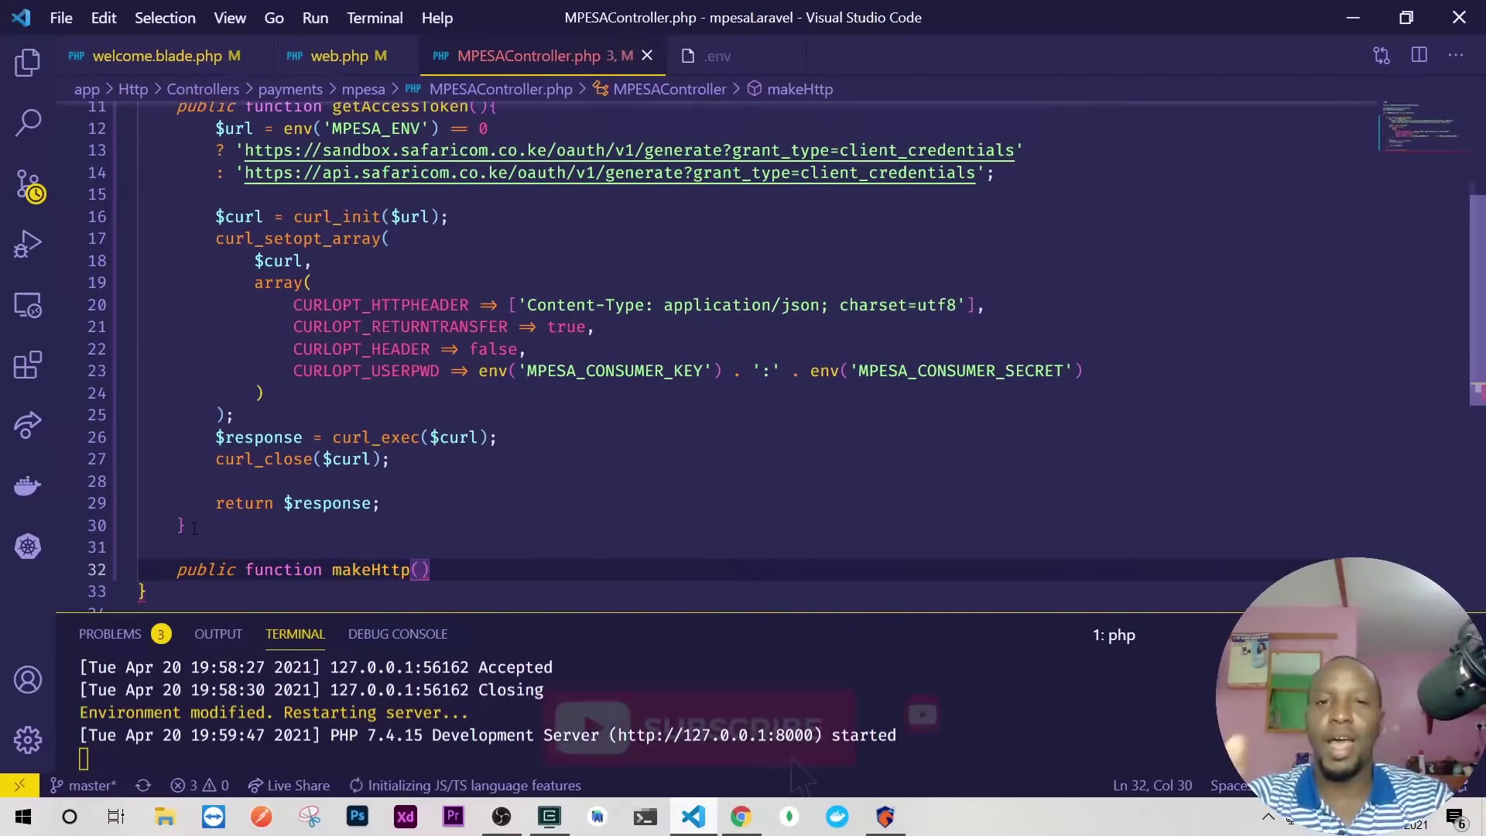
text($)
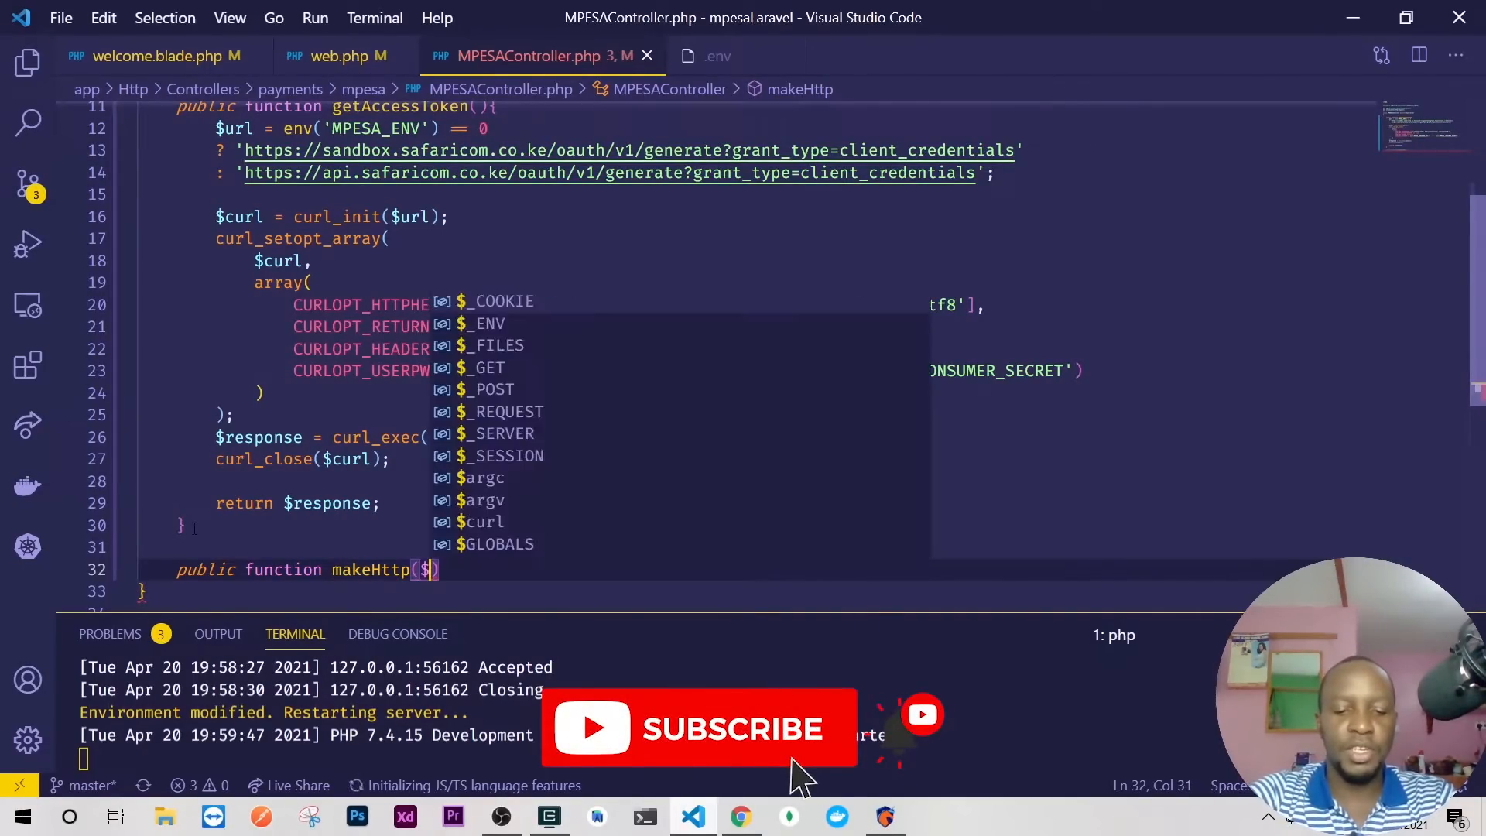
text(url,)
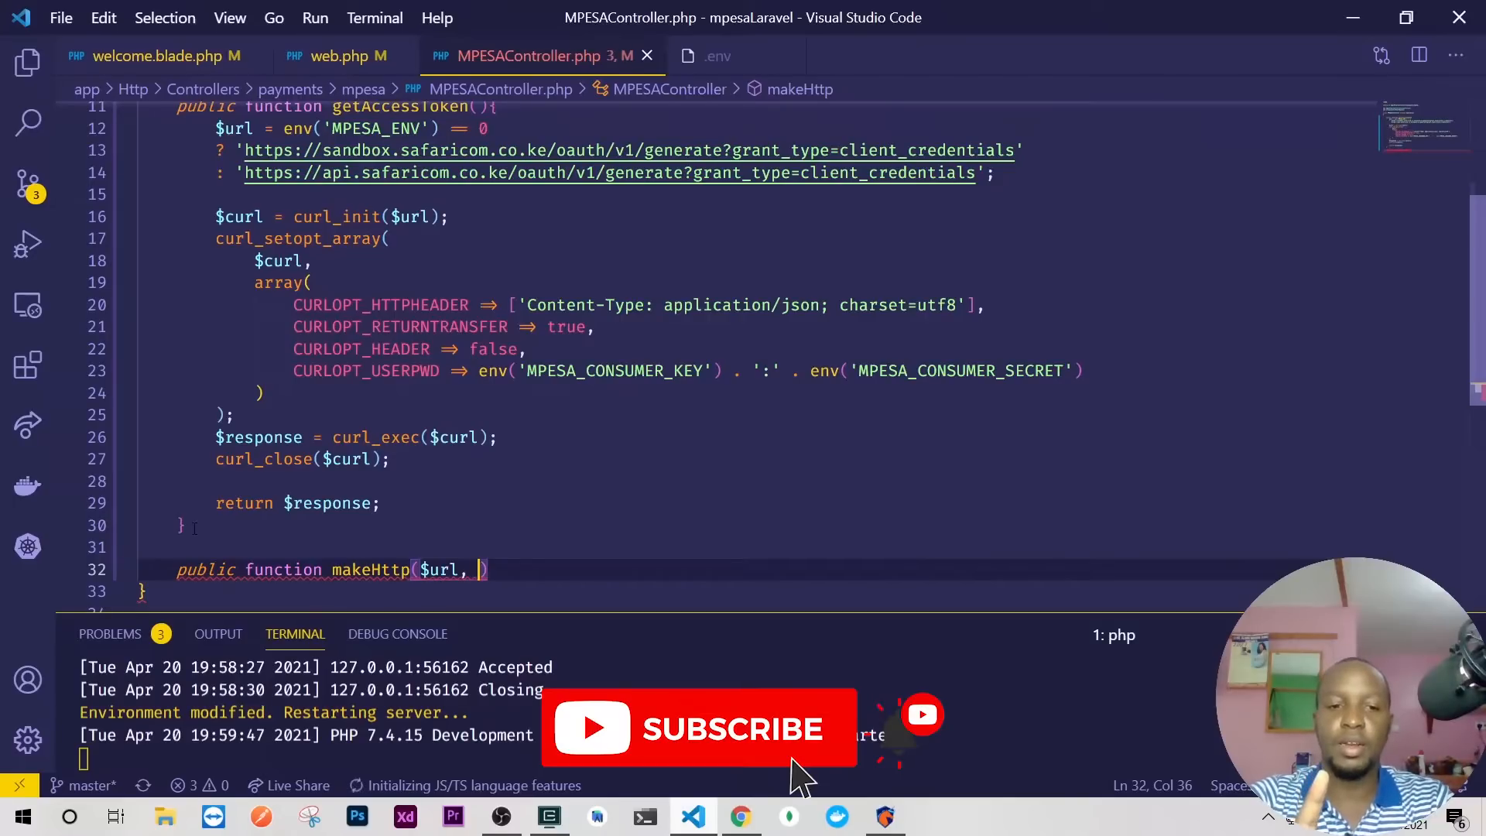
text(#)
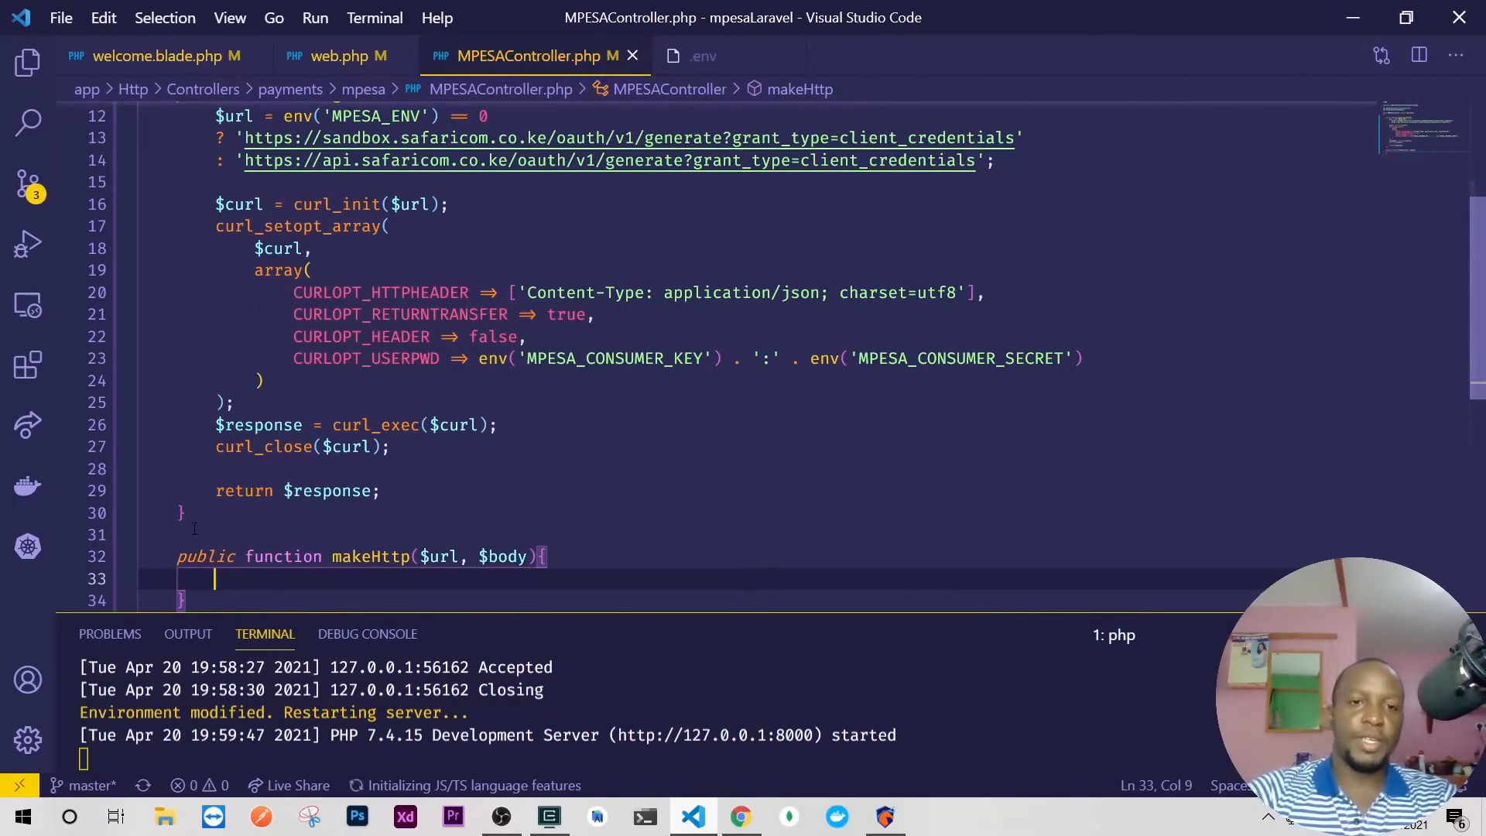
scroll(down, 3)
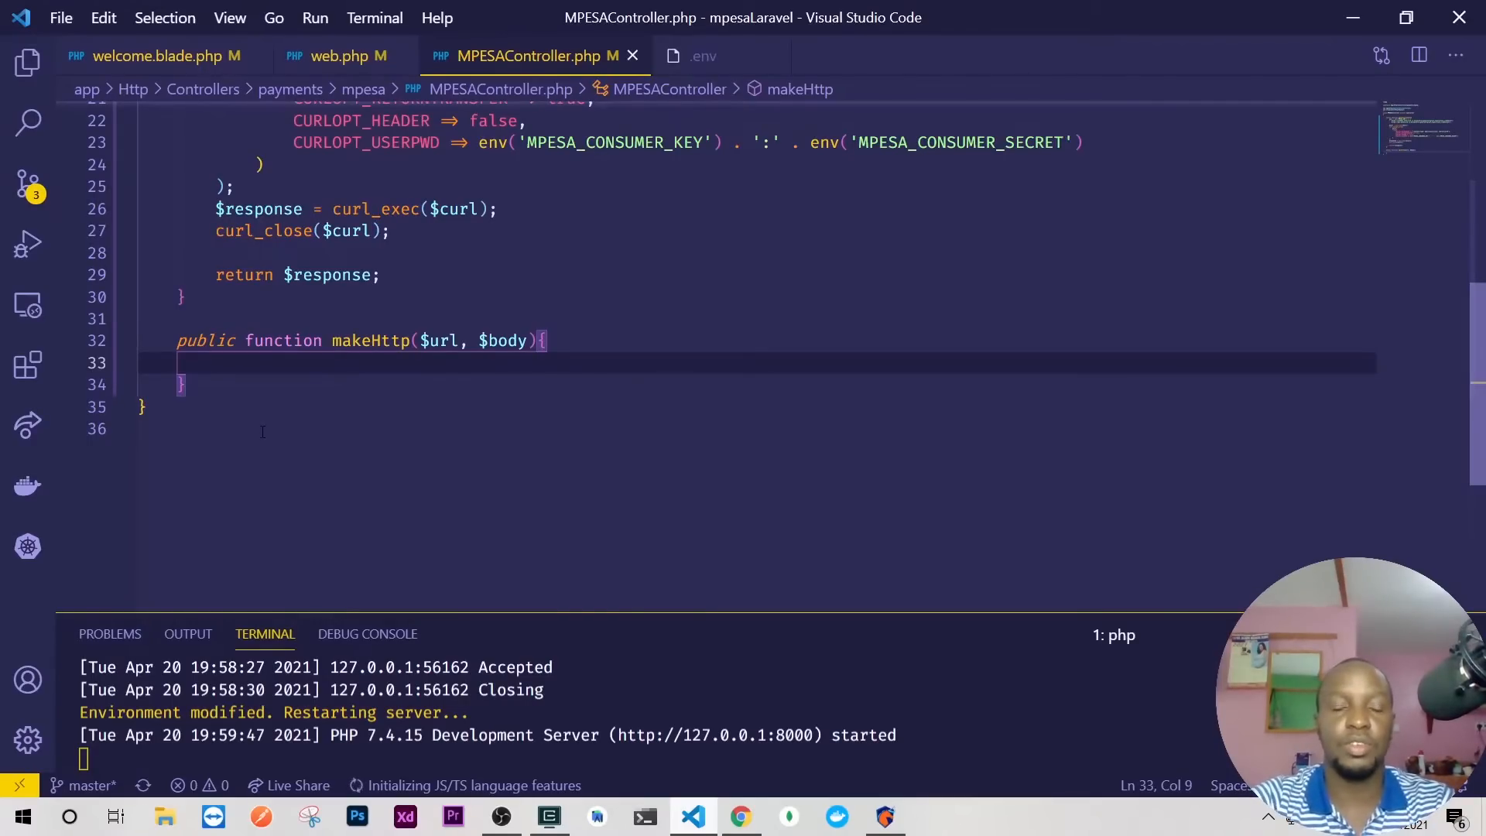
Copy the B2C PHP sample request from the Daraja docs into the makeHttp function body
click(741, 816)
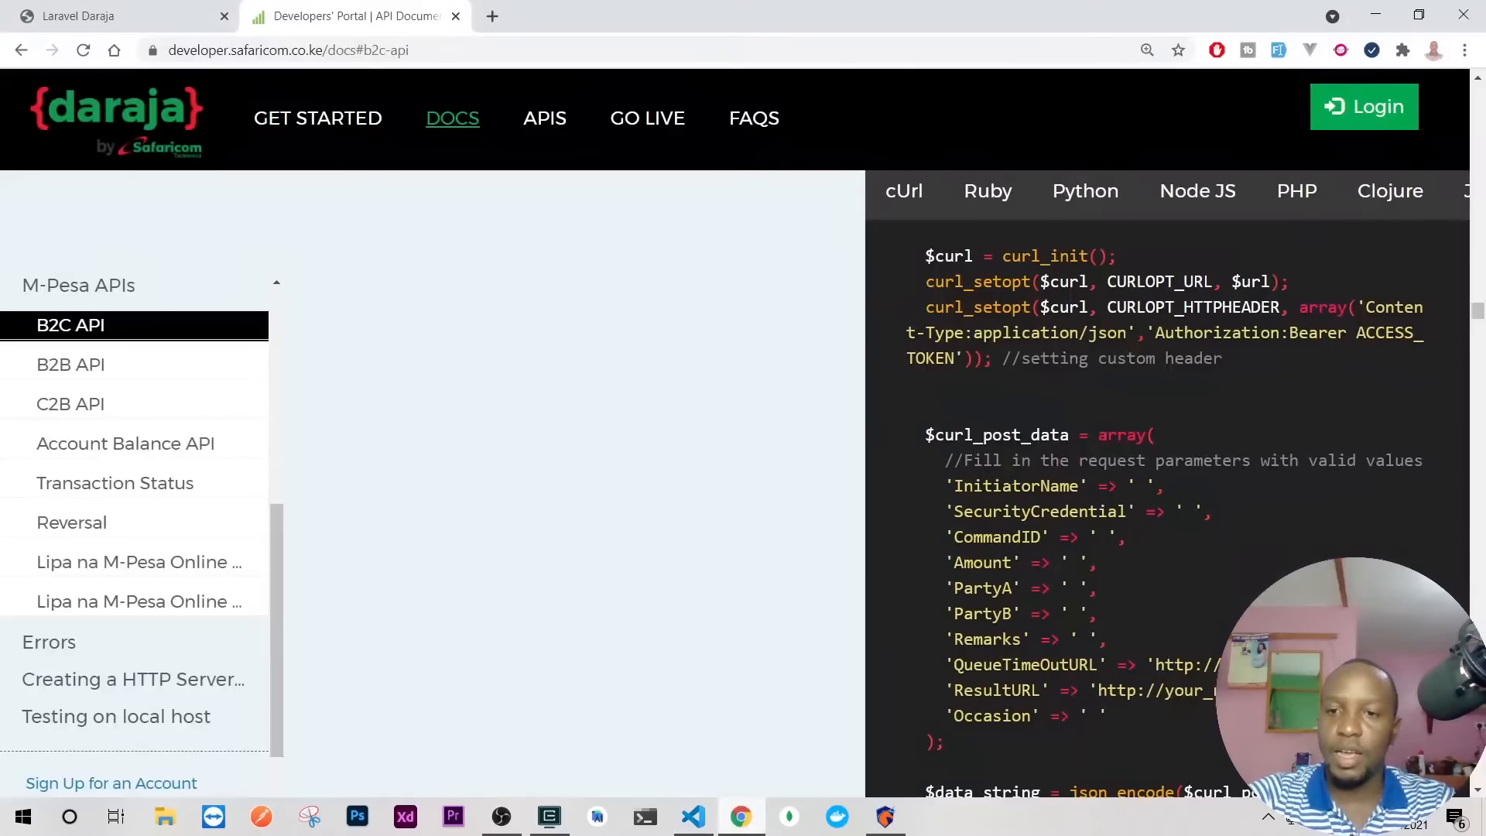
scroll(up, 3)
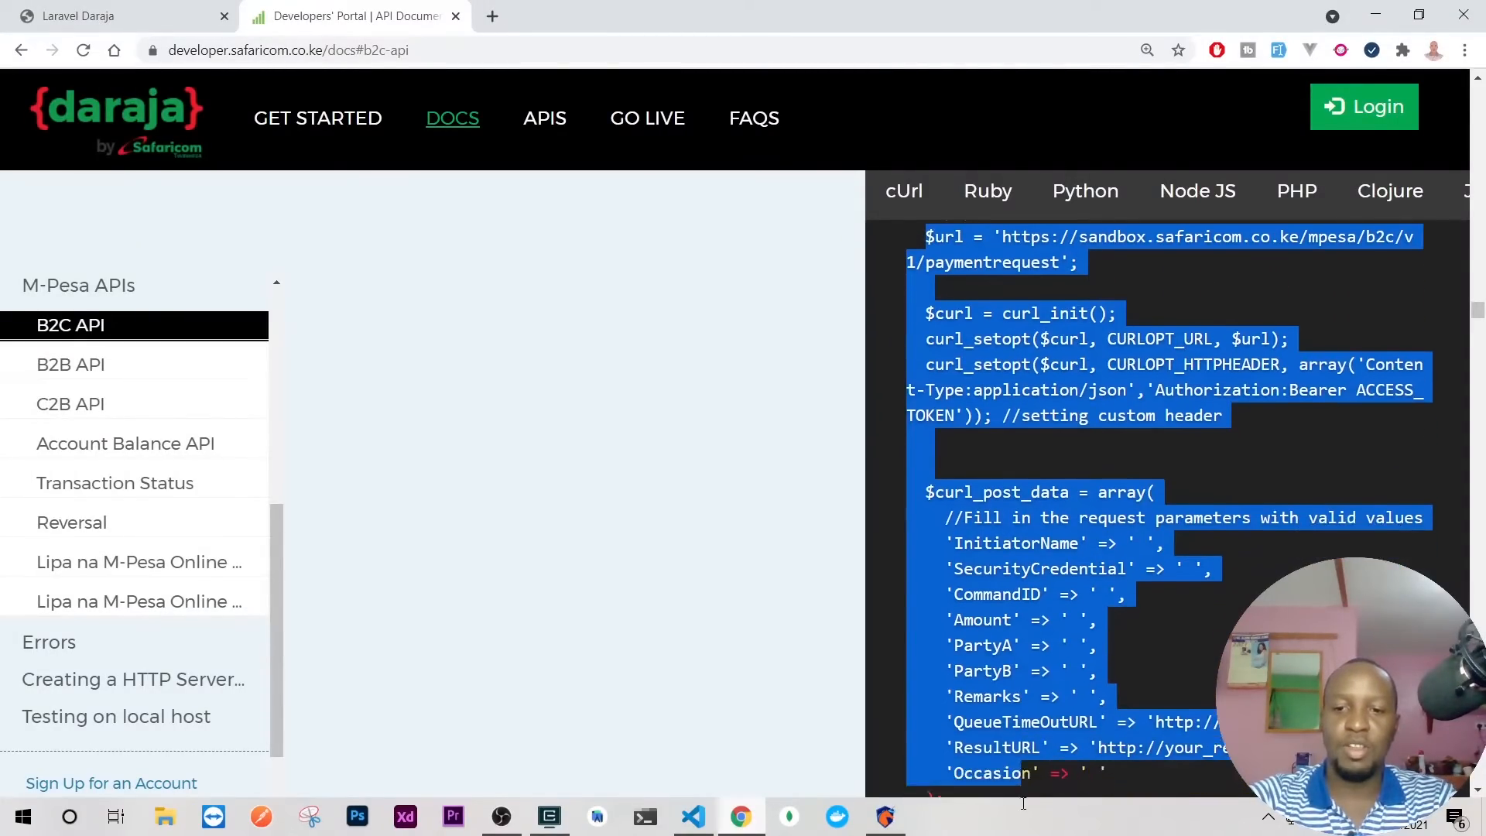
scroll(down, 3)
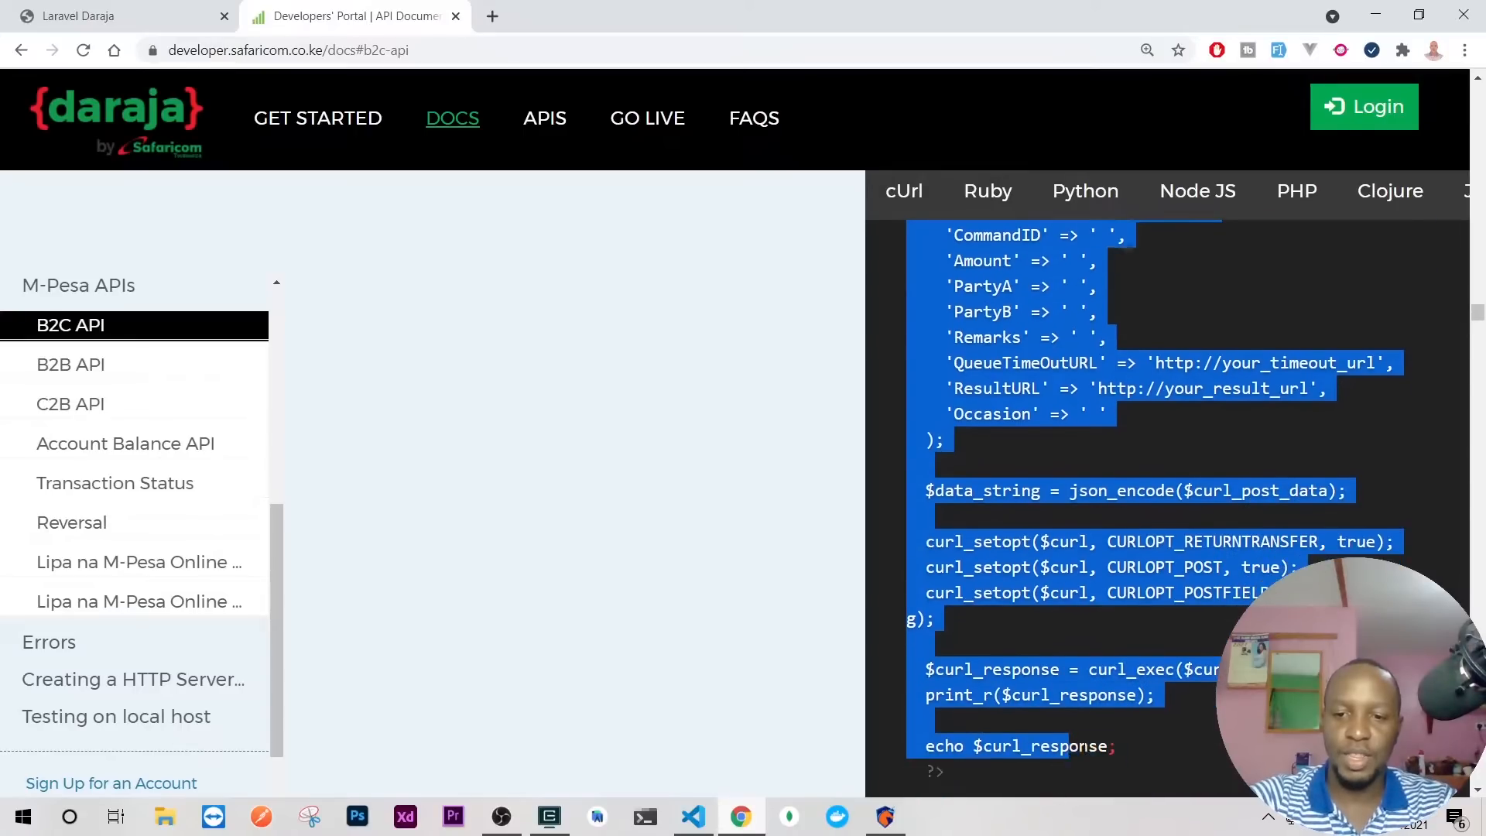
click(694, 816)
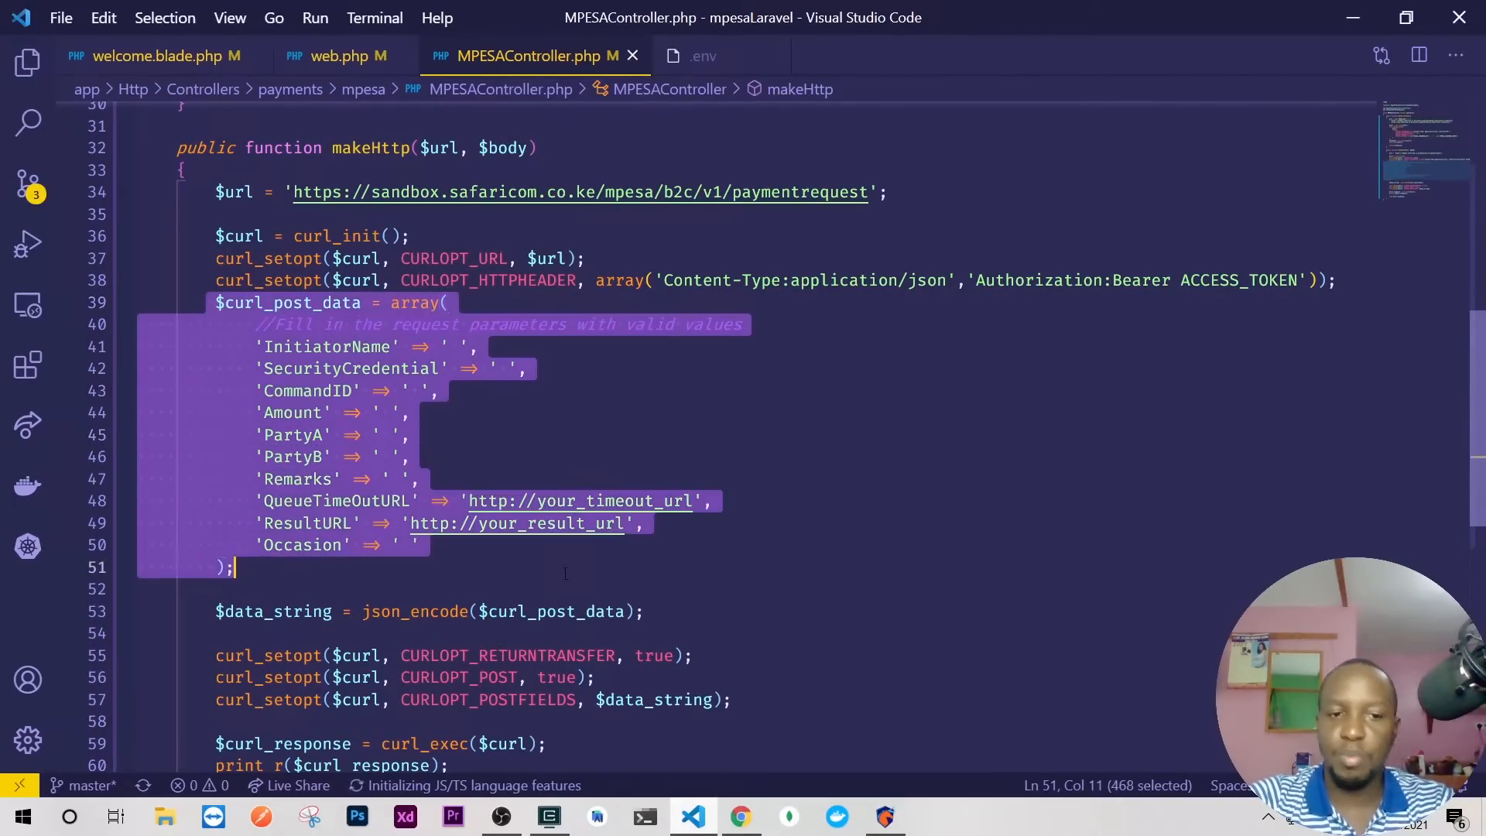
Drop $curl_post_data and $data_string so CURLOPT_POSTFIELDS sends json_encode($body)
key(Delete)
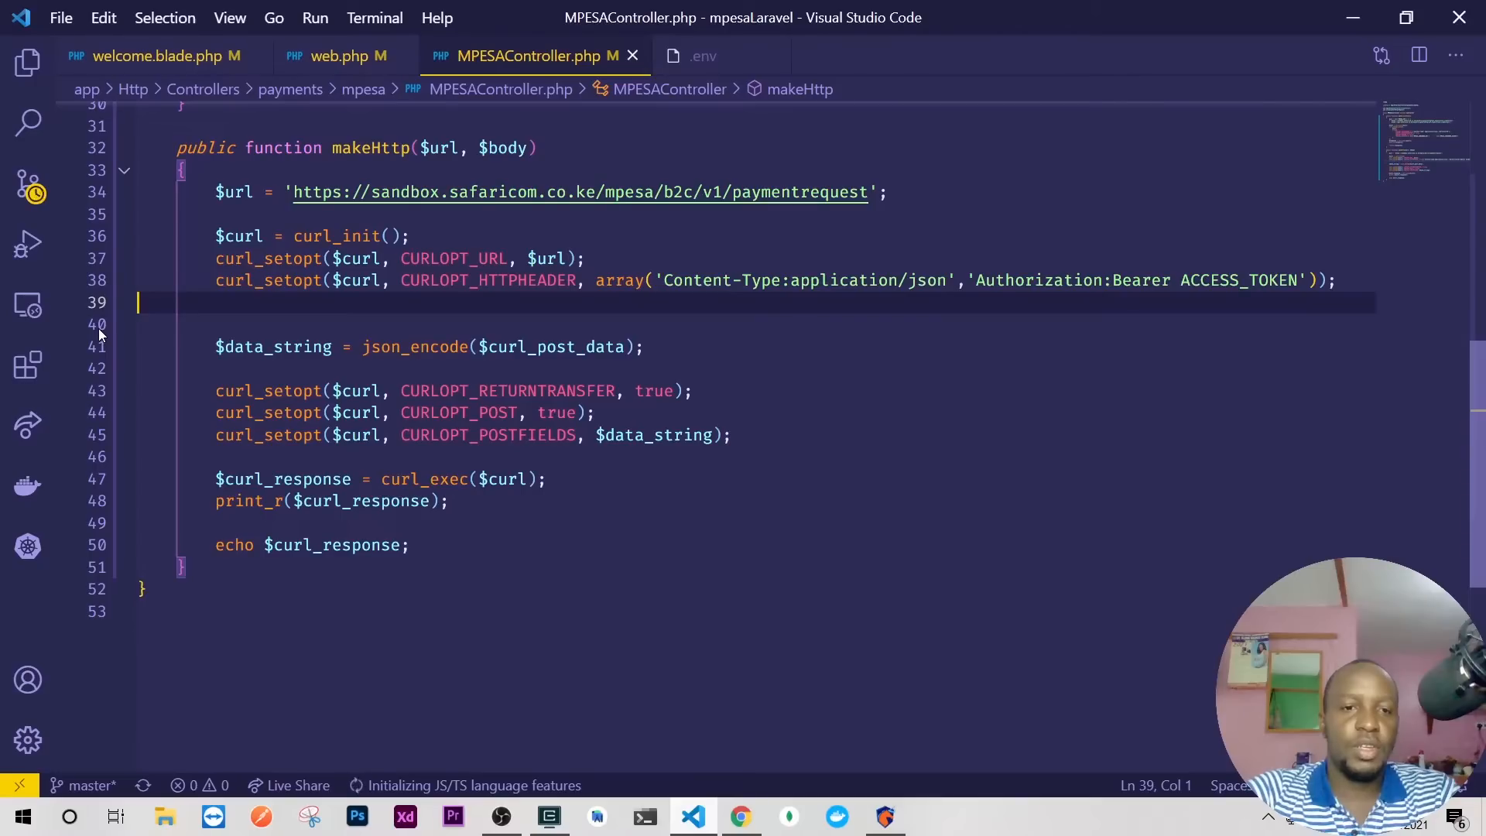
drag(138, 302, 138, 345)
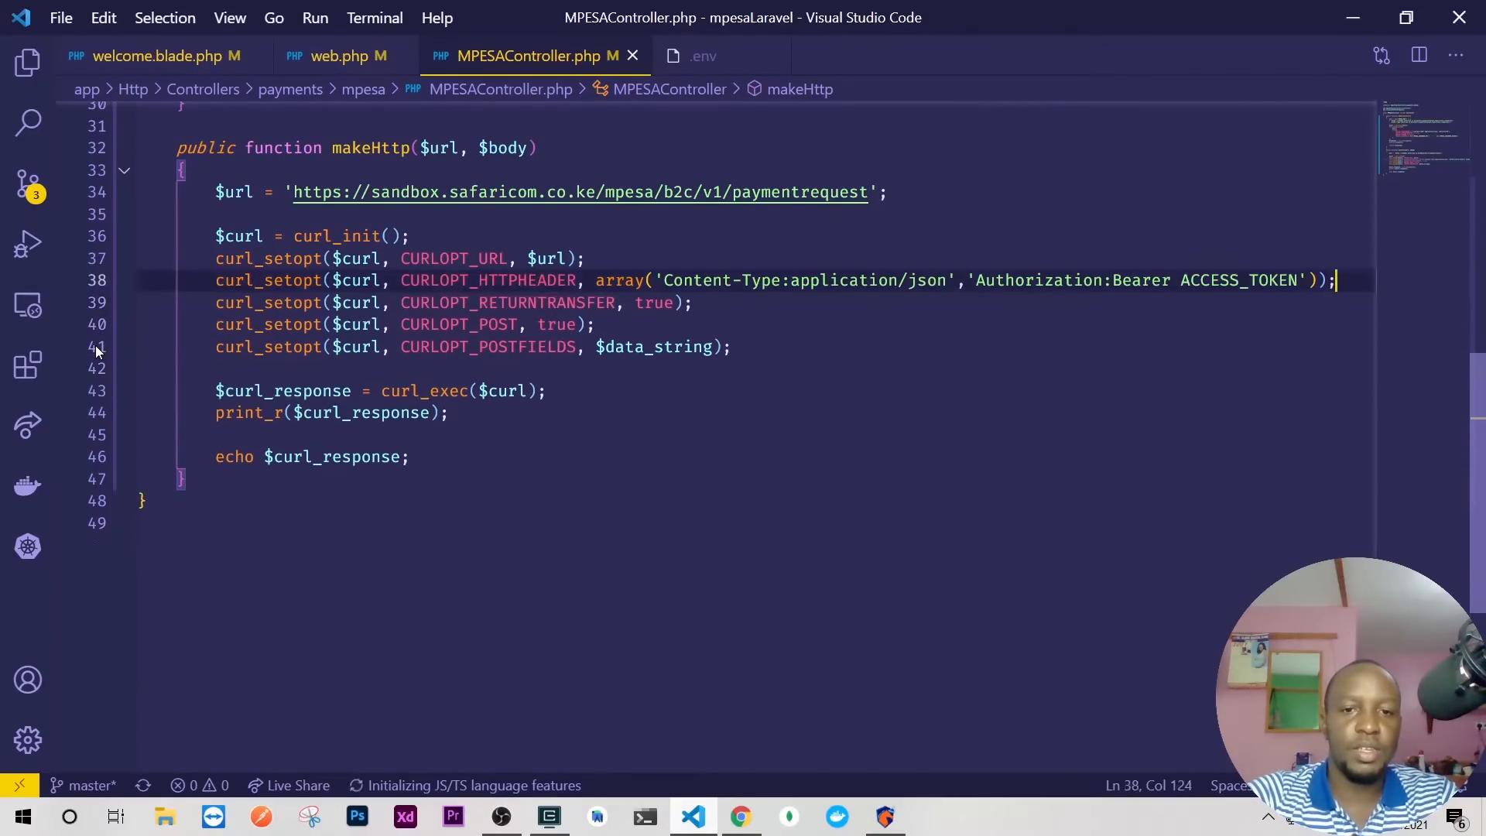
click(651, 347)
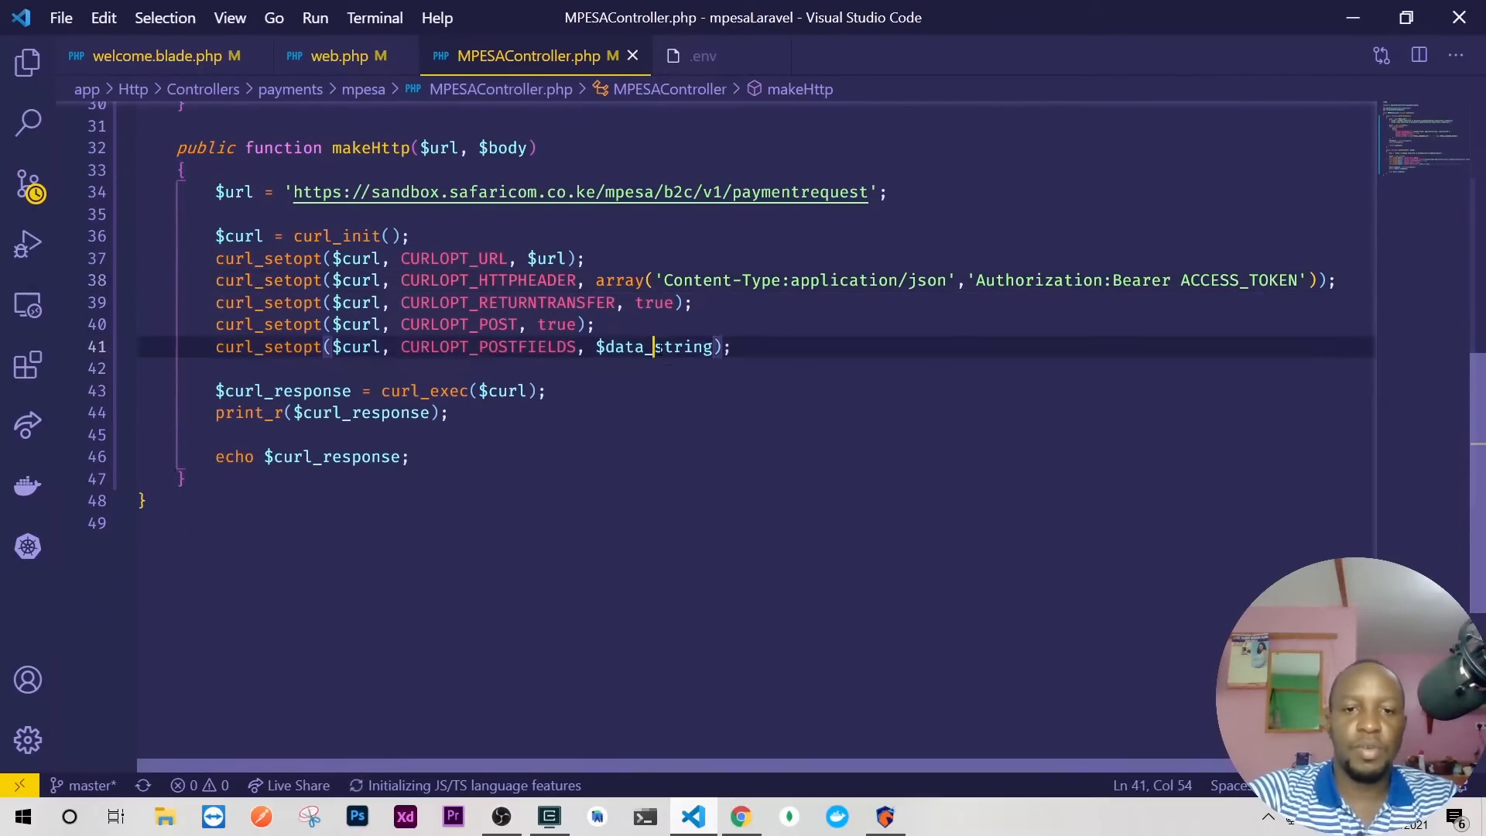
key(Backspace)
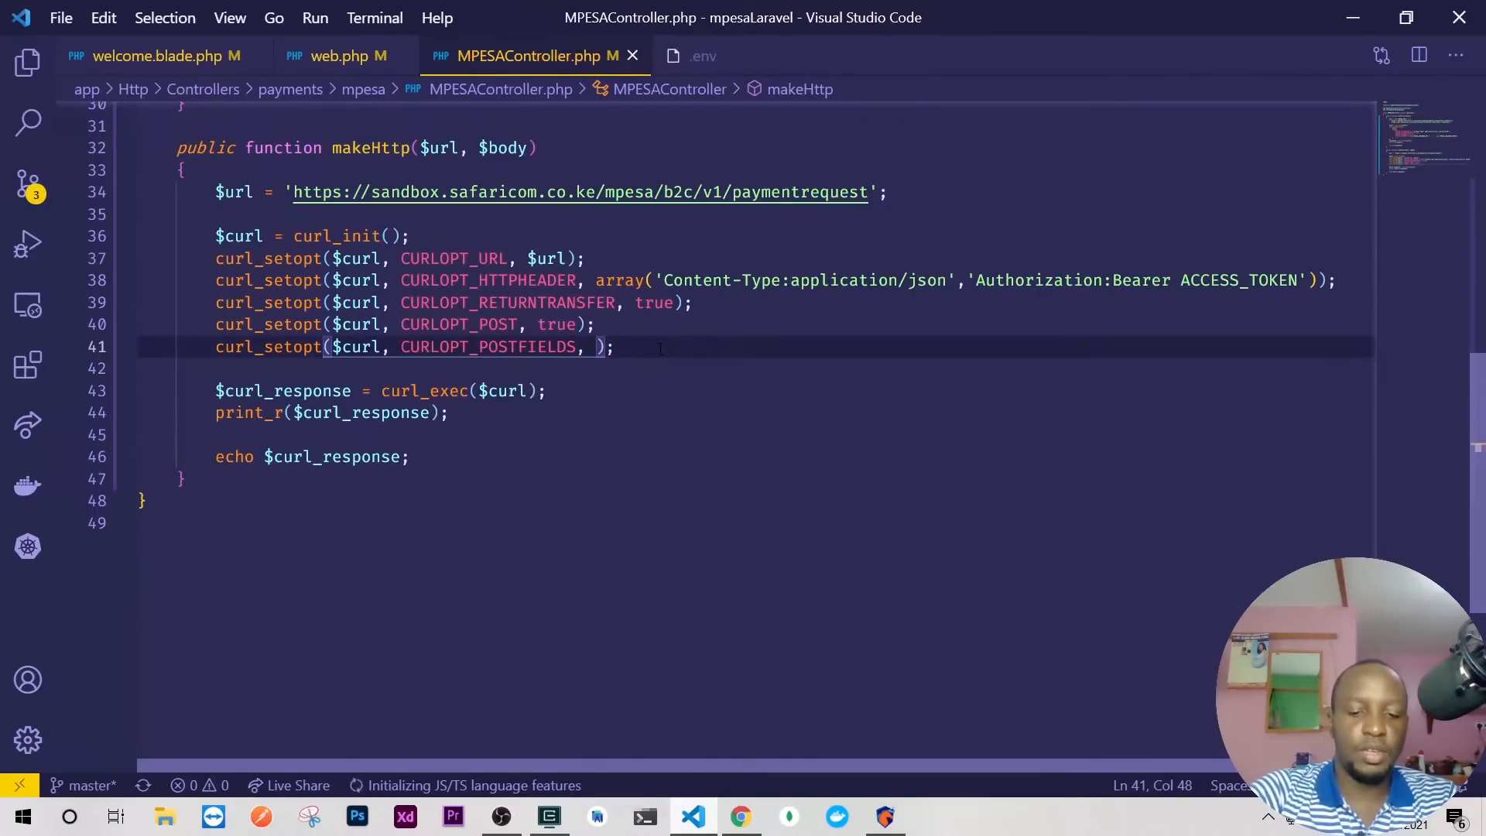
text(json_encode()
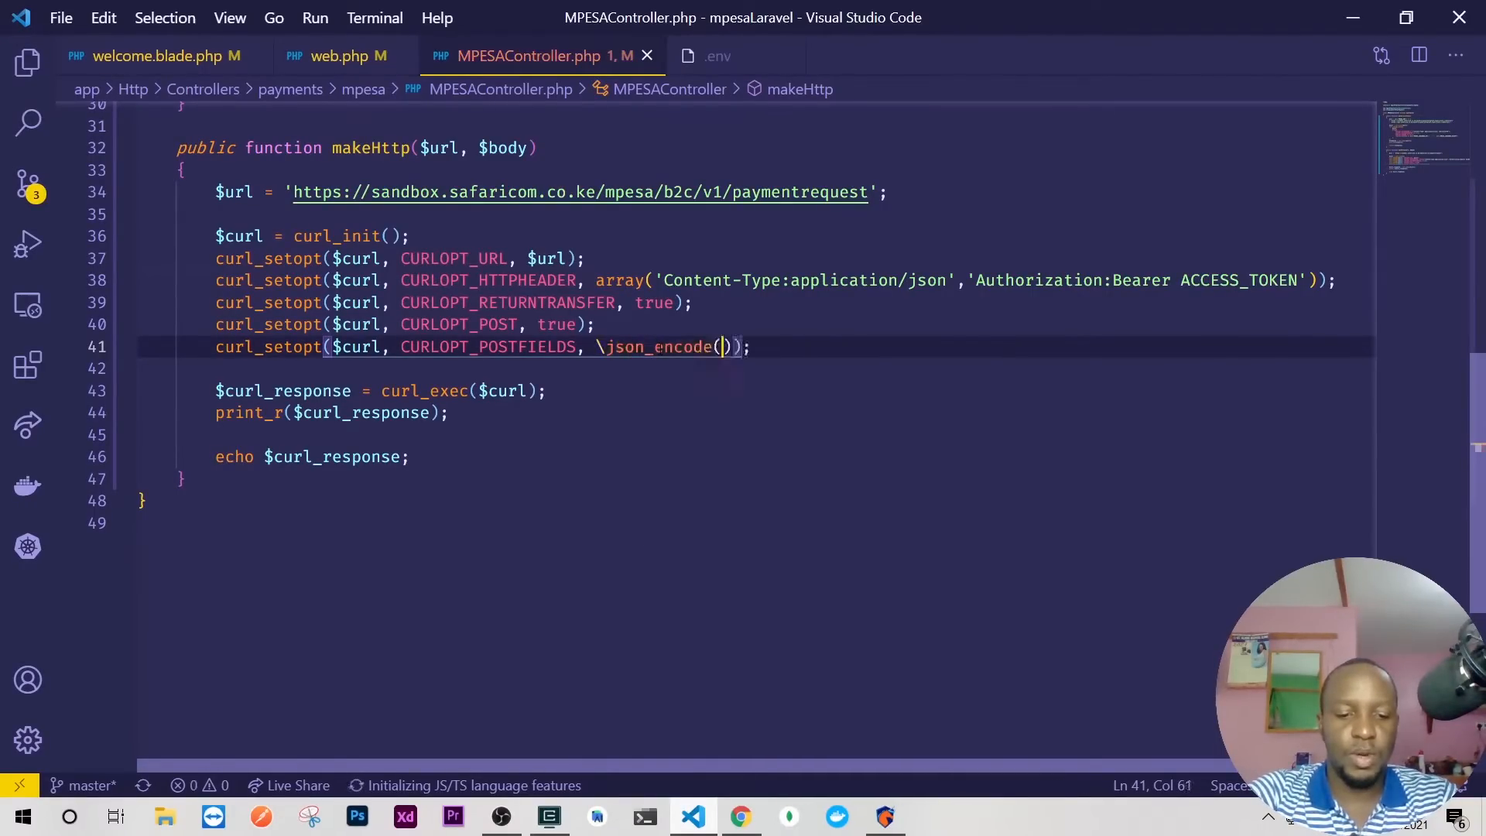
text($)
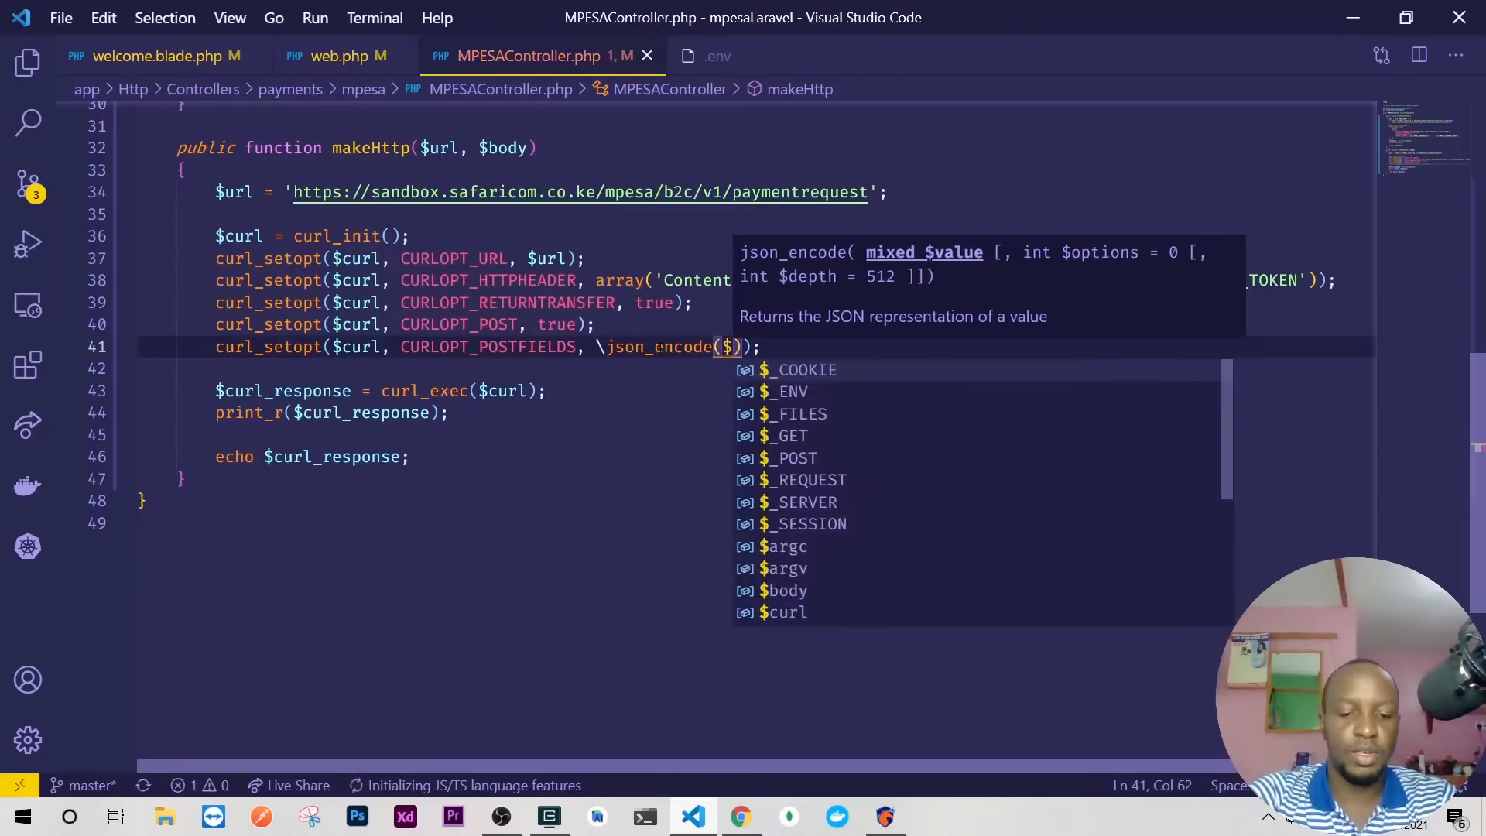
text(body)
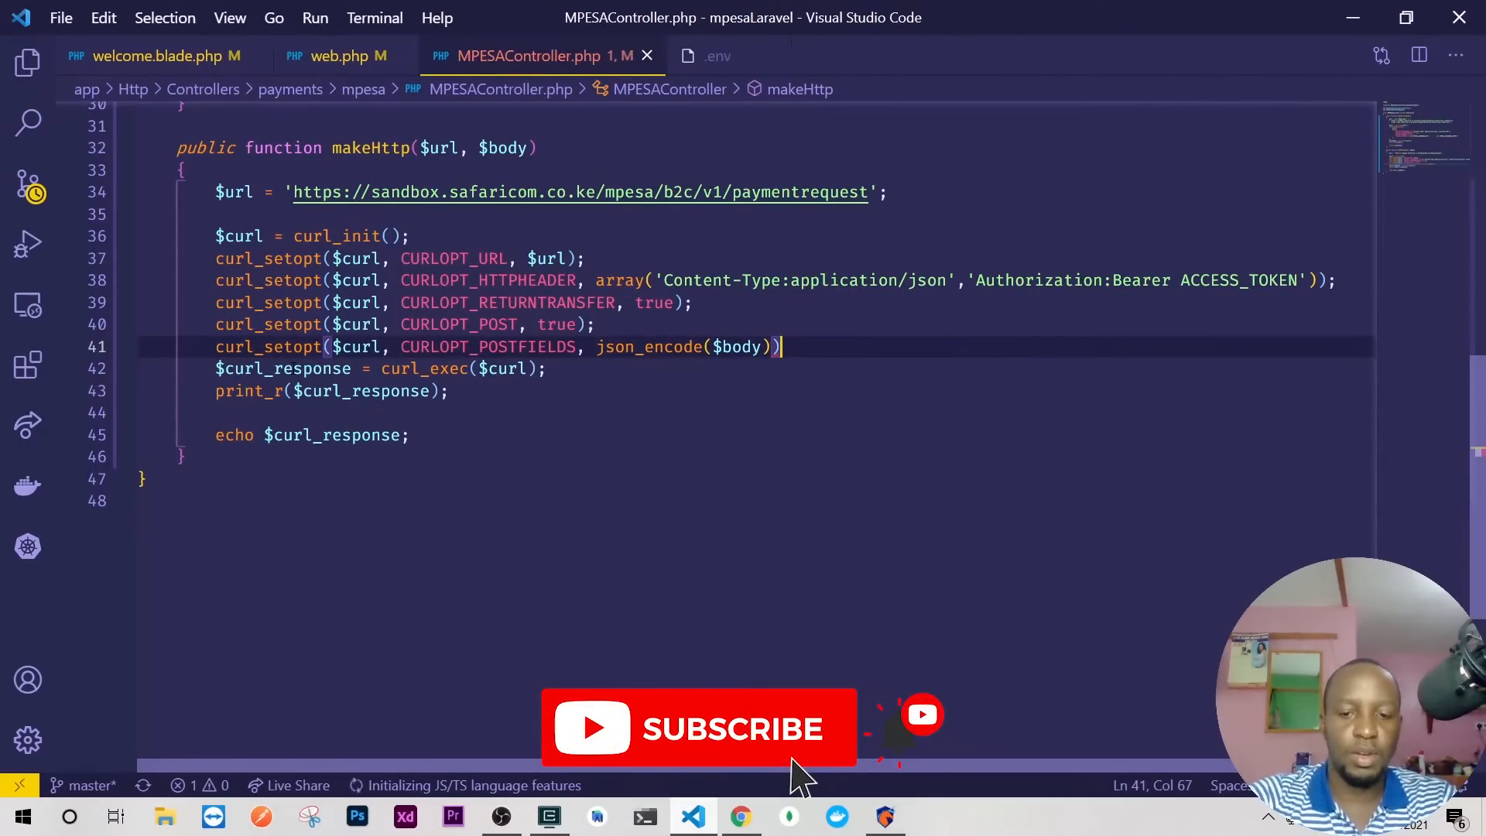
Return the response instead of echoing it, remove print_r and add curl_close($curl)
click(245, 435)
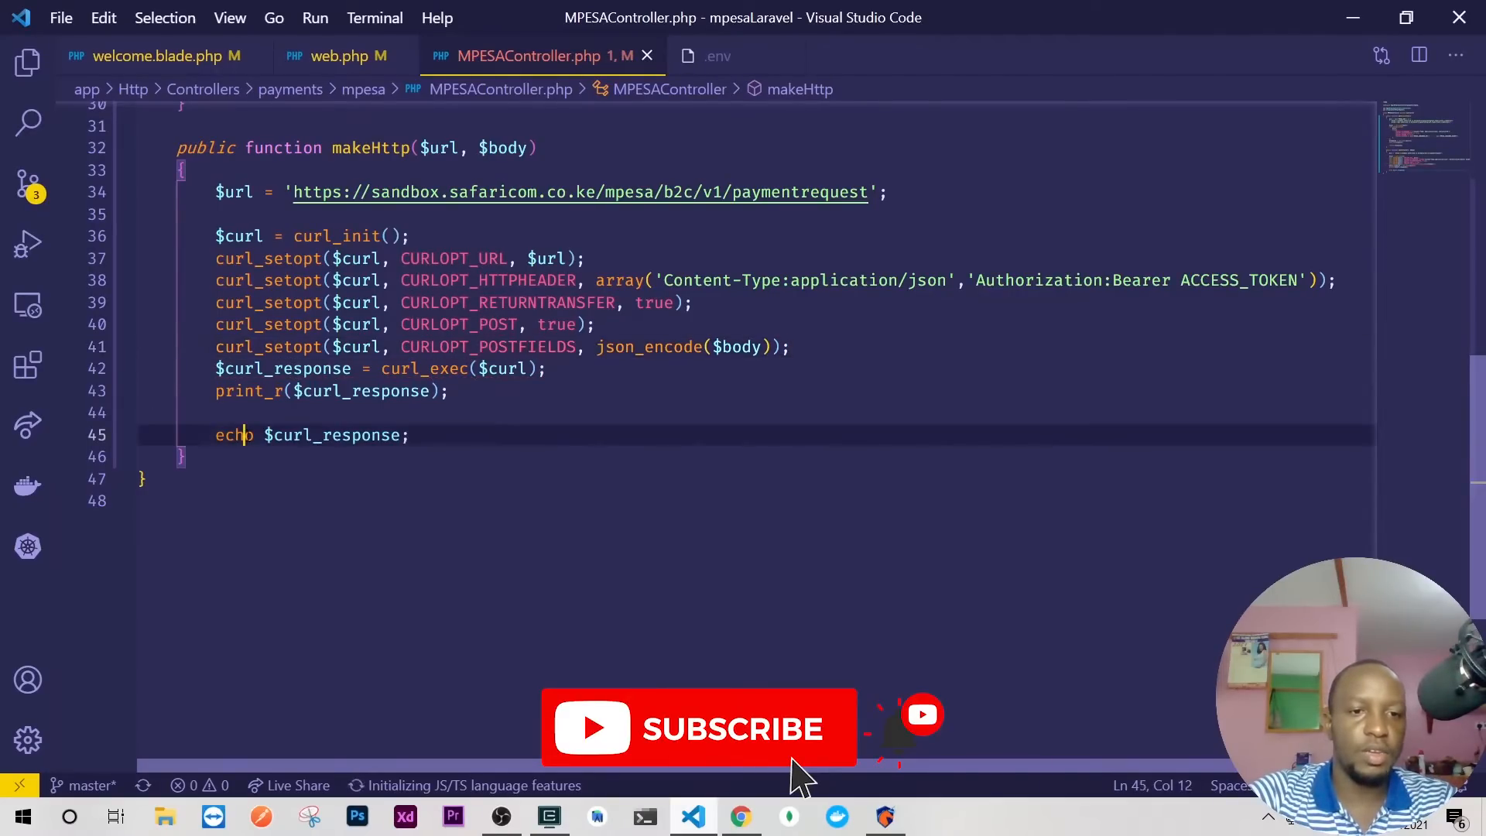
text(return)
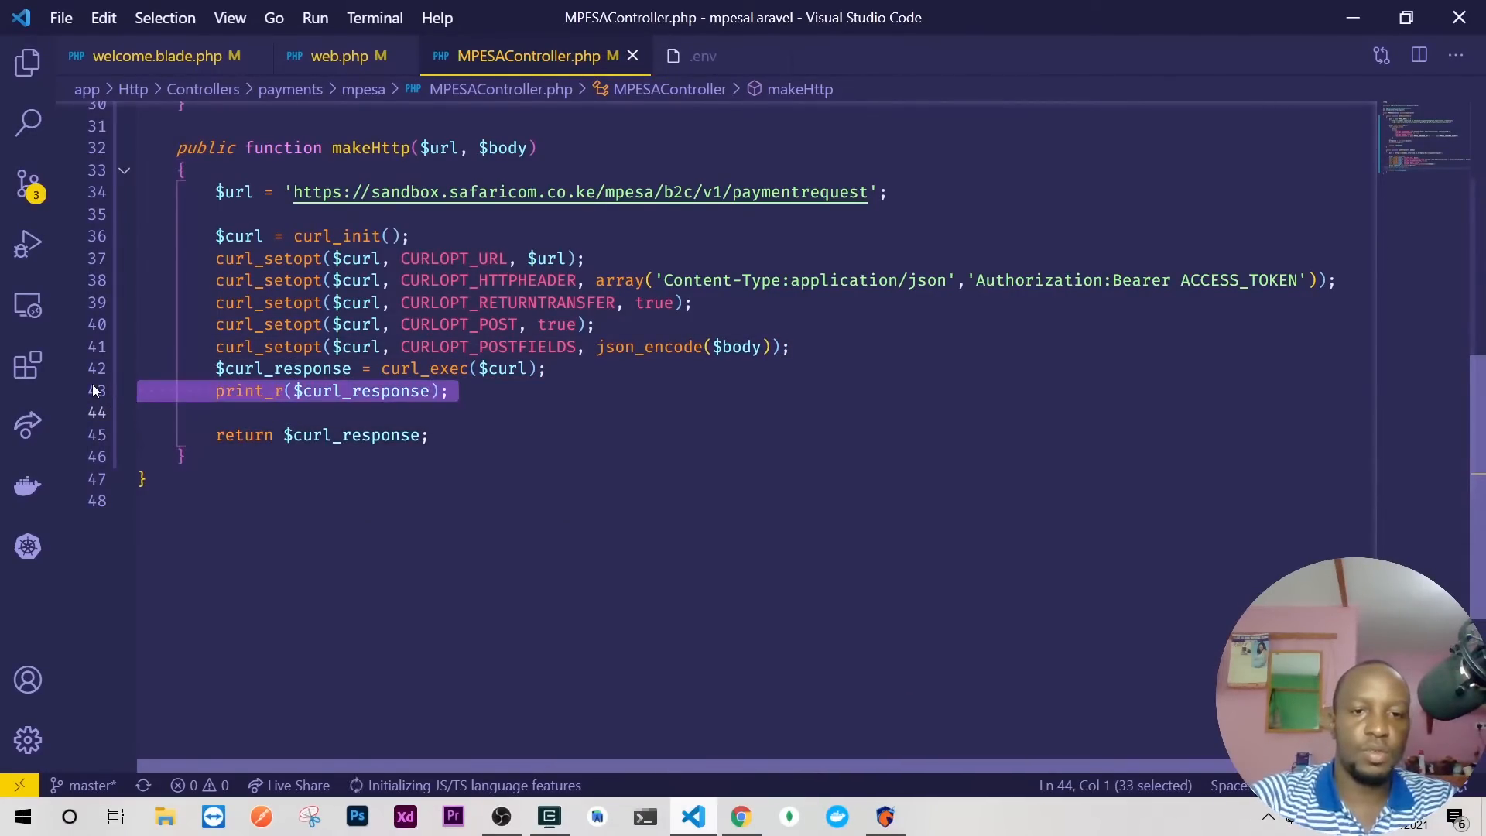
key(Delete)
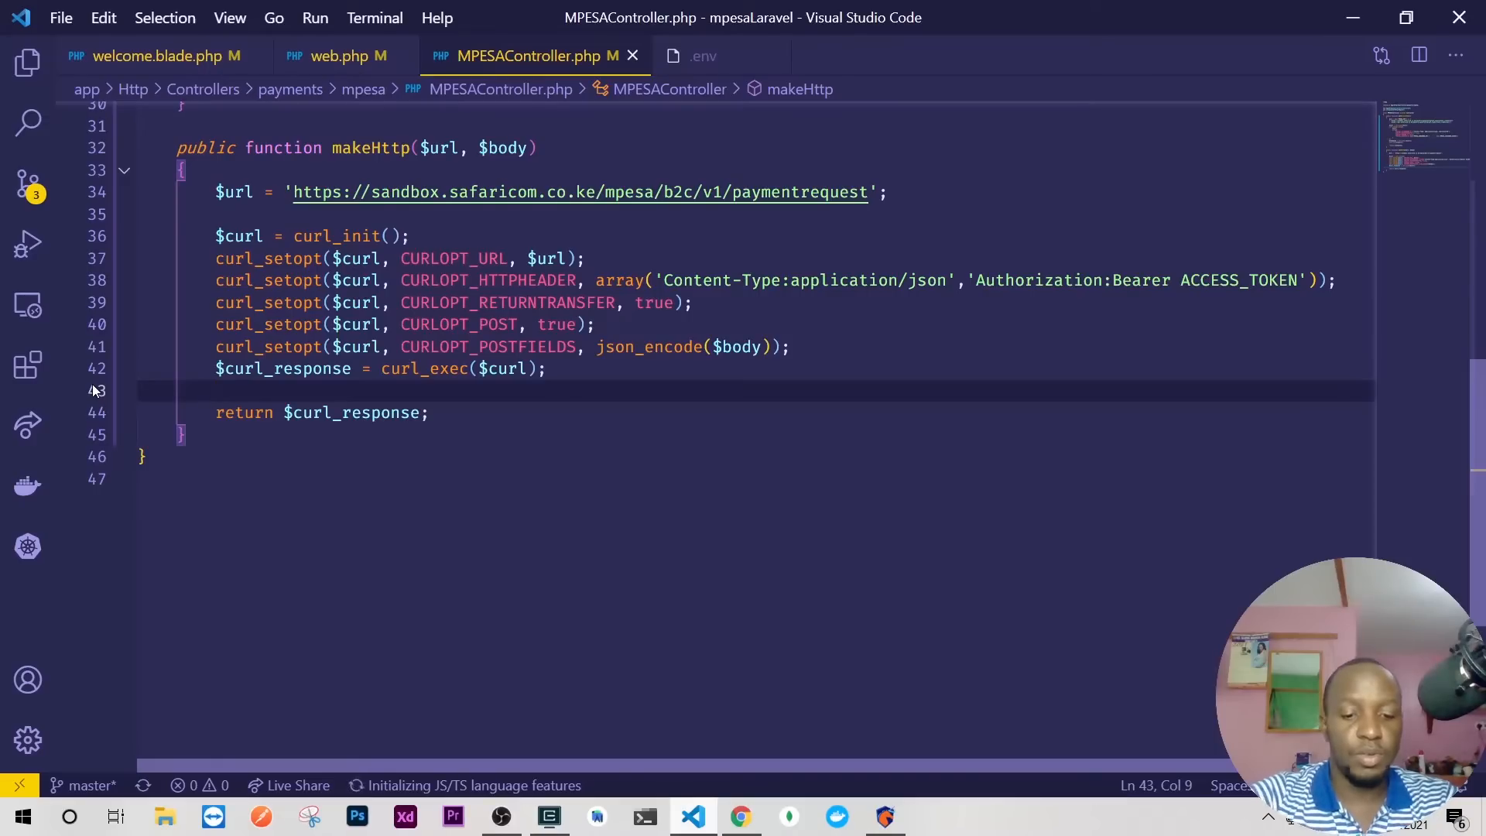
text(curl_close($curl);)
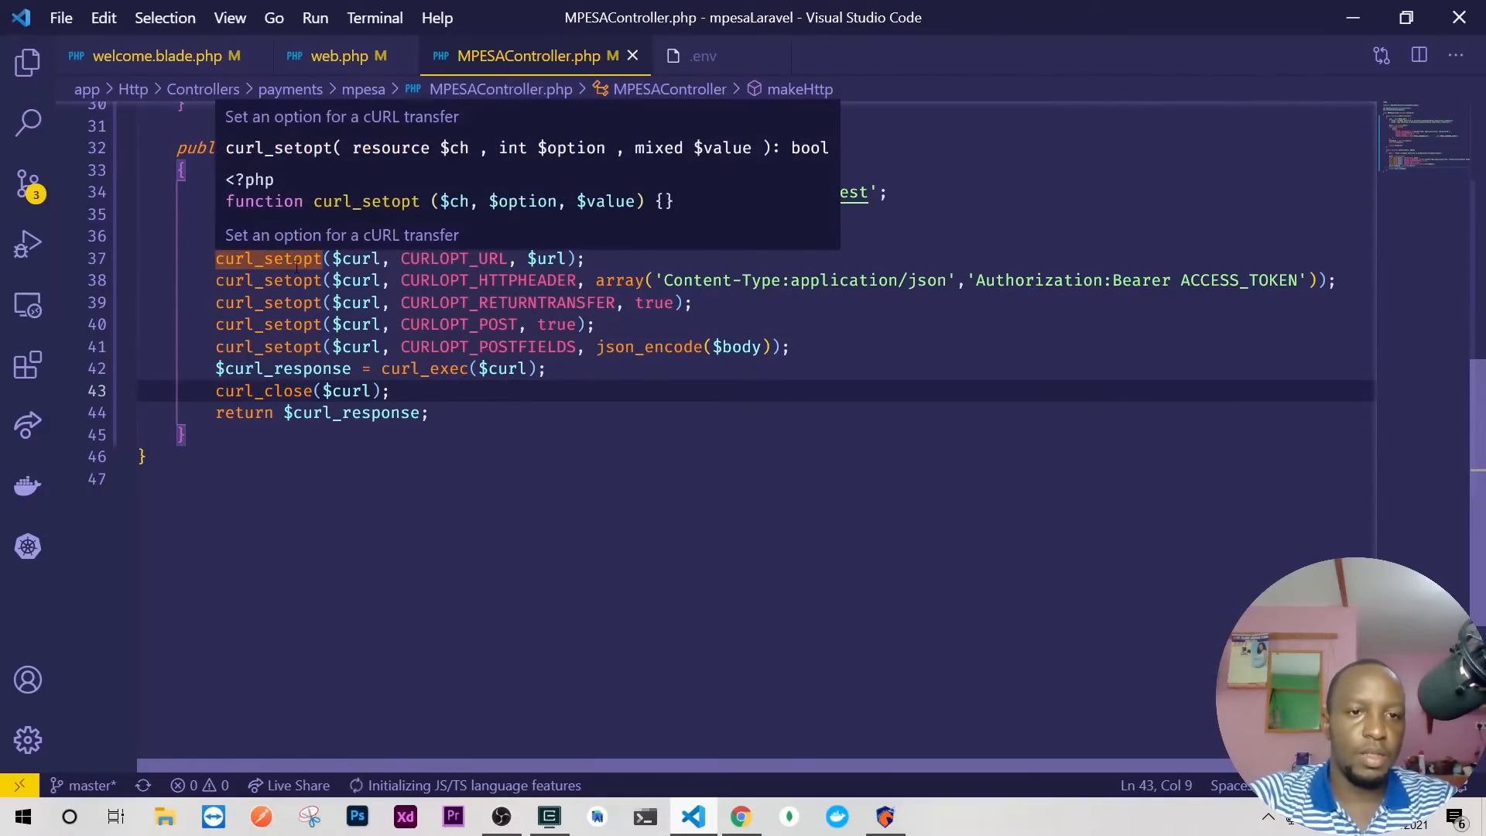
click(294, 301)
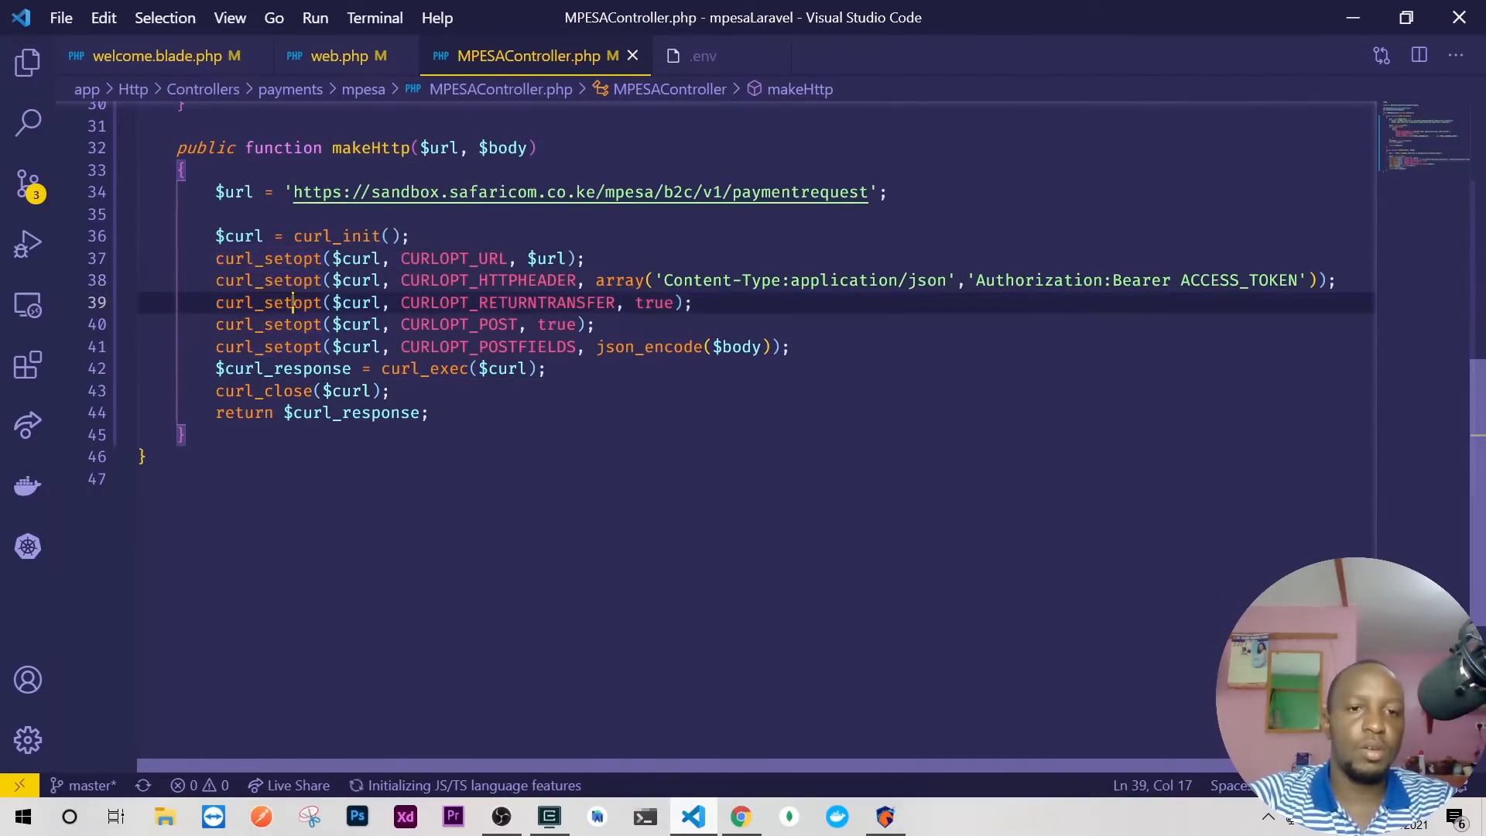
double_click(358, 258)
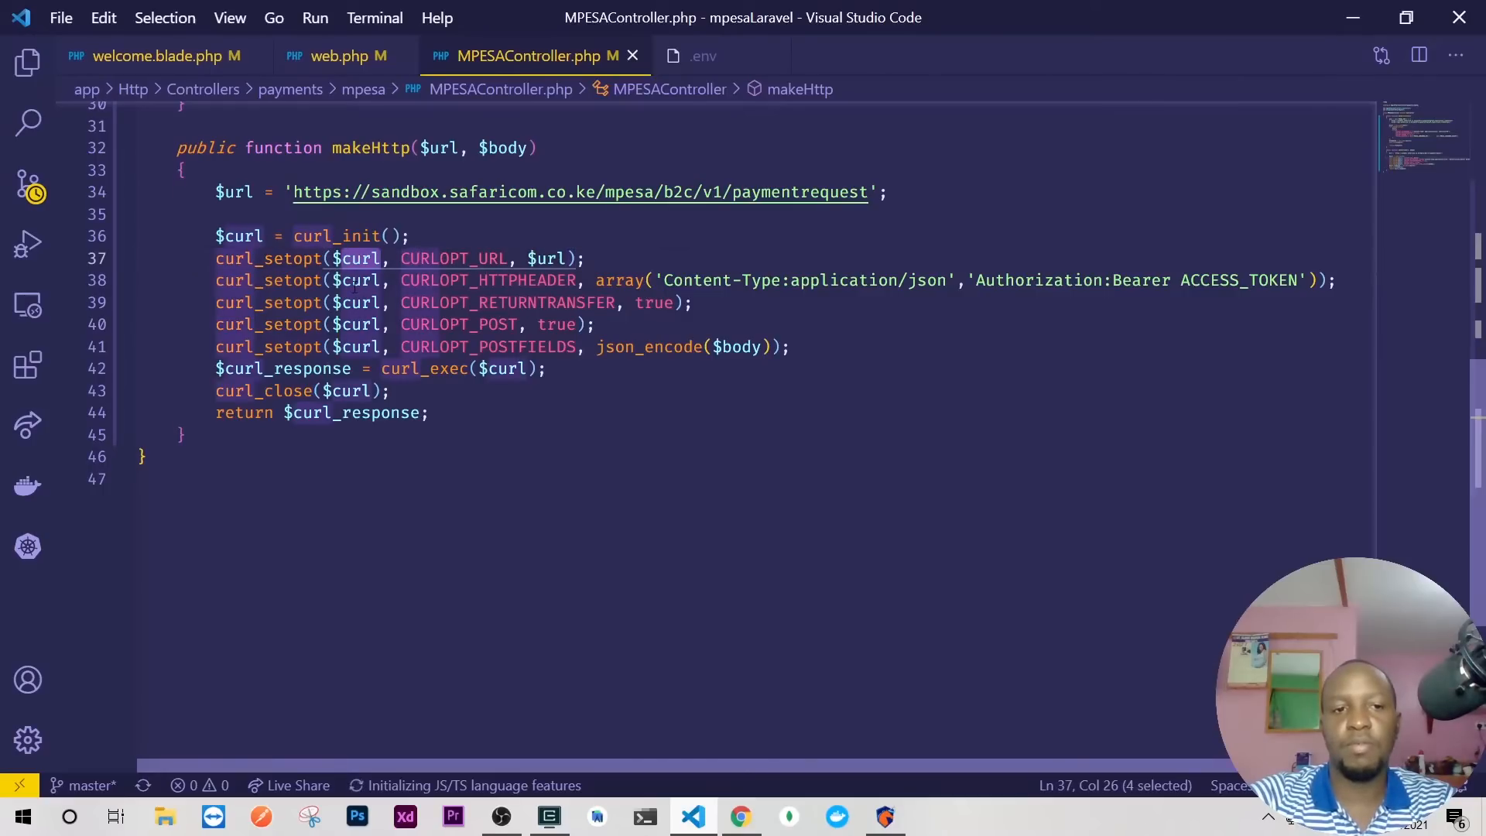
Start a curl_setopt_array($curl, array(...)) call with CURLOPT_URL => $url as its first option
key(Enter)
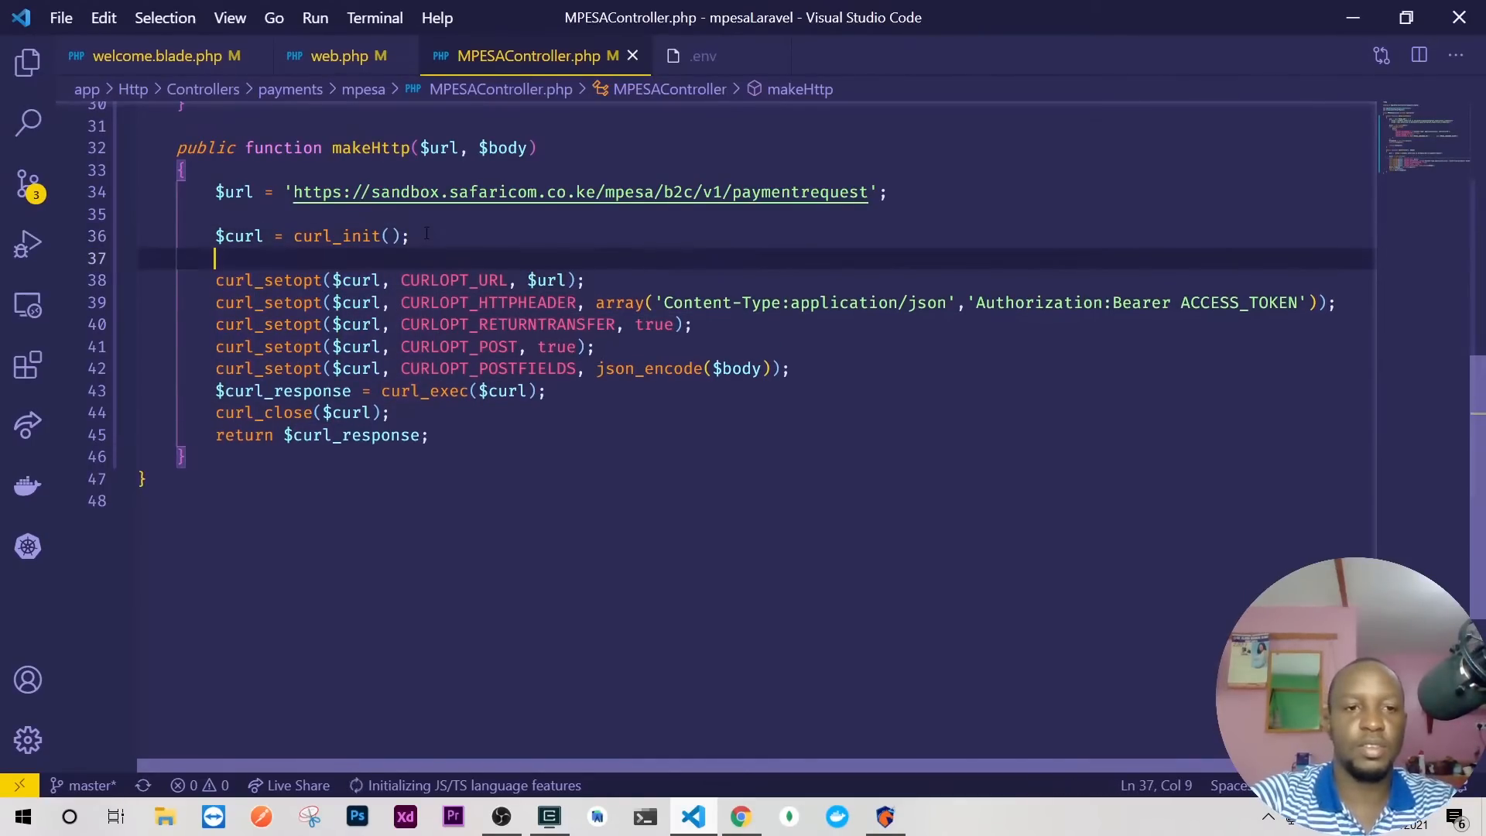
text(curl_set_o)
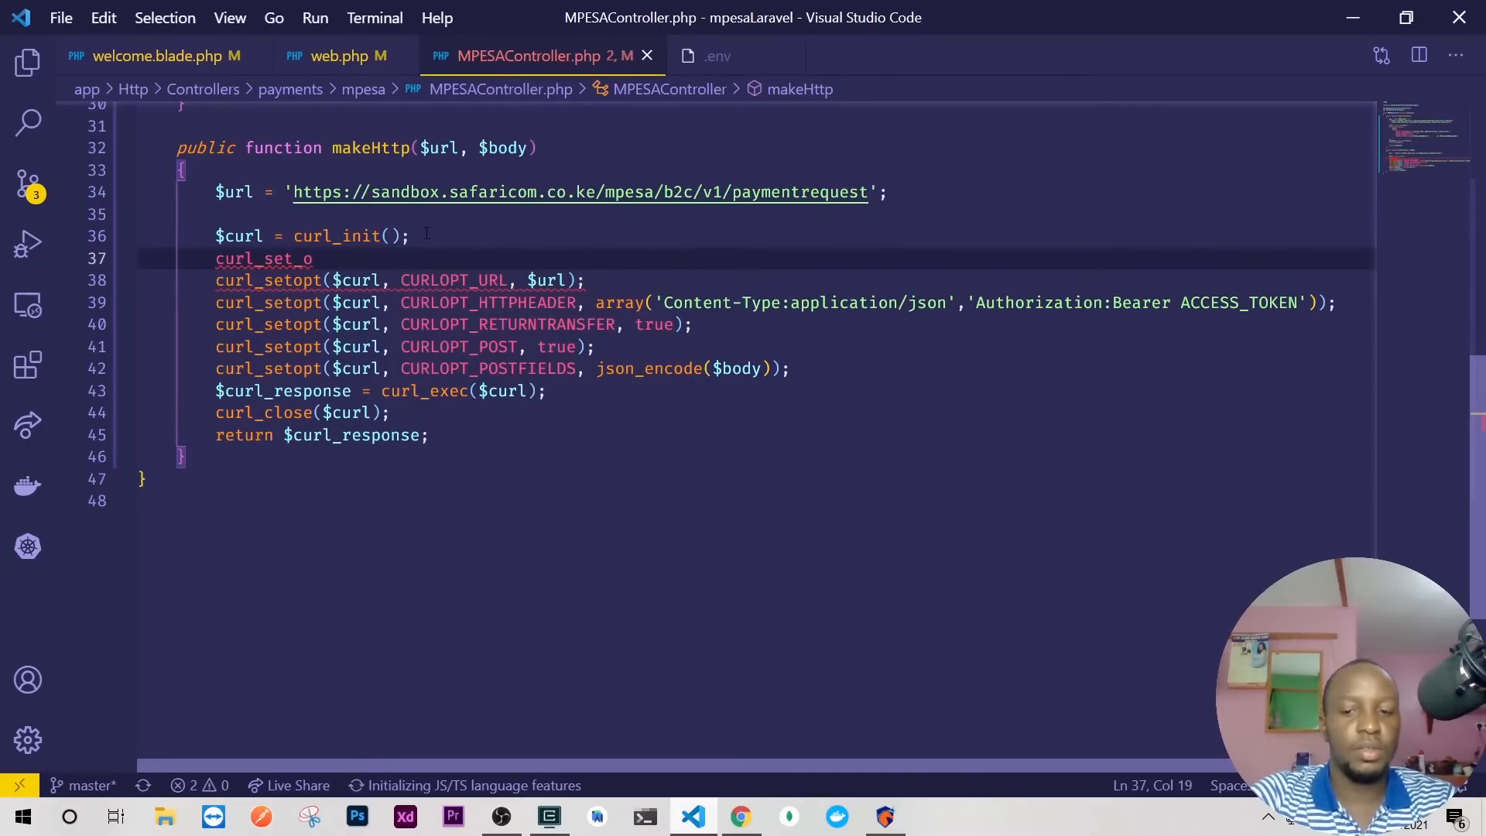
text(pt)
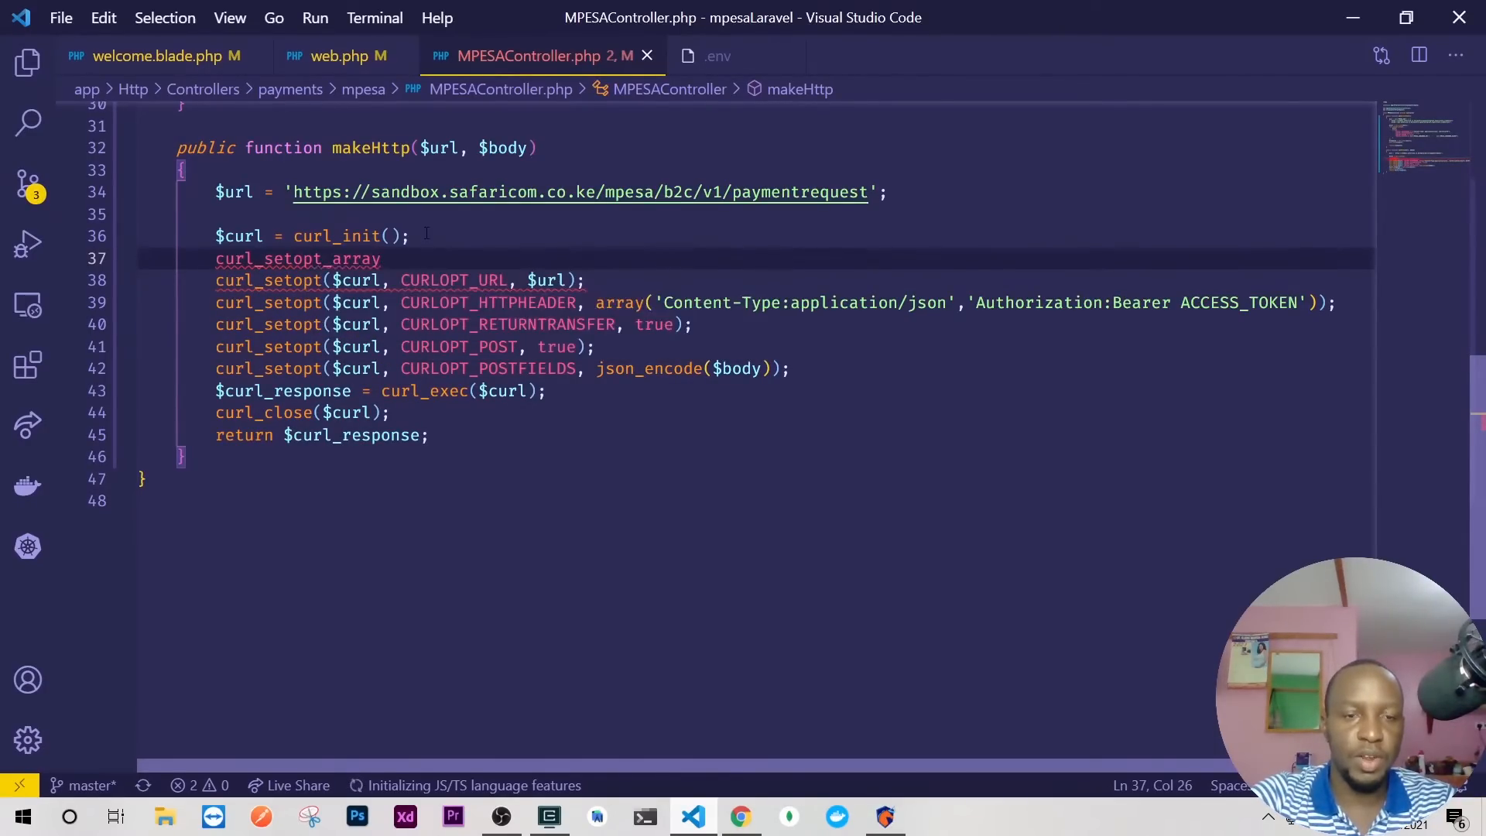
text(())
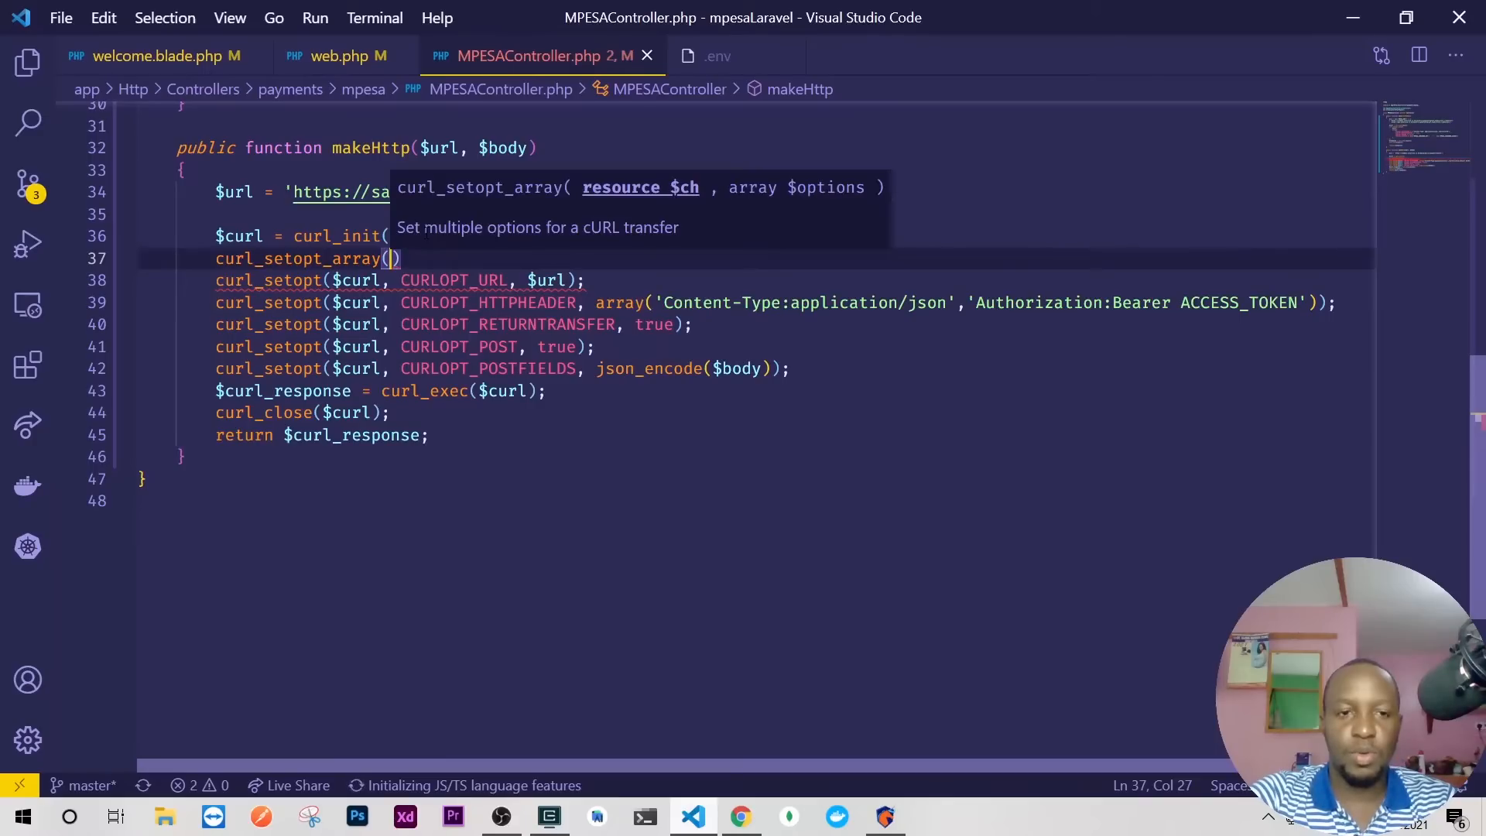
key(Enter)
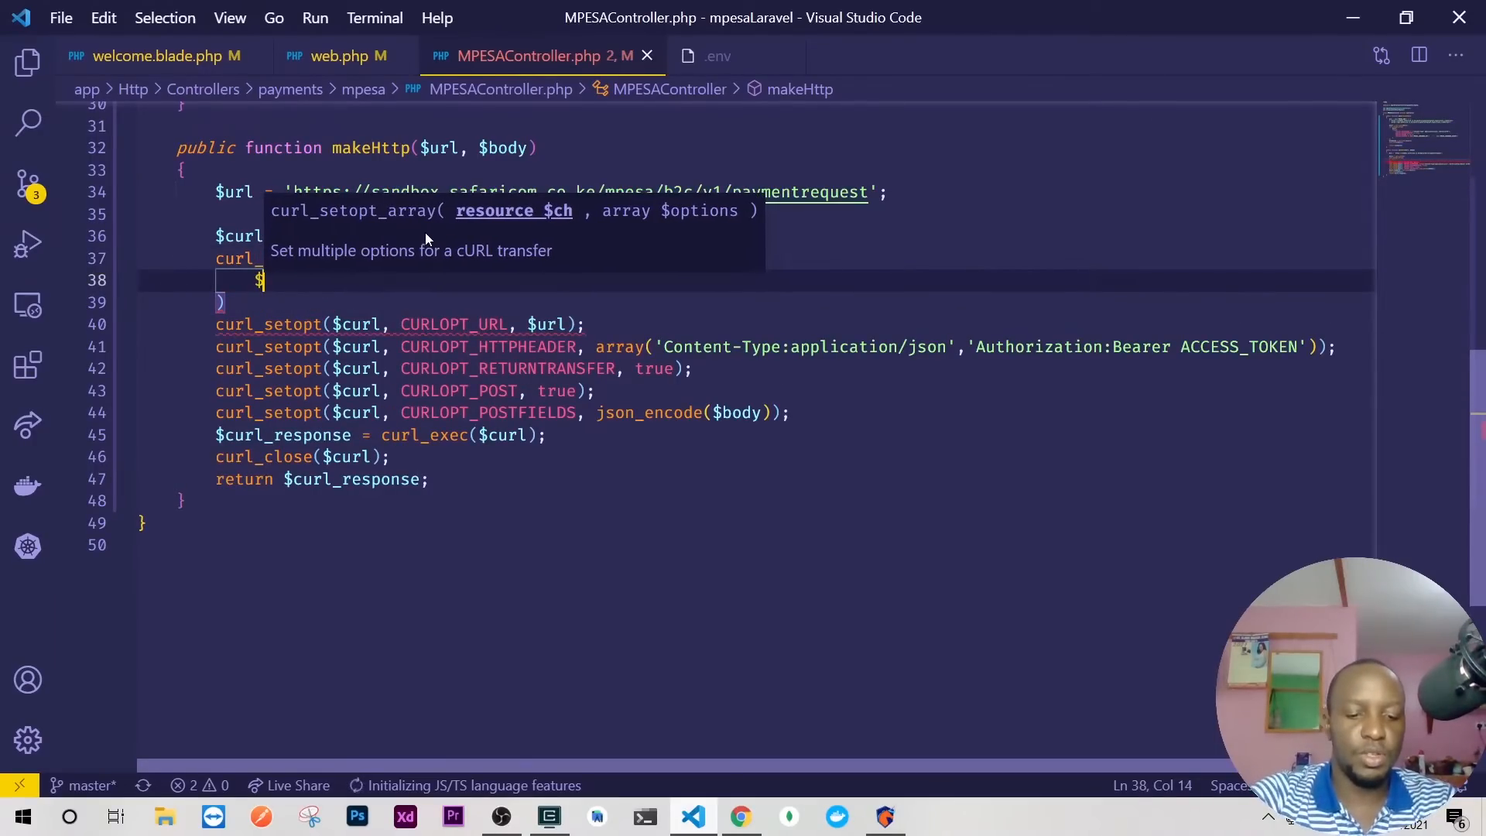
key(enter)
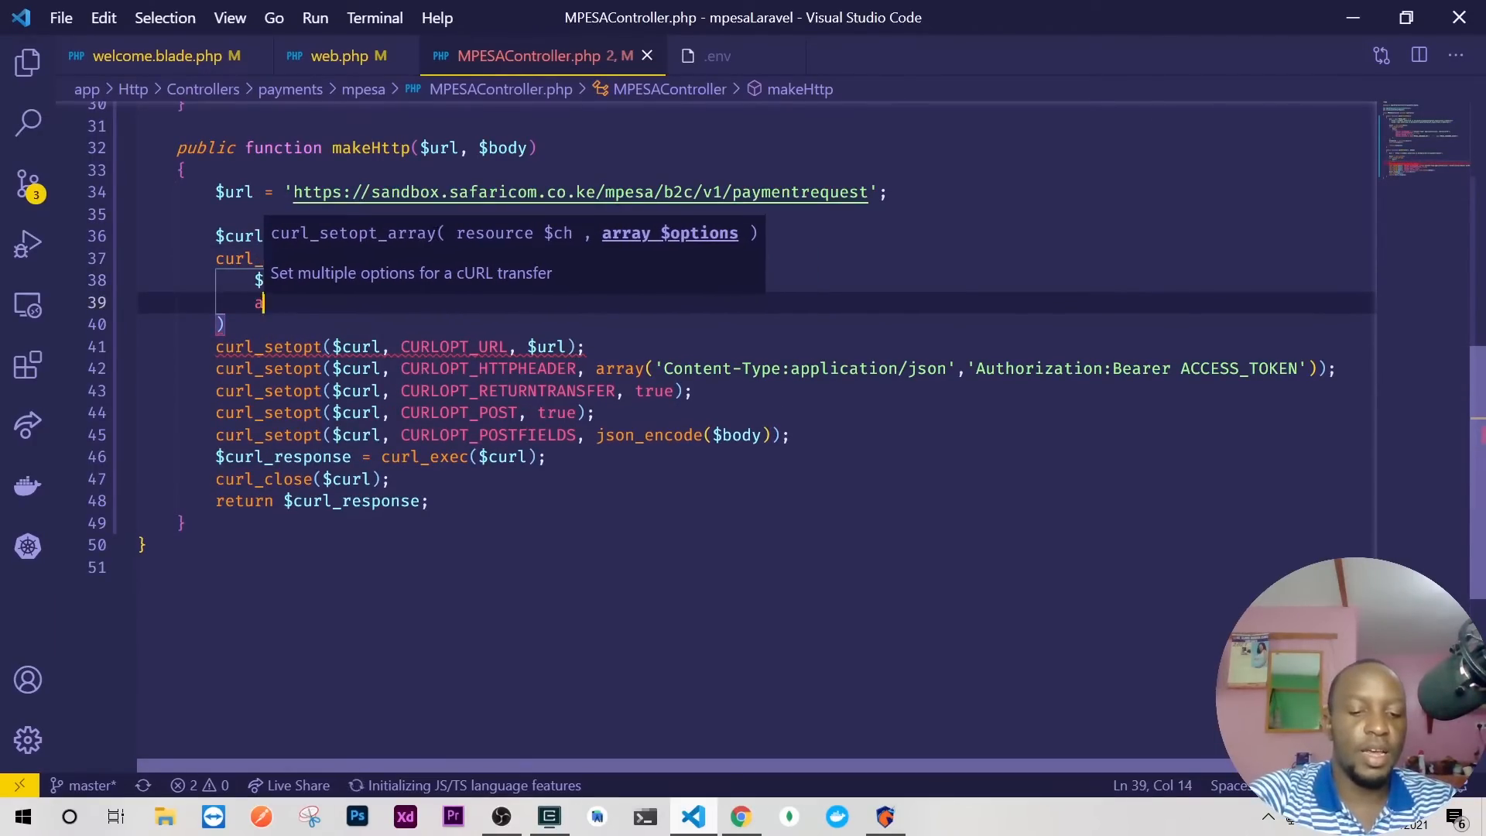
text(array()
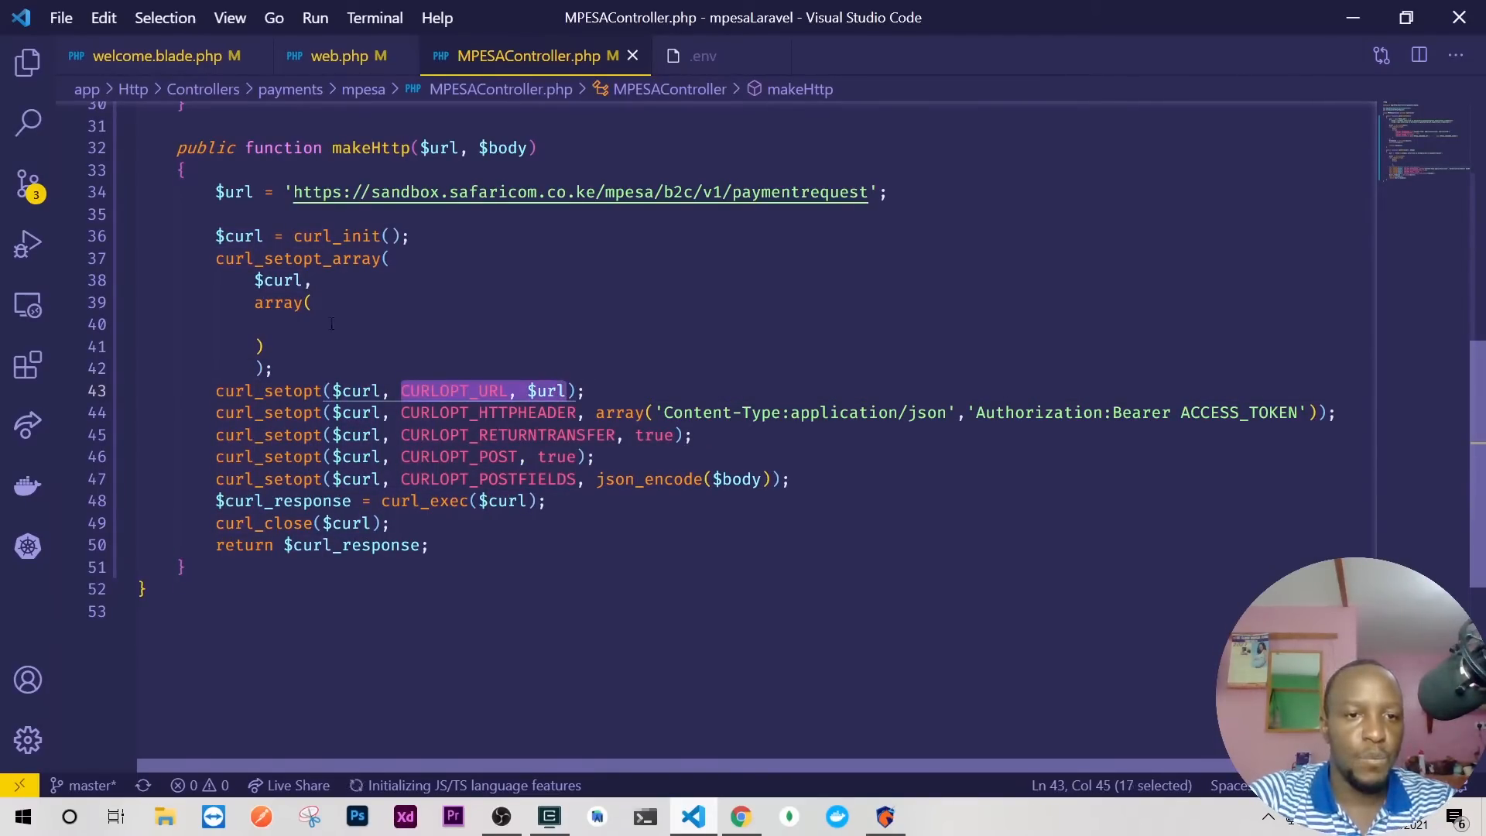
text(CURLOPT_URL, $url)
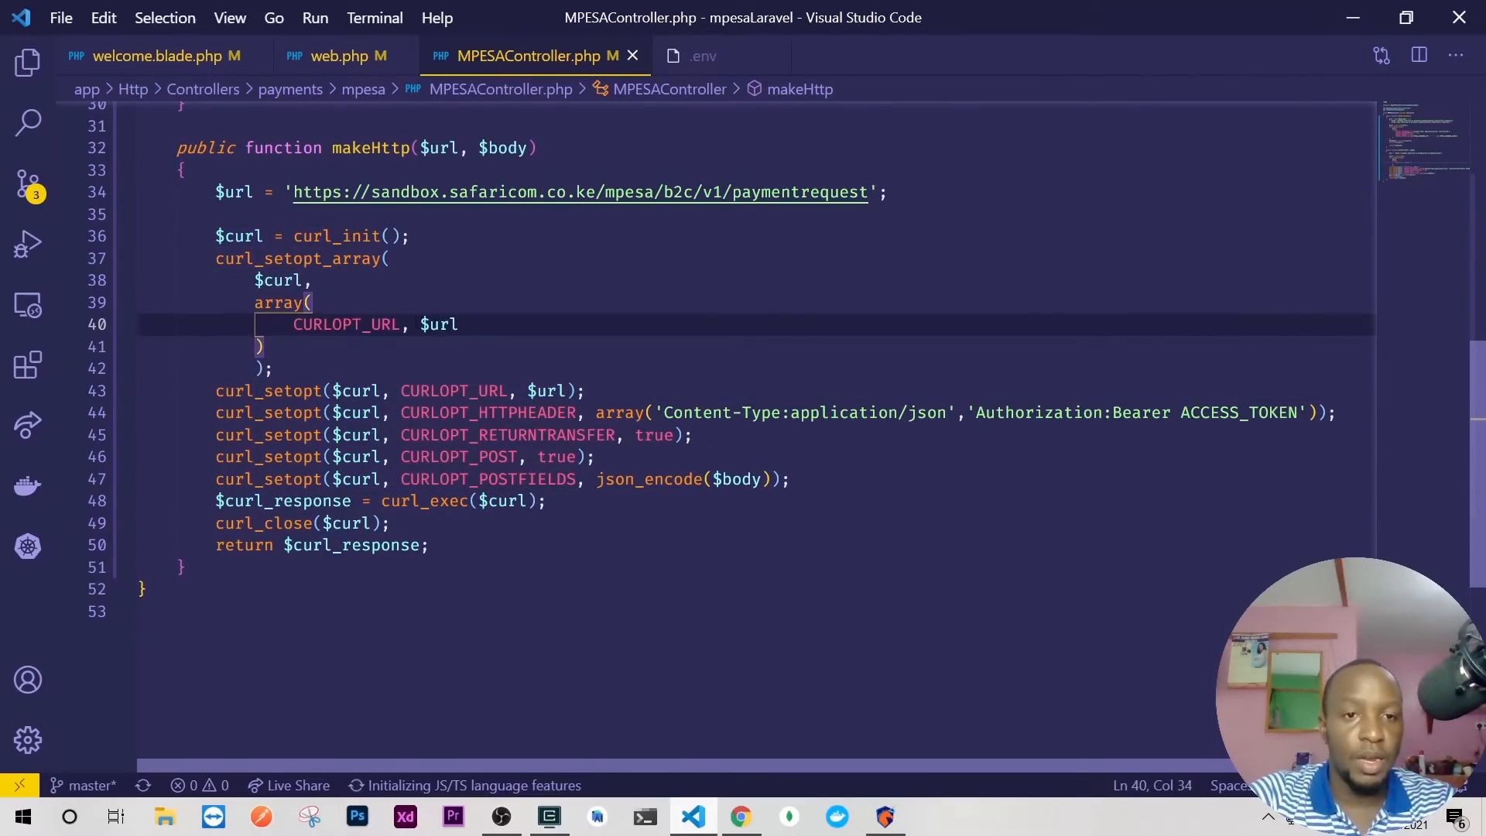
text(=)
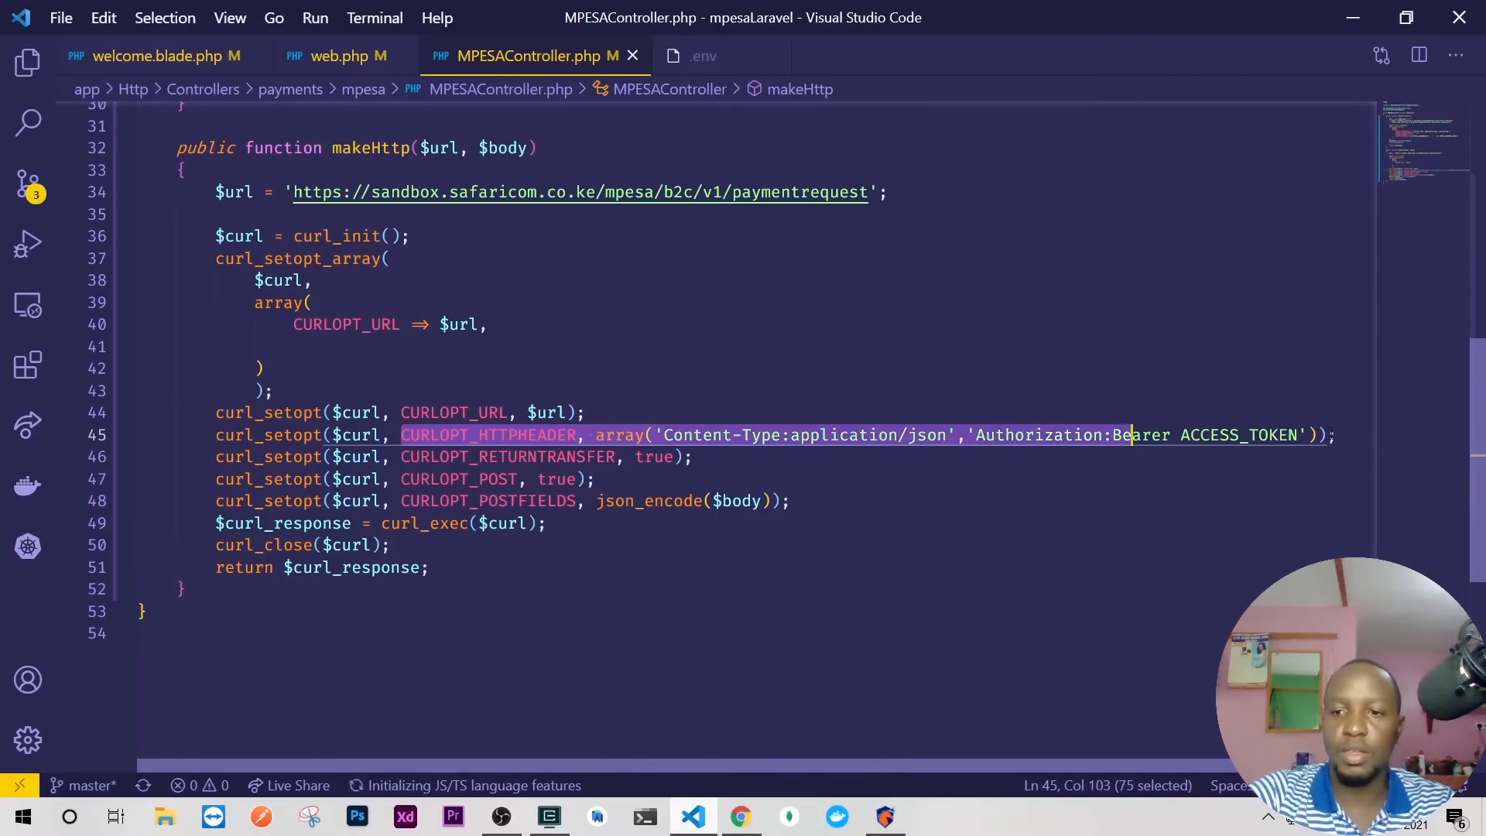
Add CURLOPT_HTTPHEADER with JSON content type and bearer token, CURLOPT_RETURNTRANSFER and CURLOPT_POST true
click(294, 345)
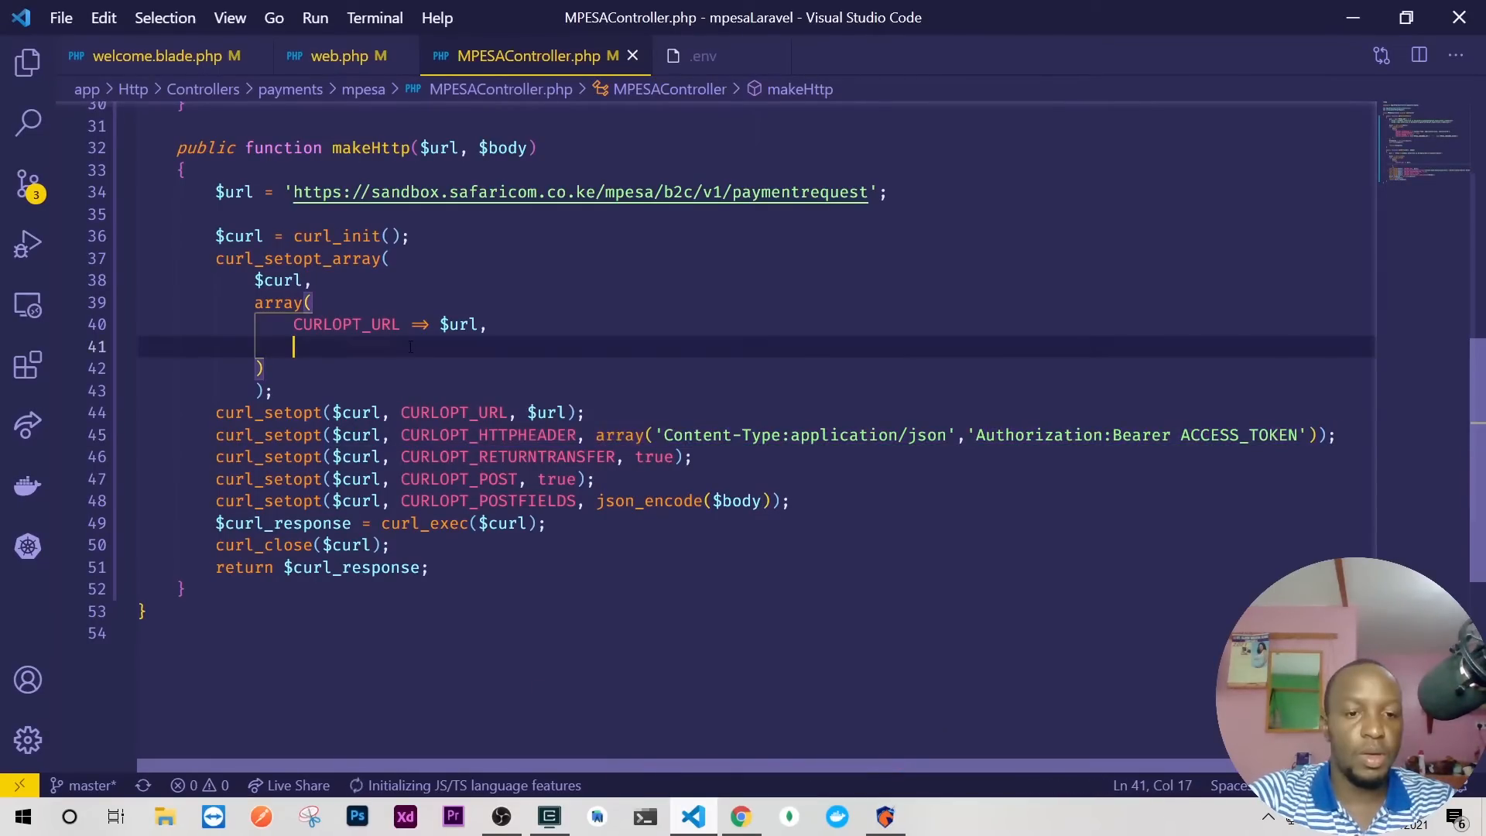
text(CURLOPT_HTTPHEADER, array('Content-Type:application/json','Authorization:Bearer ACCESS_TOKEN'))
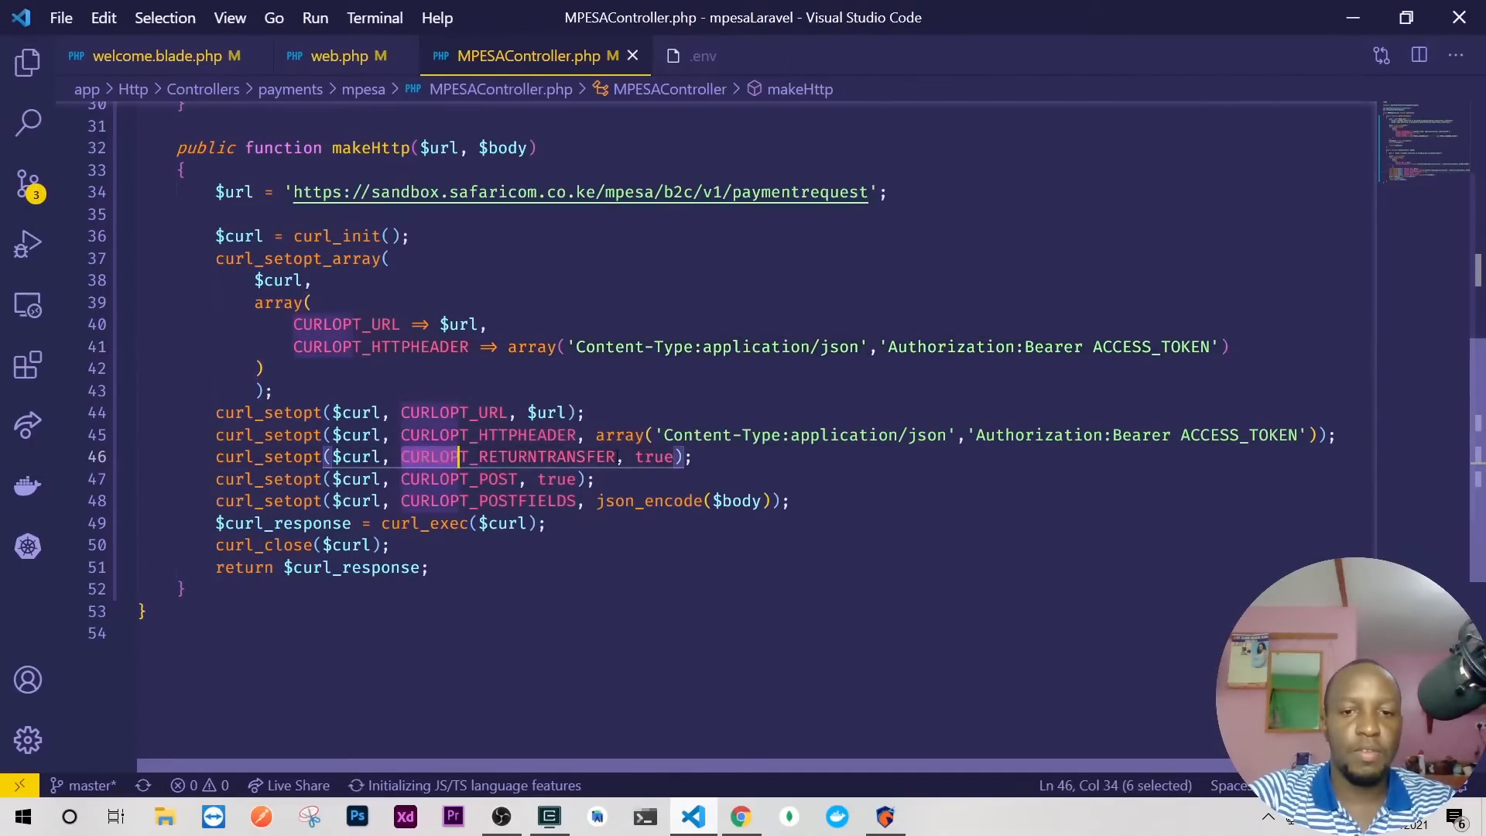
text(CURLOPT_RETURNTRANSFER, true)
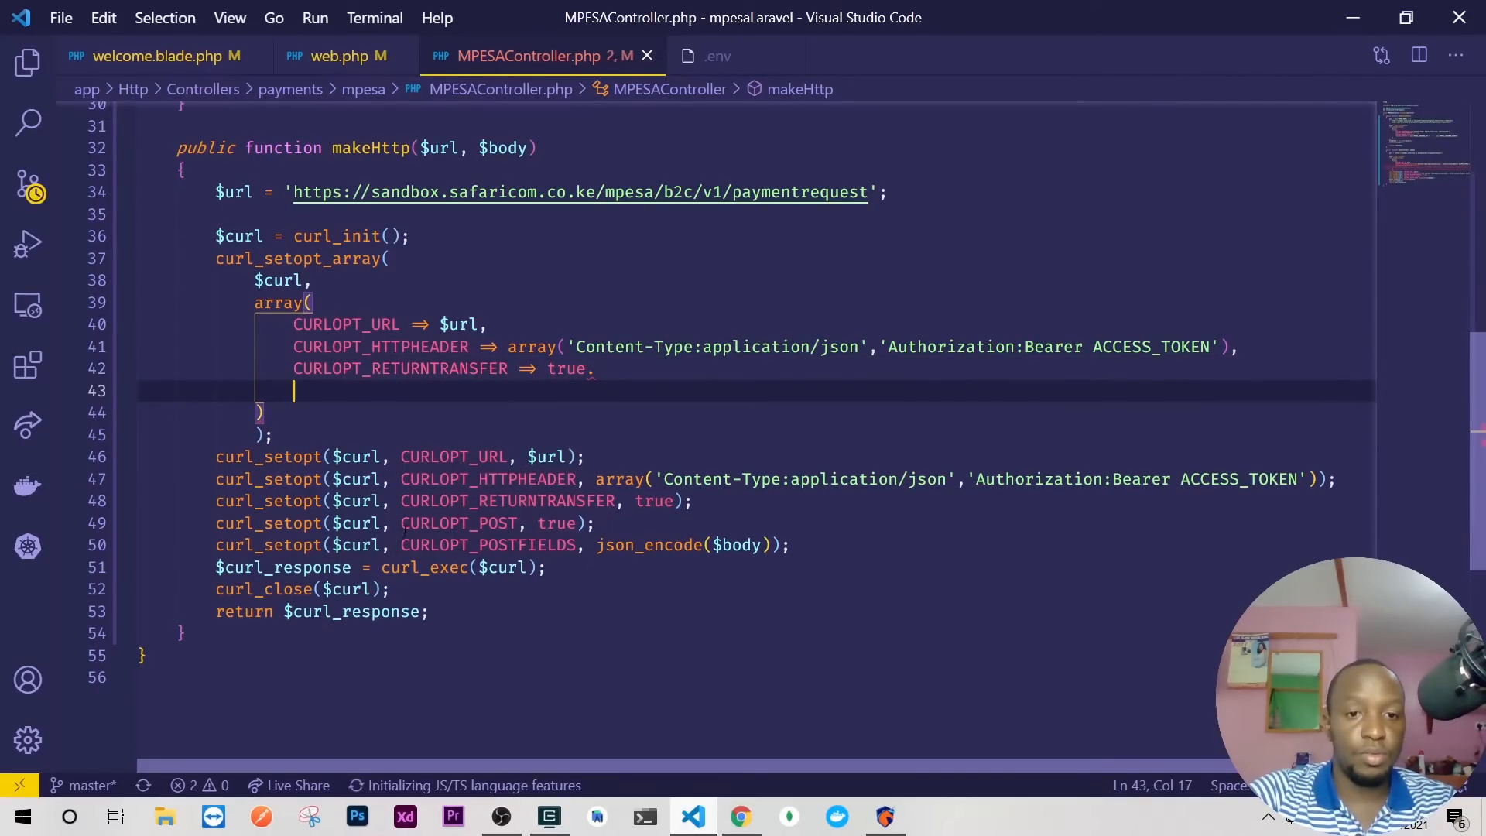
text(CURLOPT_POST, true)
text(CURLOPT_POSTFIELDS => json_encode($body))
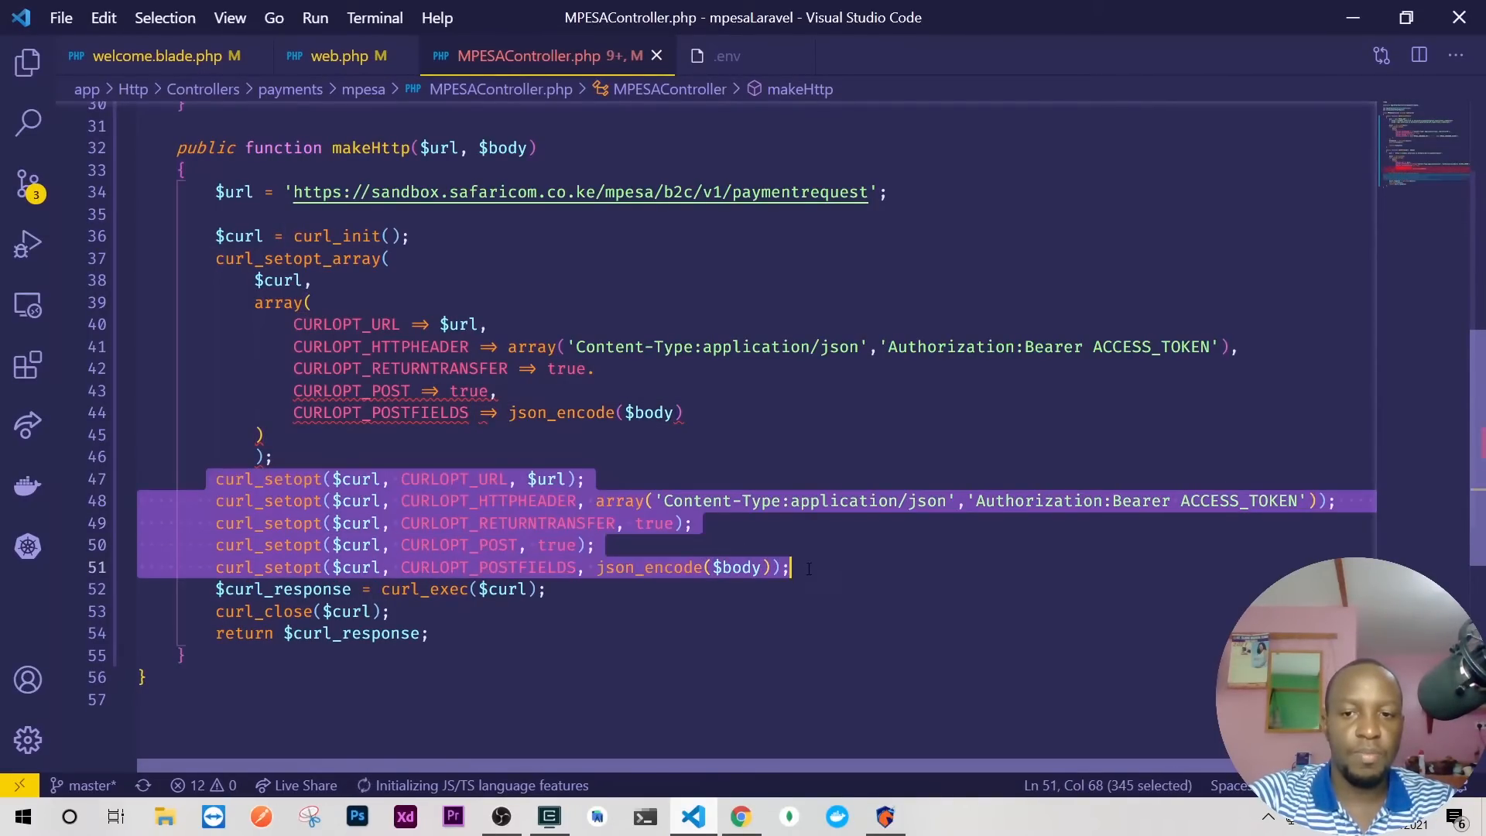
Delete the old curl_setopt calls, fix 'true.' to 'true,' and remove the blank line before curl_exec
key(Delete)
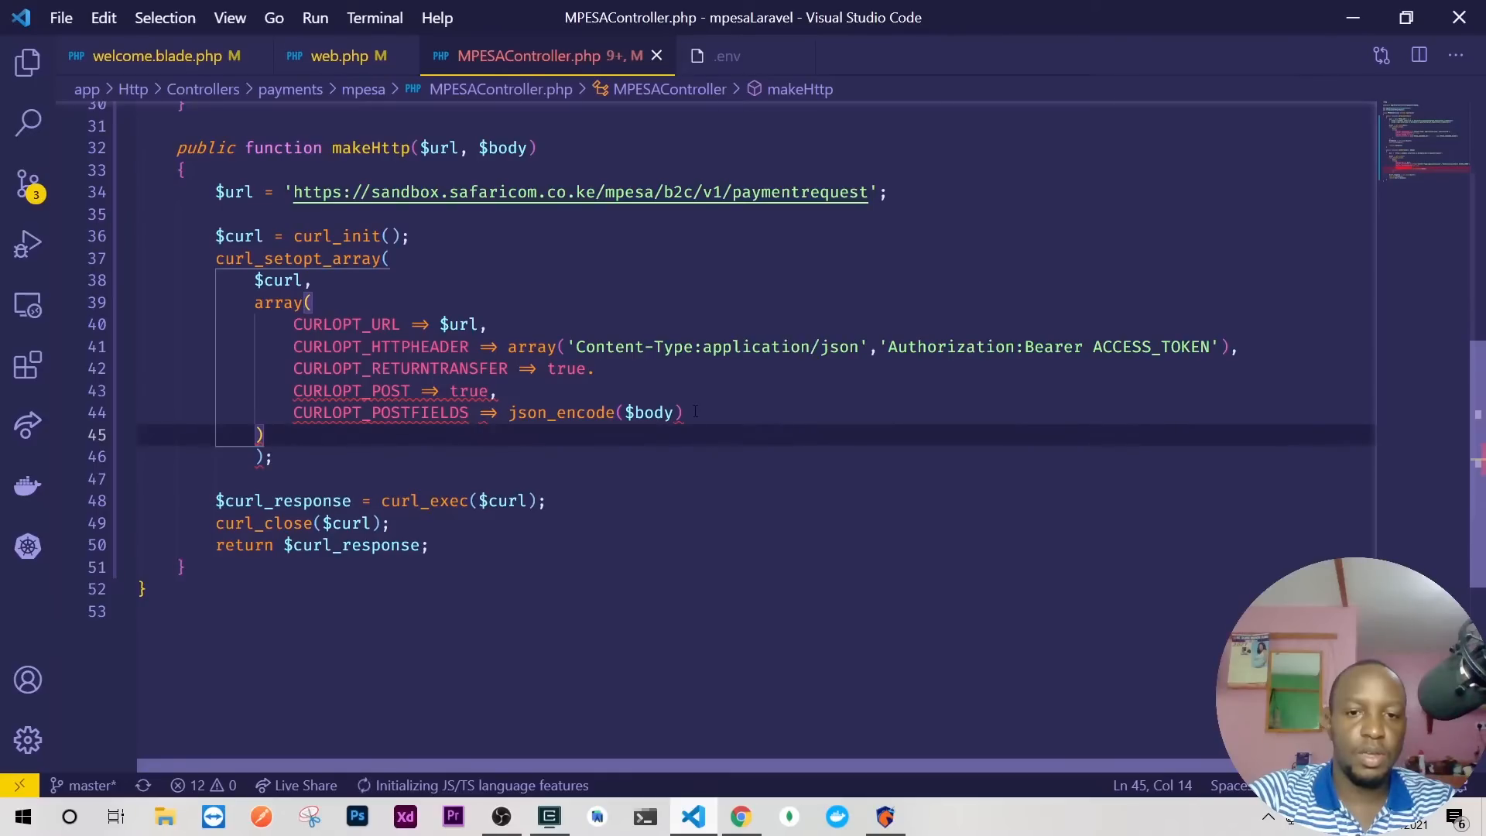
click(683, 412)
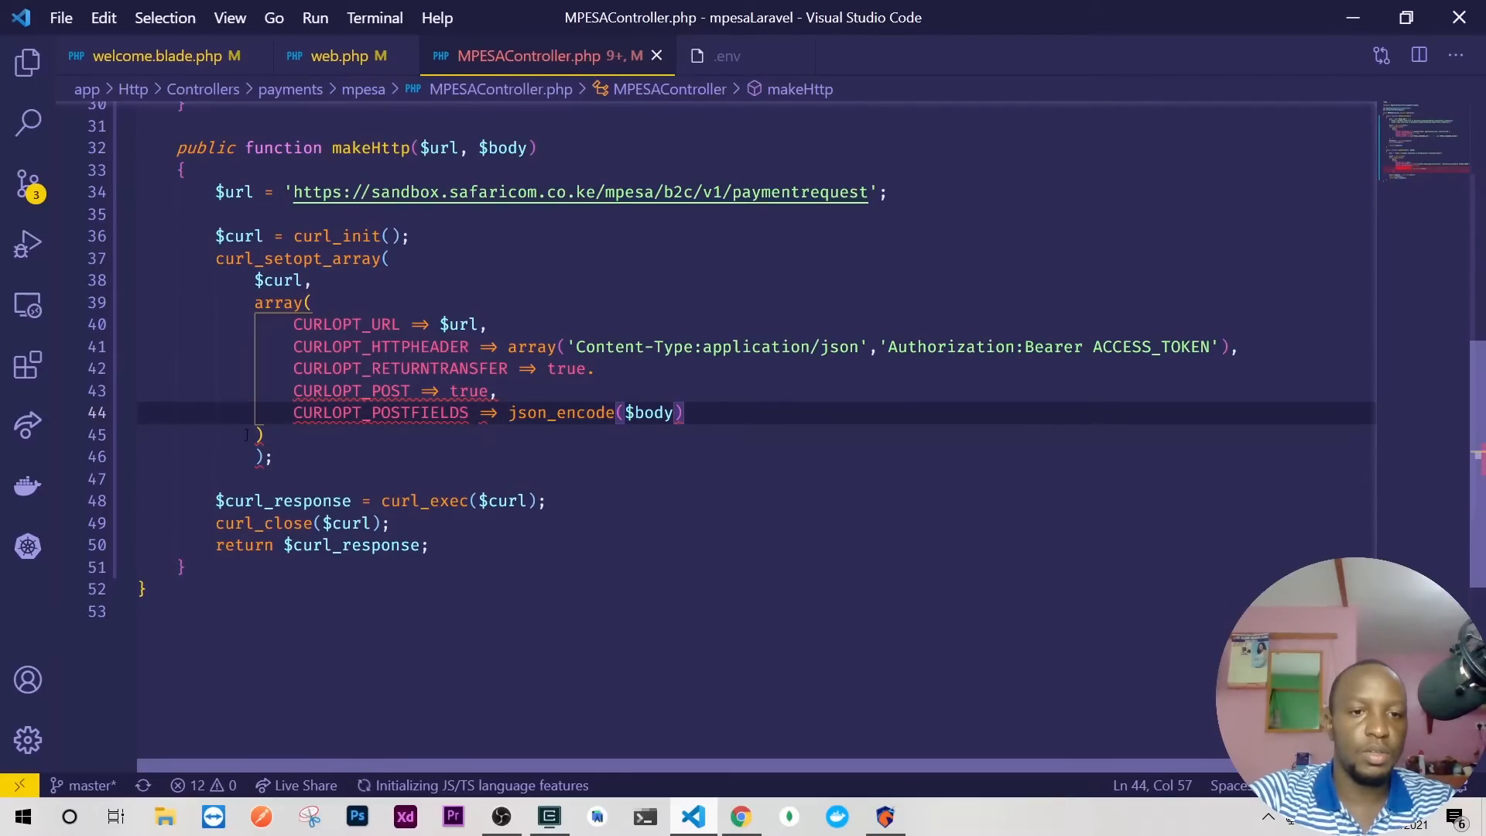
click(594, 368)
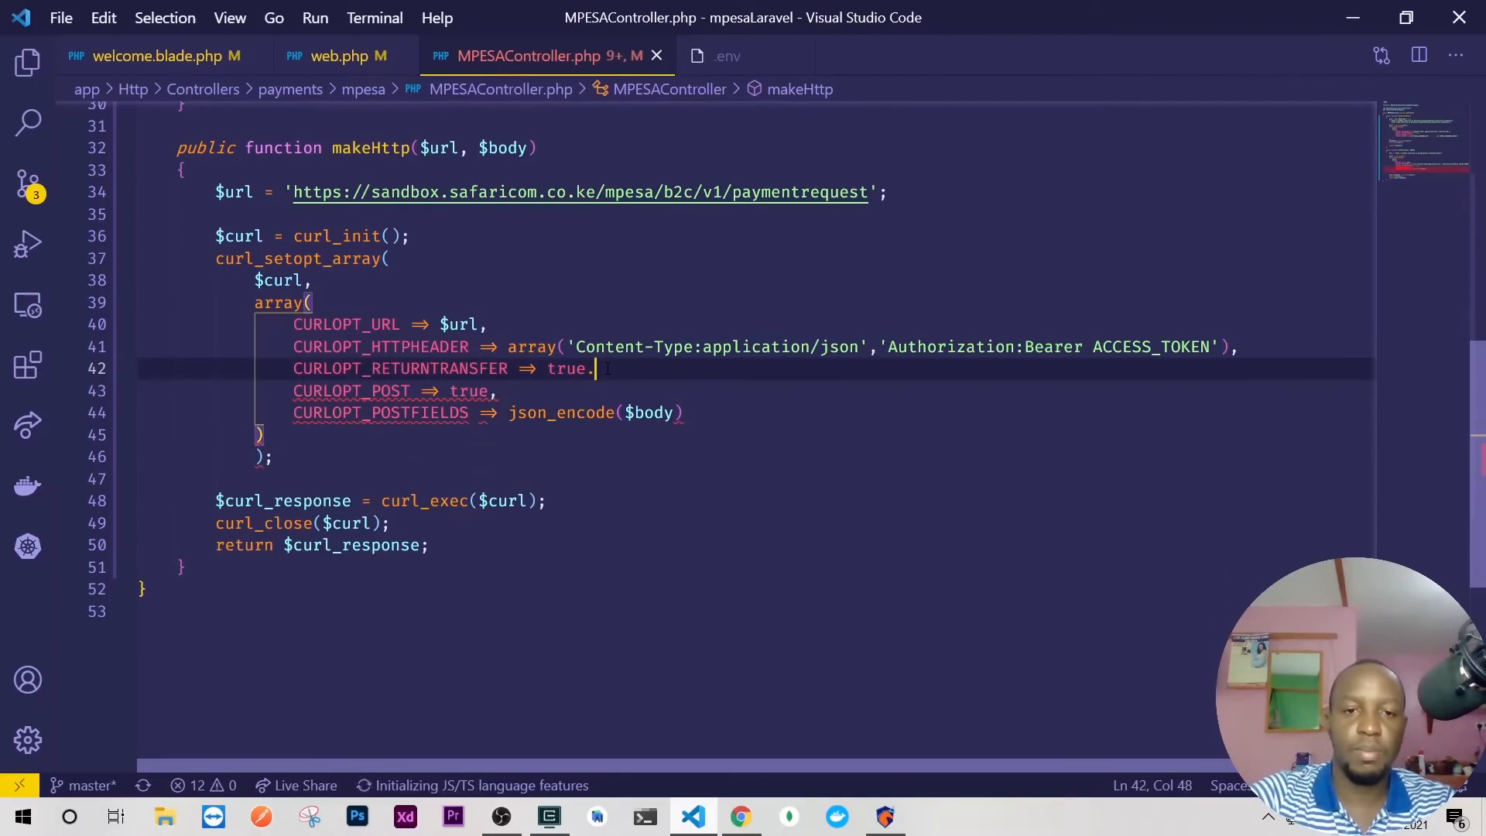
text(,)
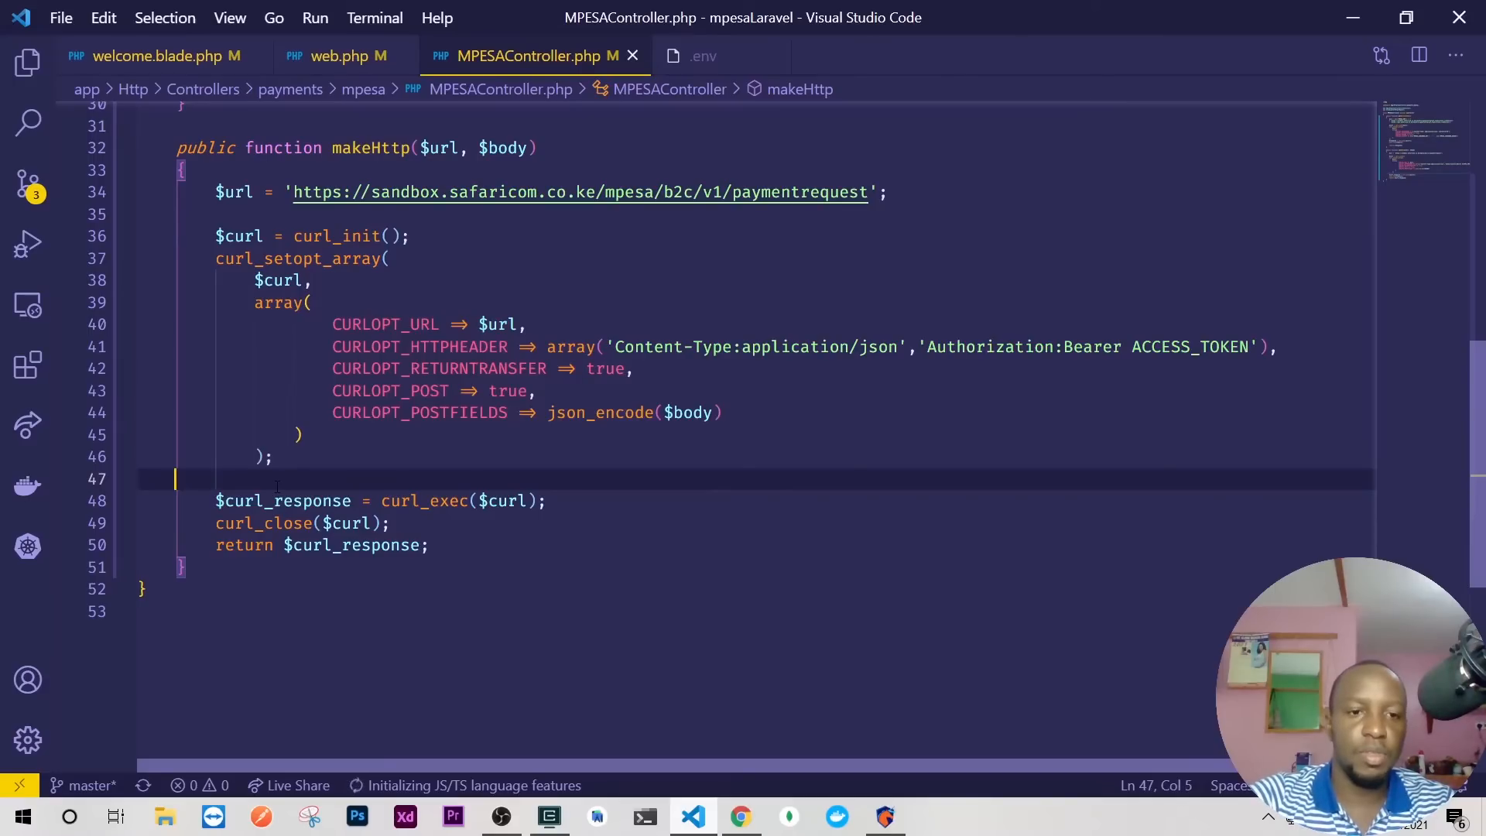
key(Backspace)
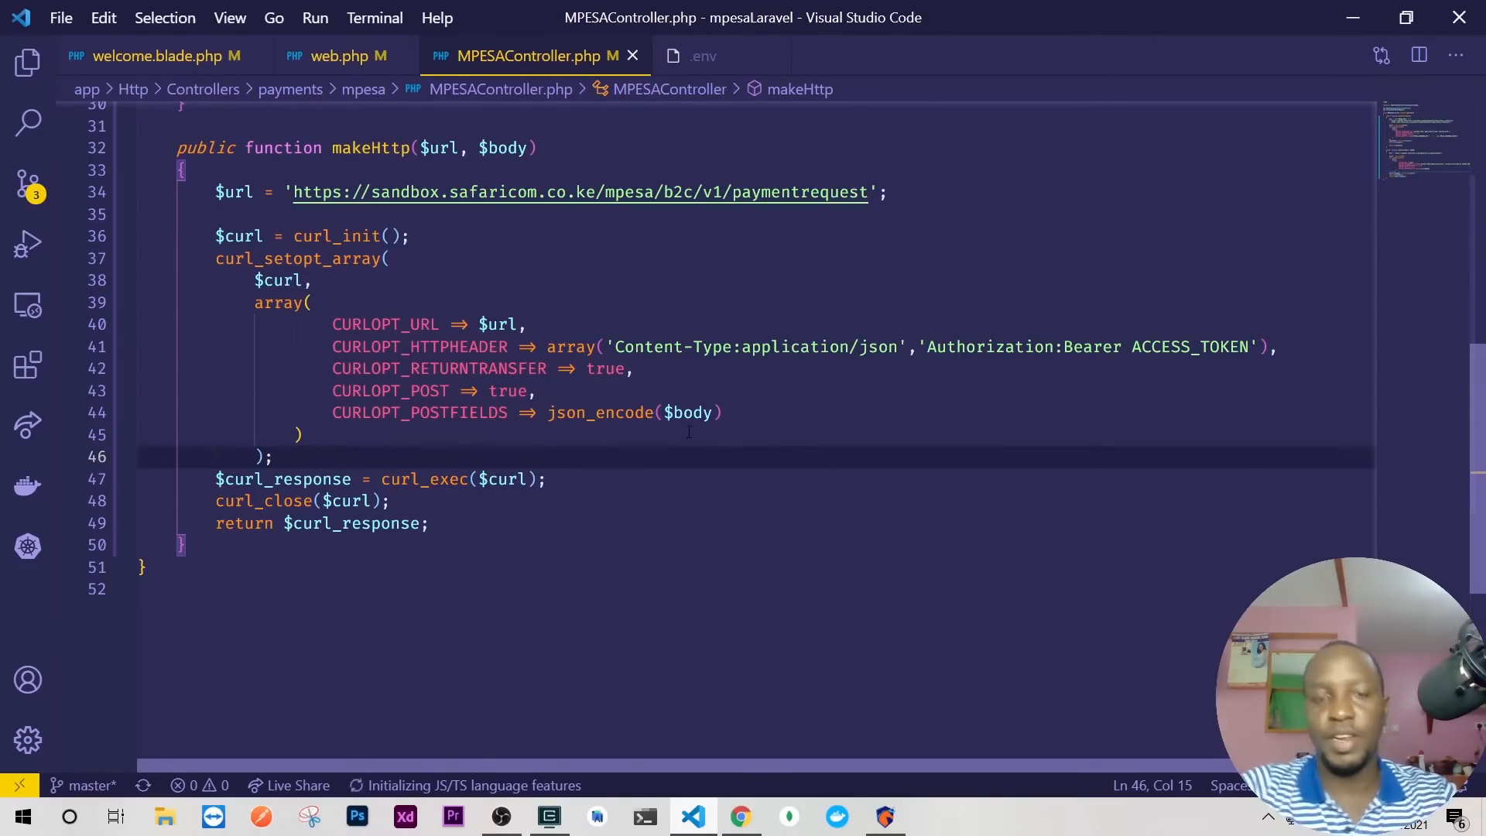
Replace the ACCESS_TOKEN placeholder with ' . $this->getAccessToken() in the Authorization header
click(1171, 346)
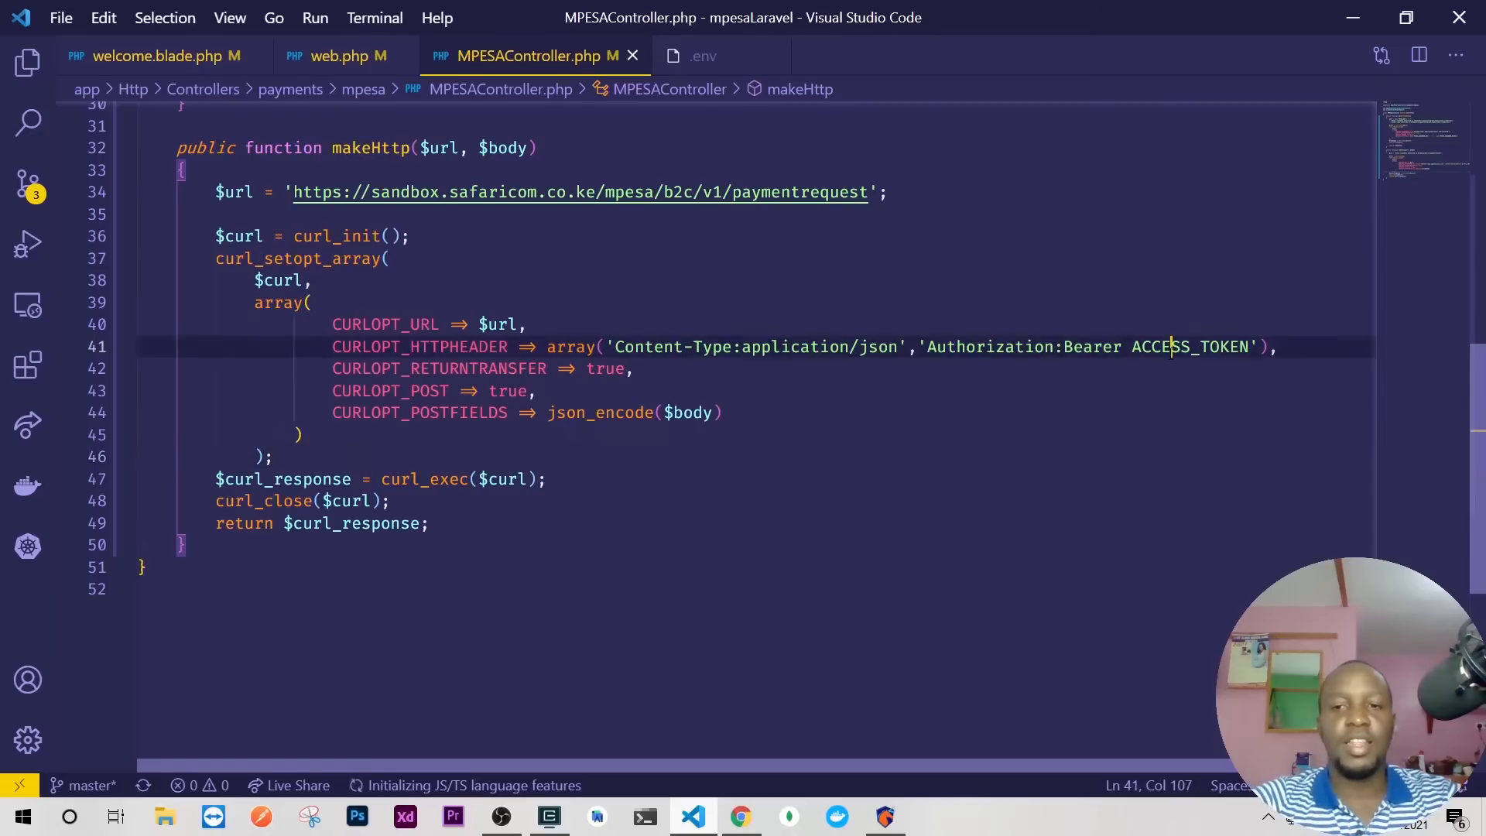
double_click(1192, 347)
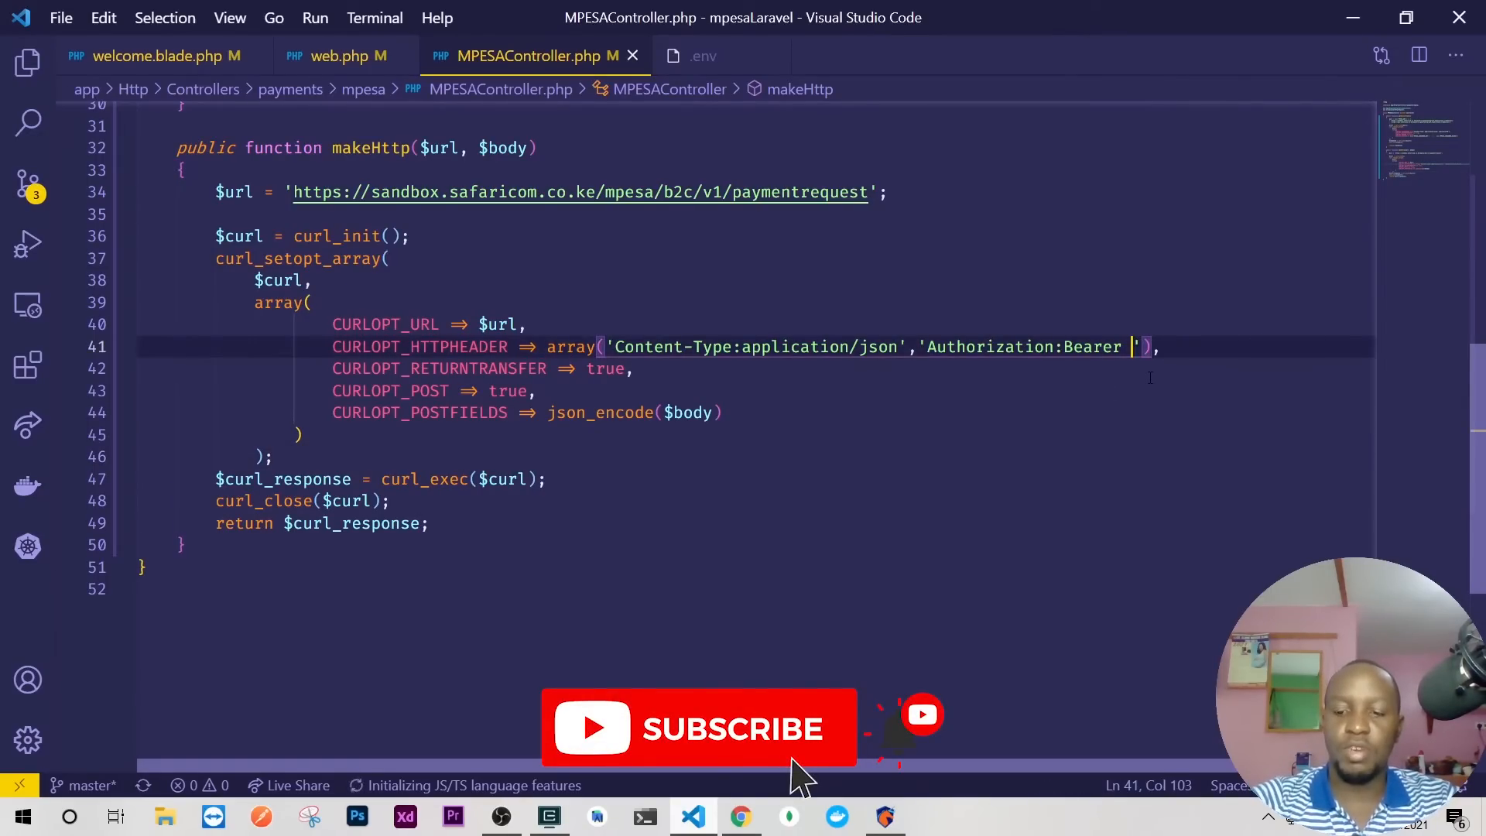
text(.)
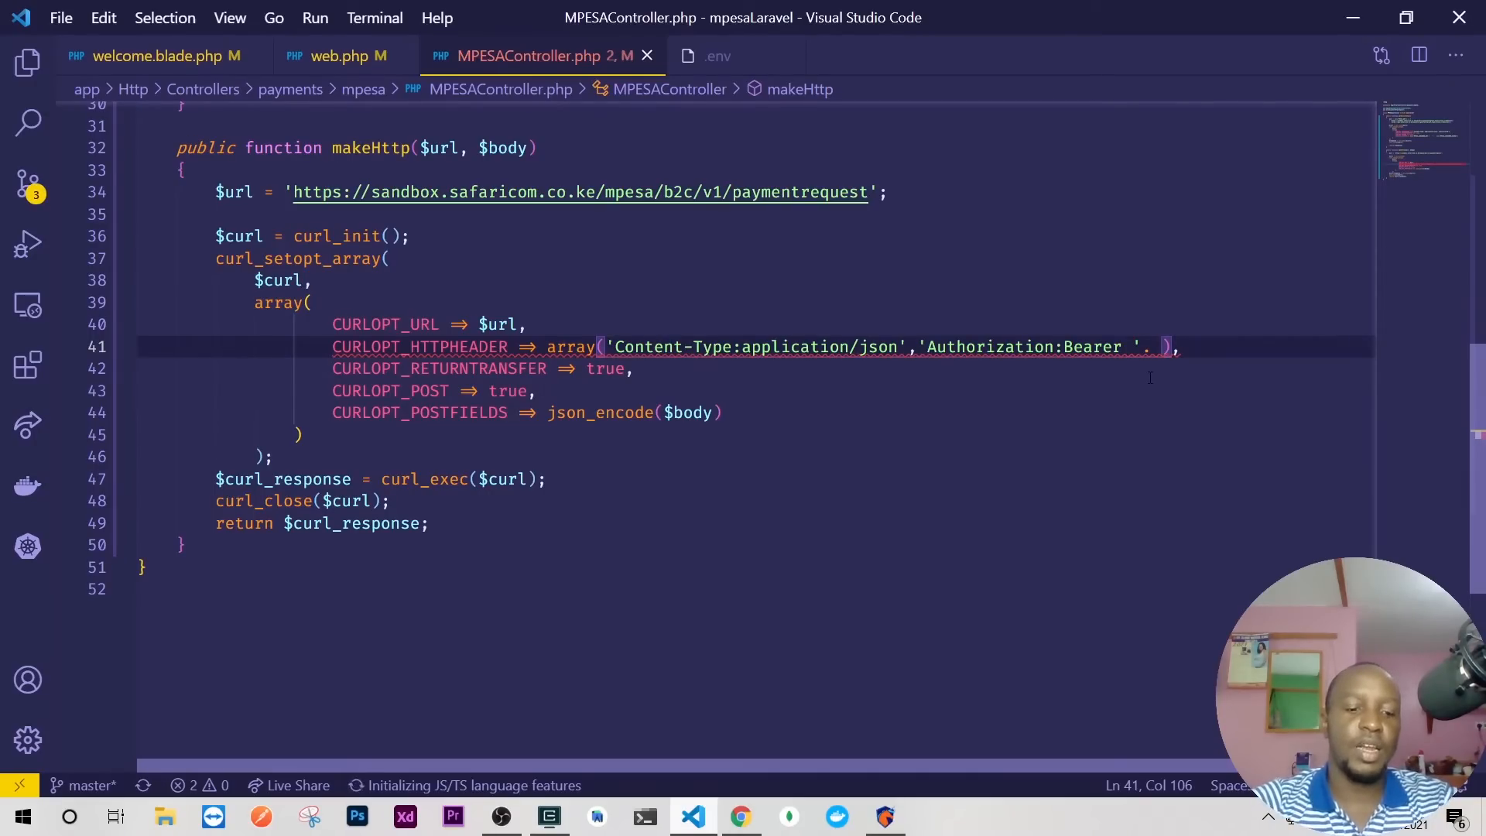
text($)
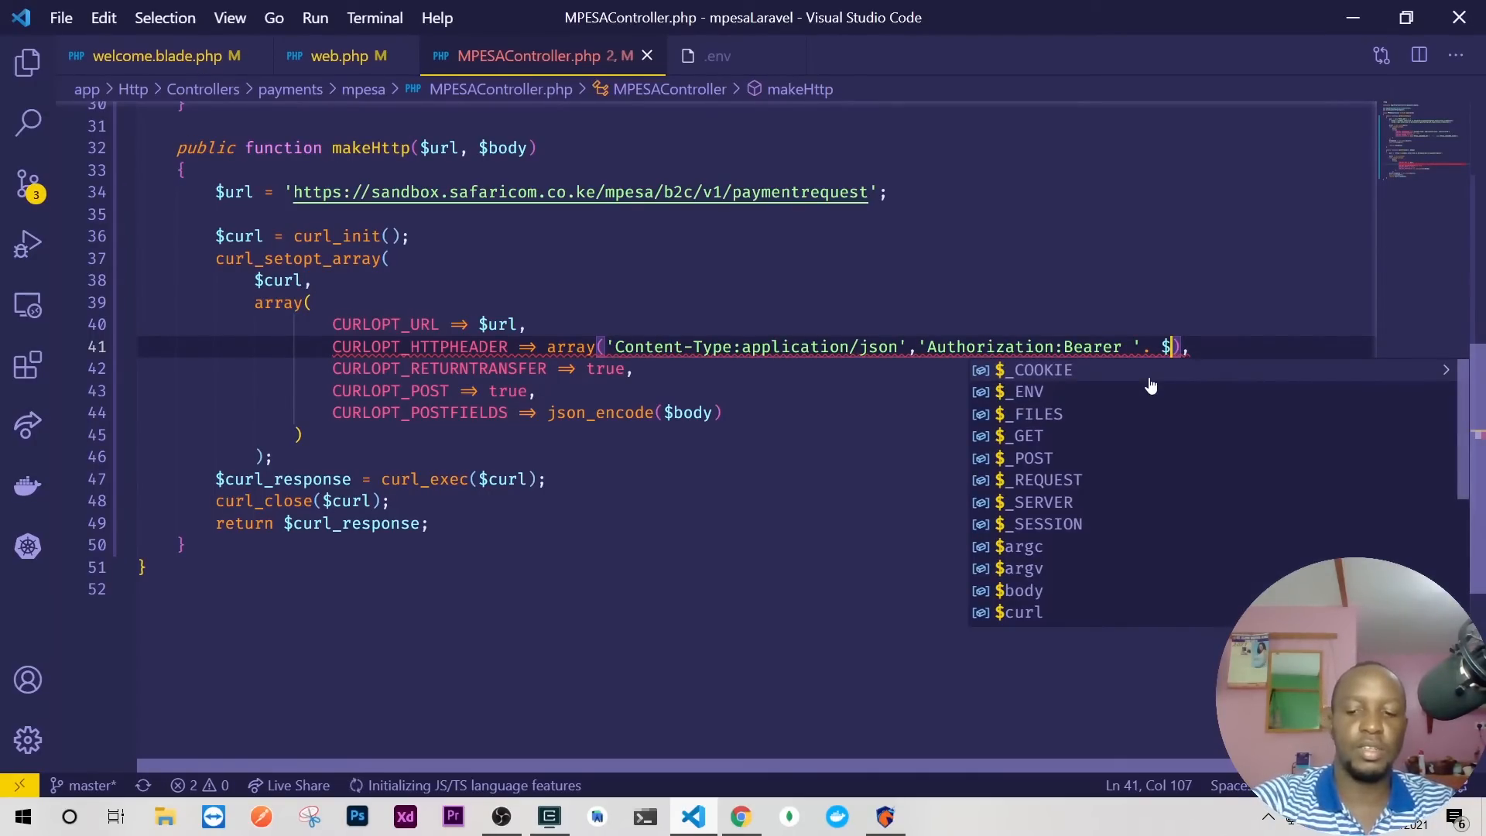
text(this->getAccessToken()
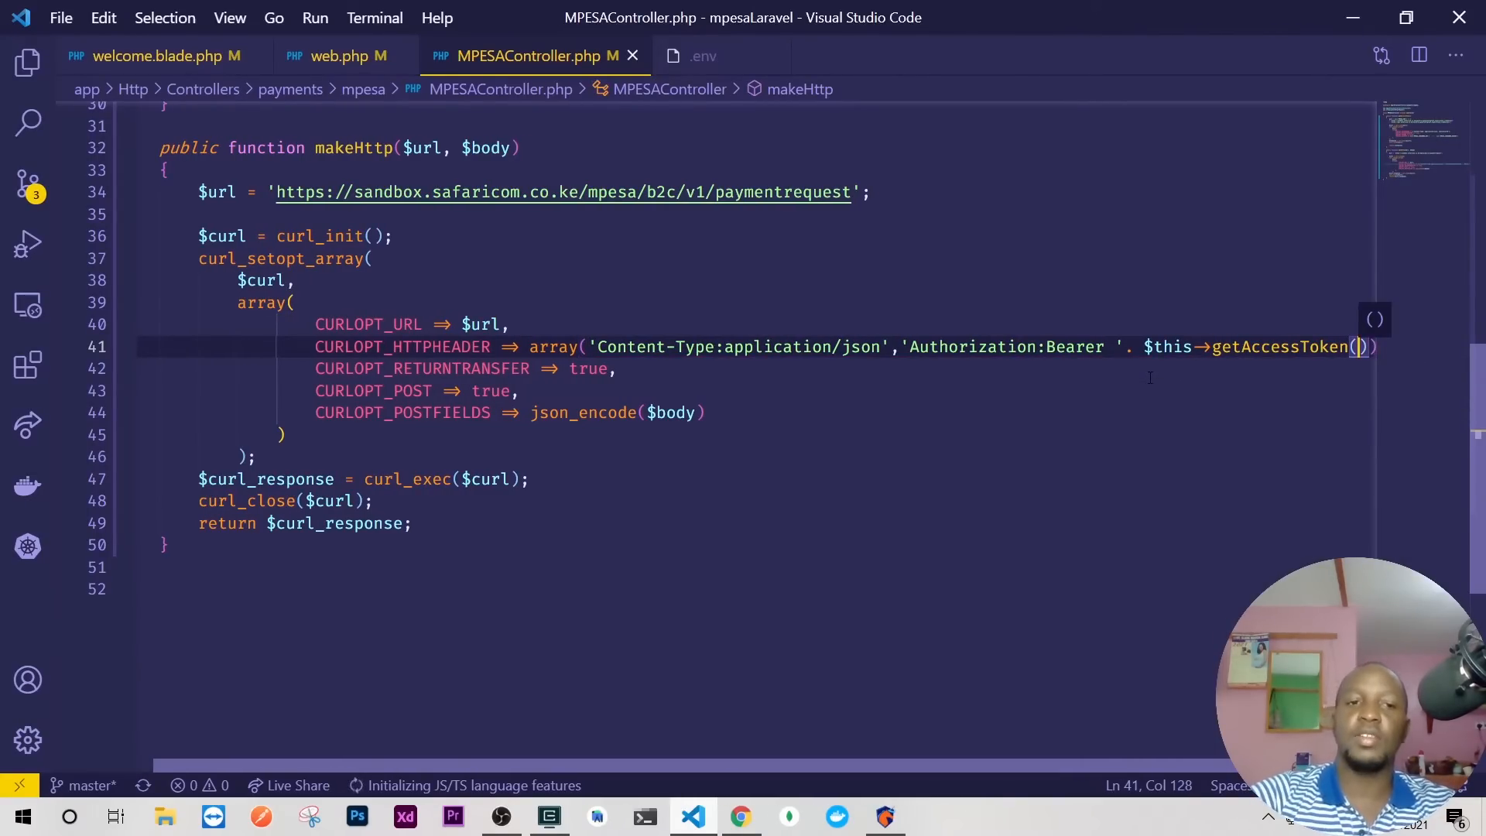
Make getAccessToken return $response->access_token instead of the whole response
scroll(up, 3)
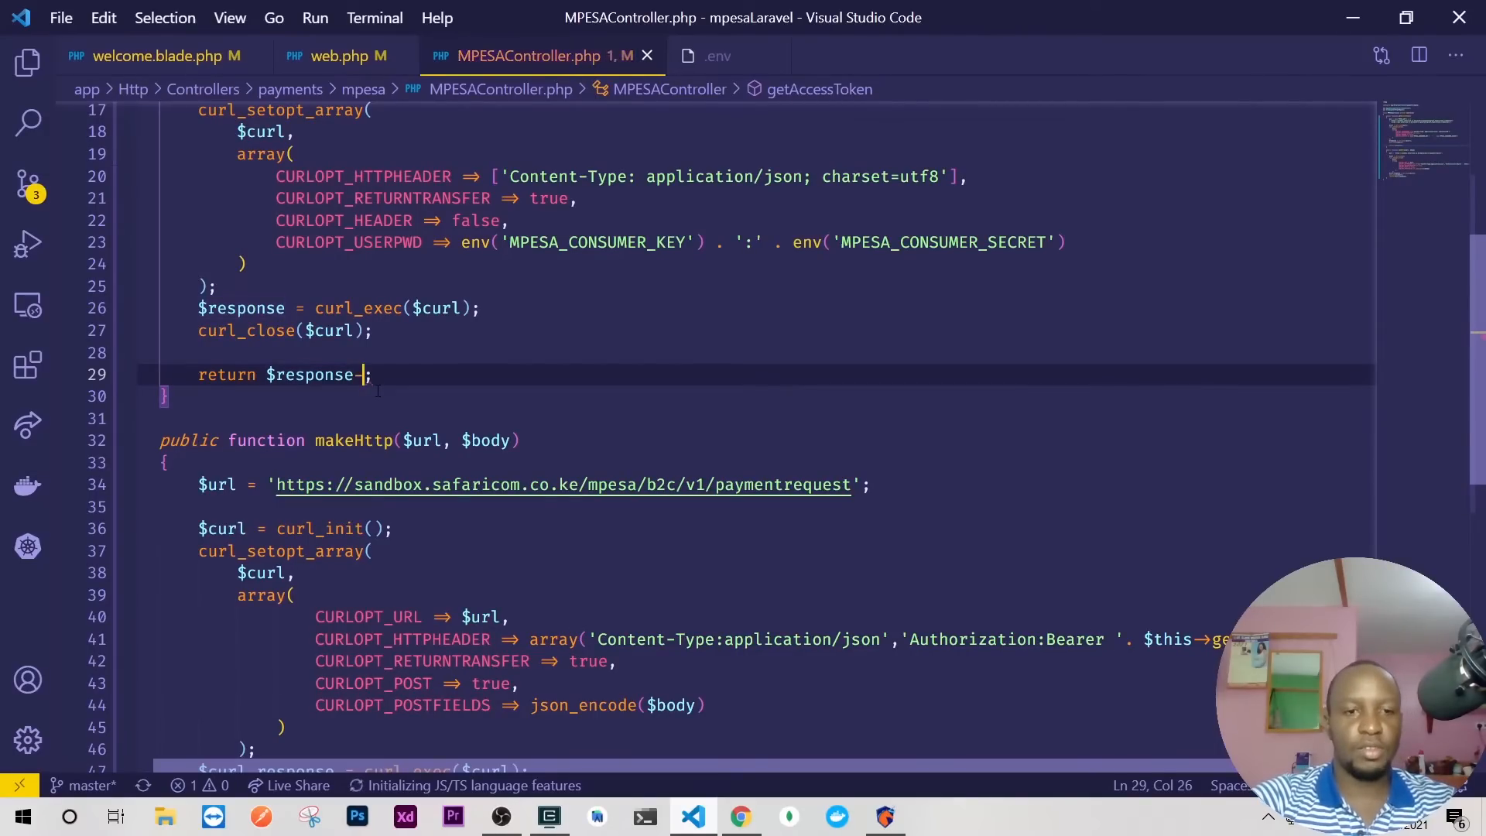
text(->b)
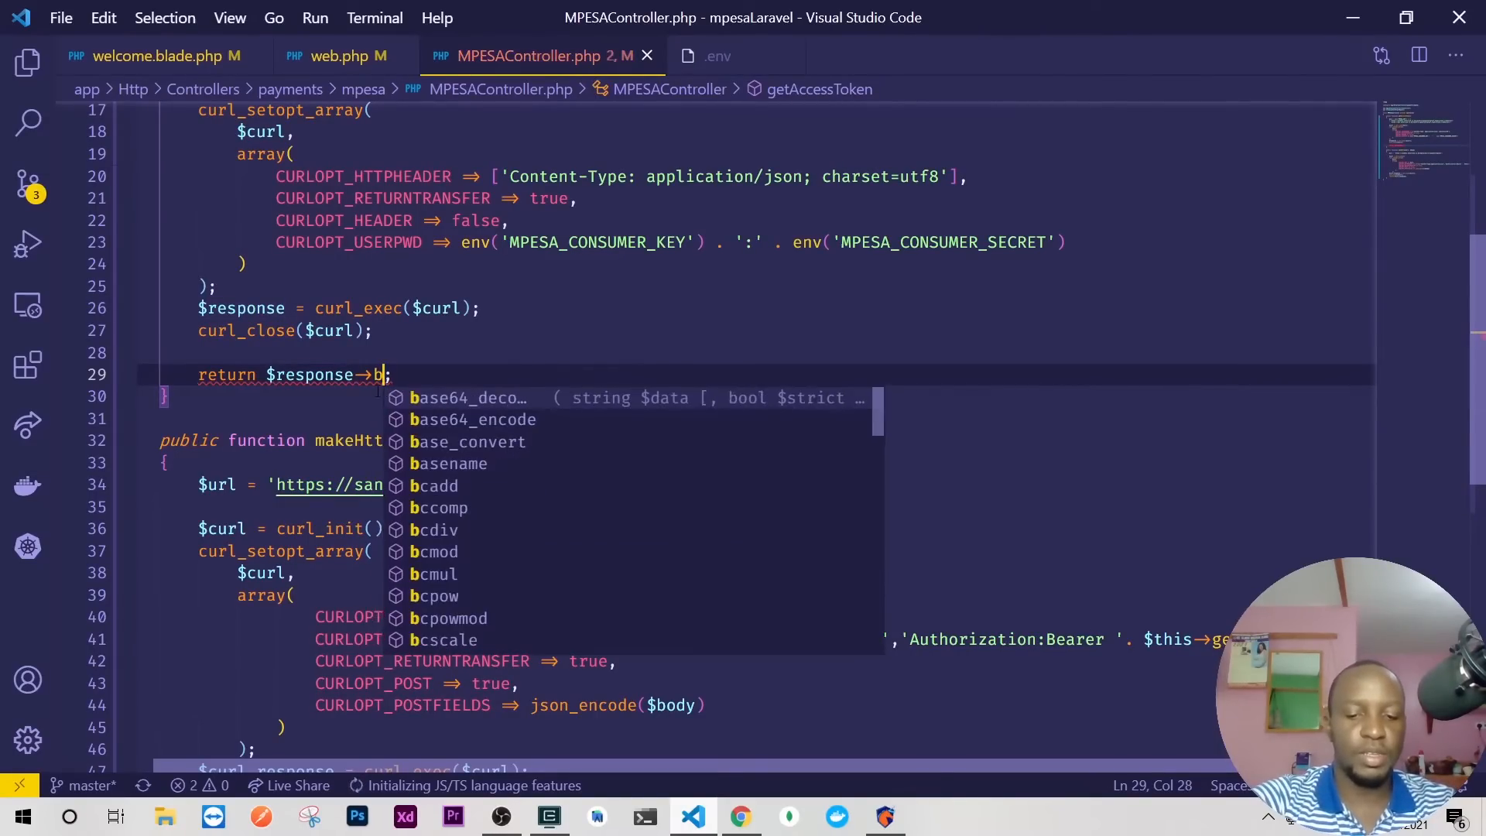
text(access_token)
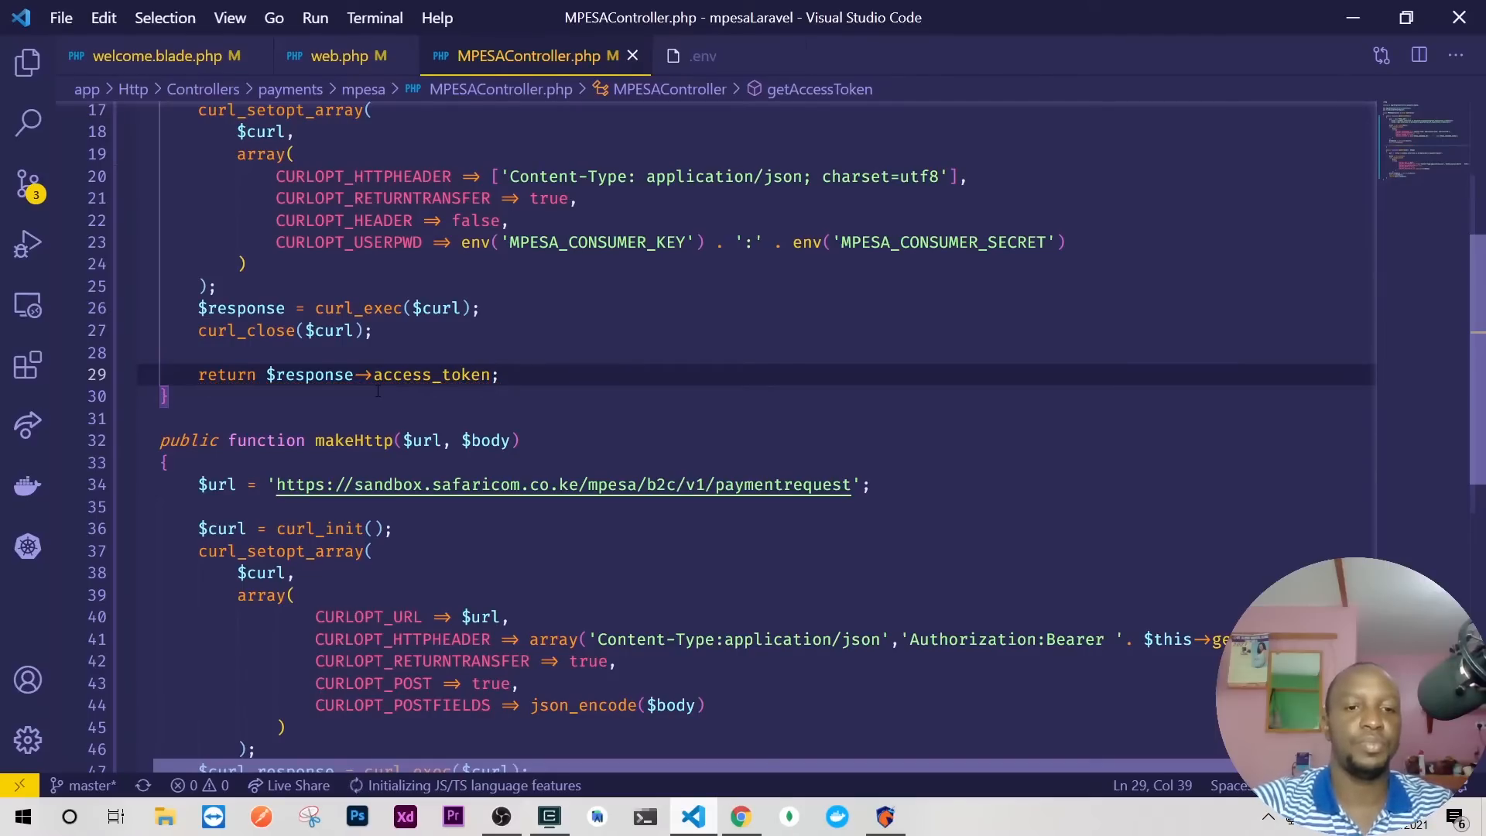
scroll(down, 3)
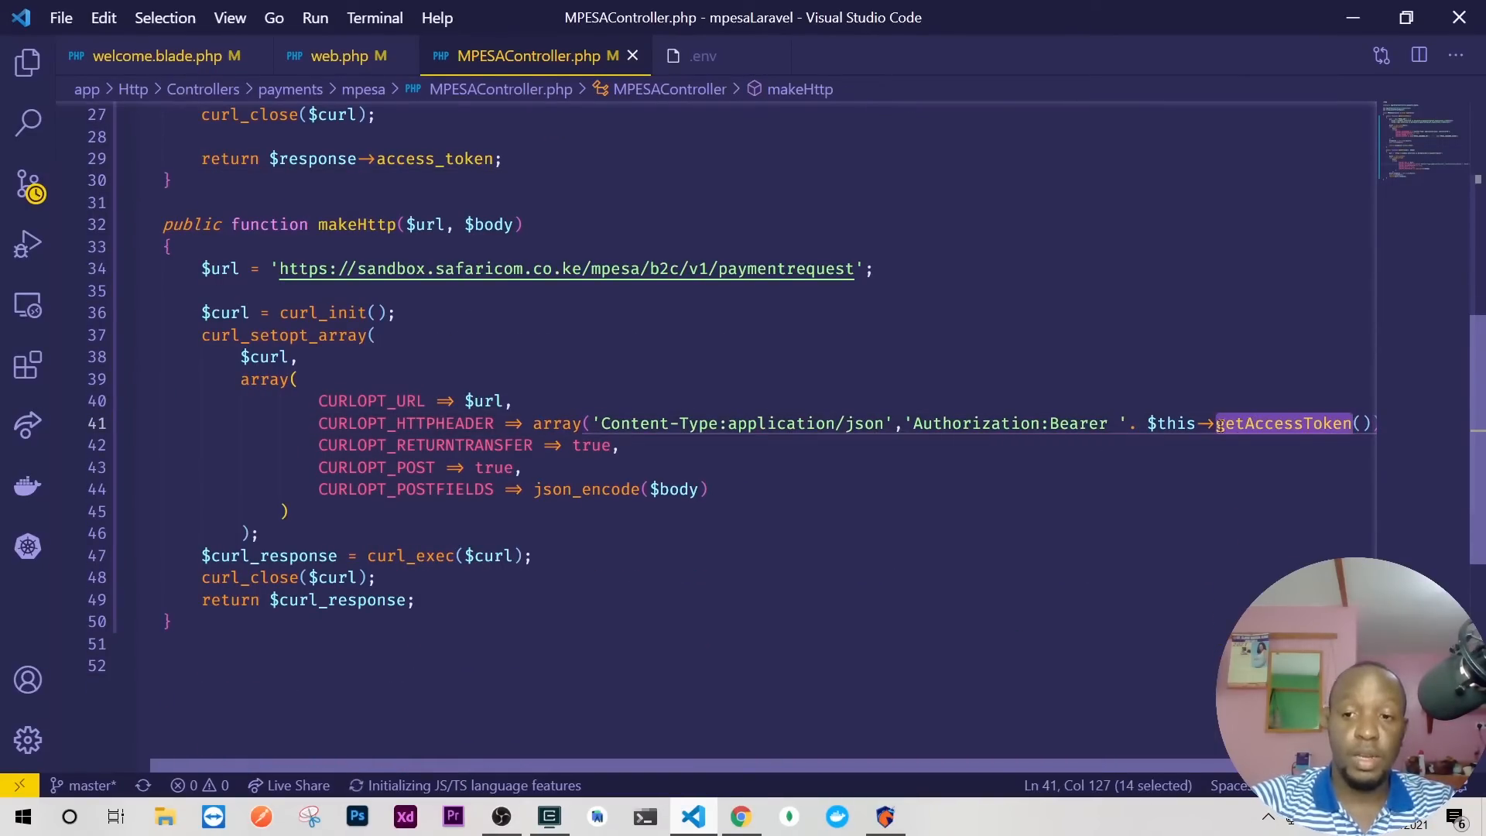
Delete the hardcoded sandbox $url assignment so makeHttp uses its parameter, then return to the Daraja docs
click(1054, 424)
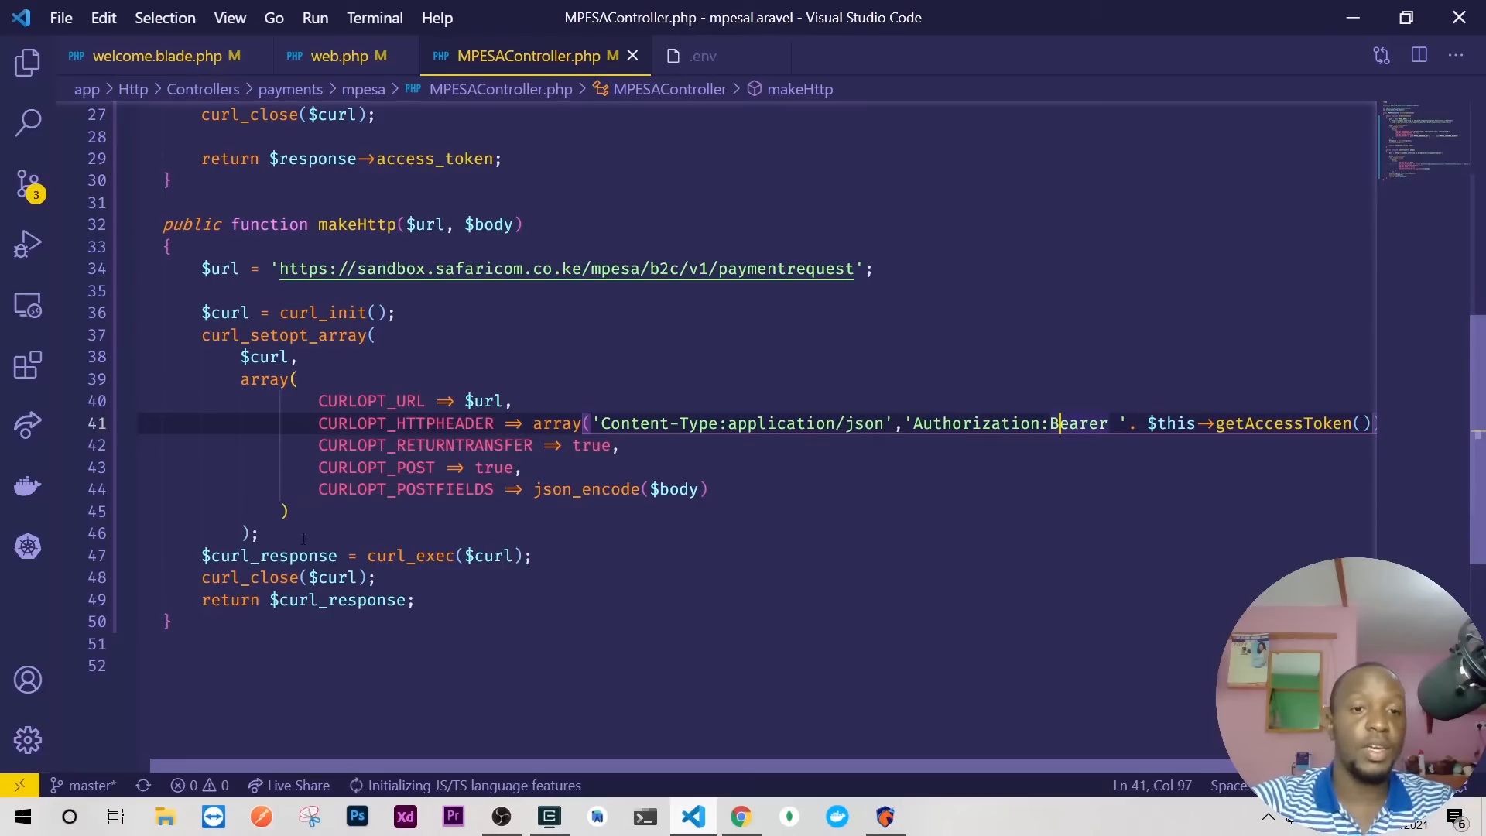
mouse_move(130, 288)
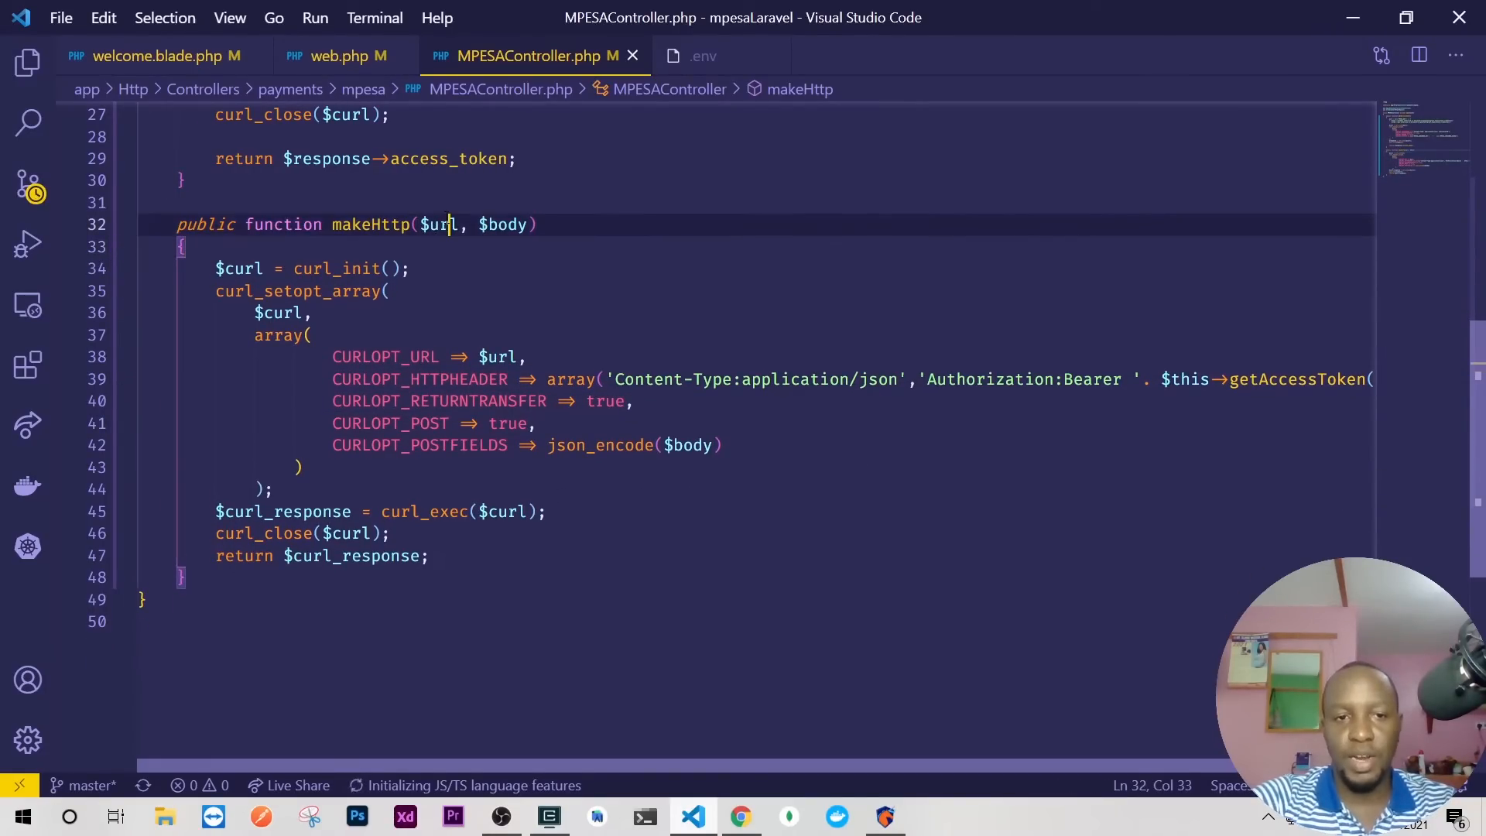
double_click(505, 225)
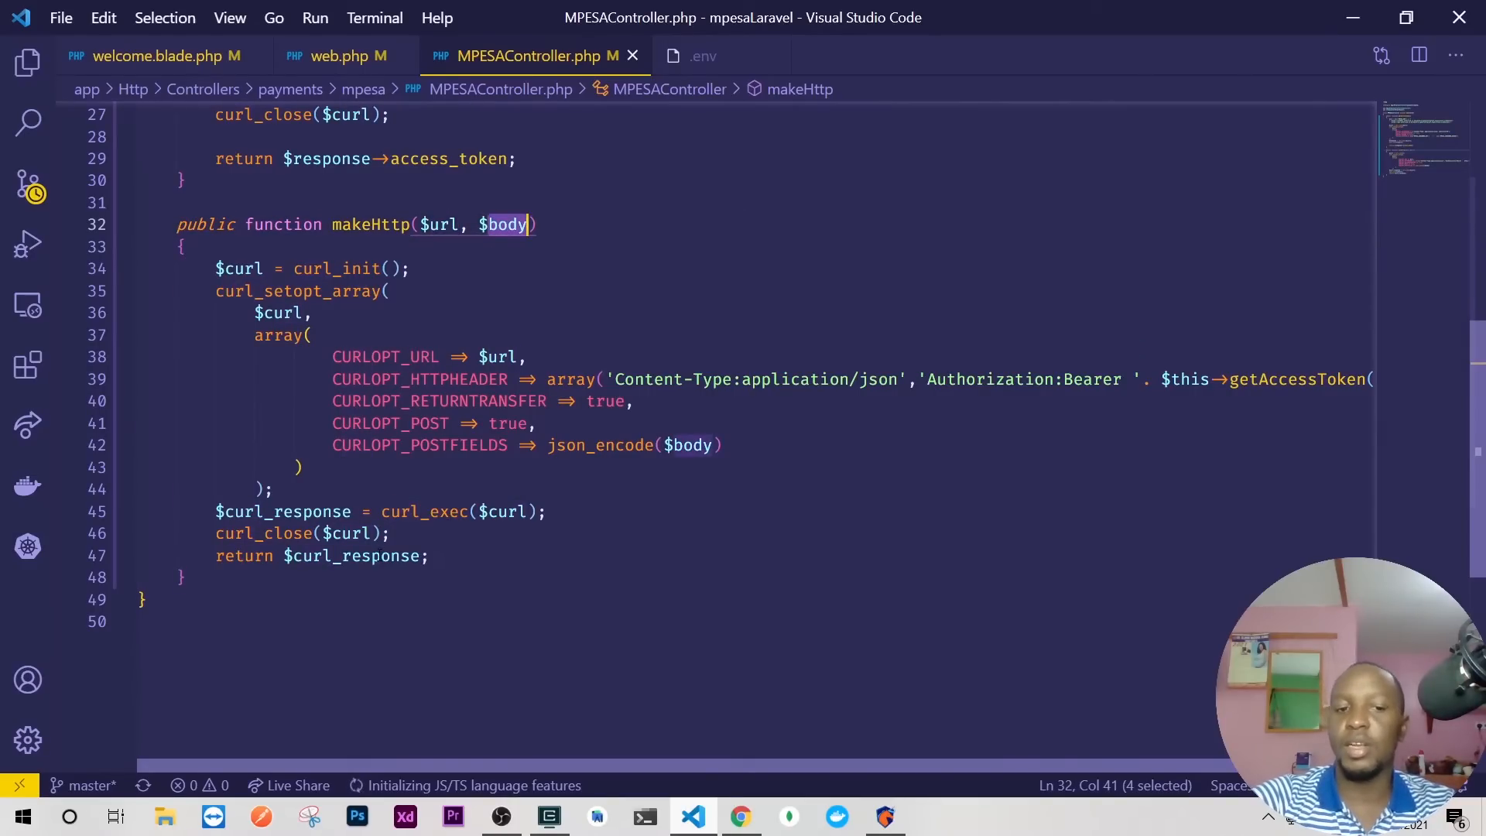
click(427, 555)
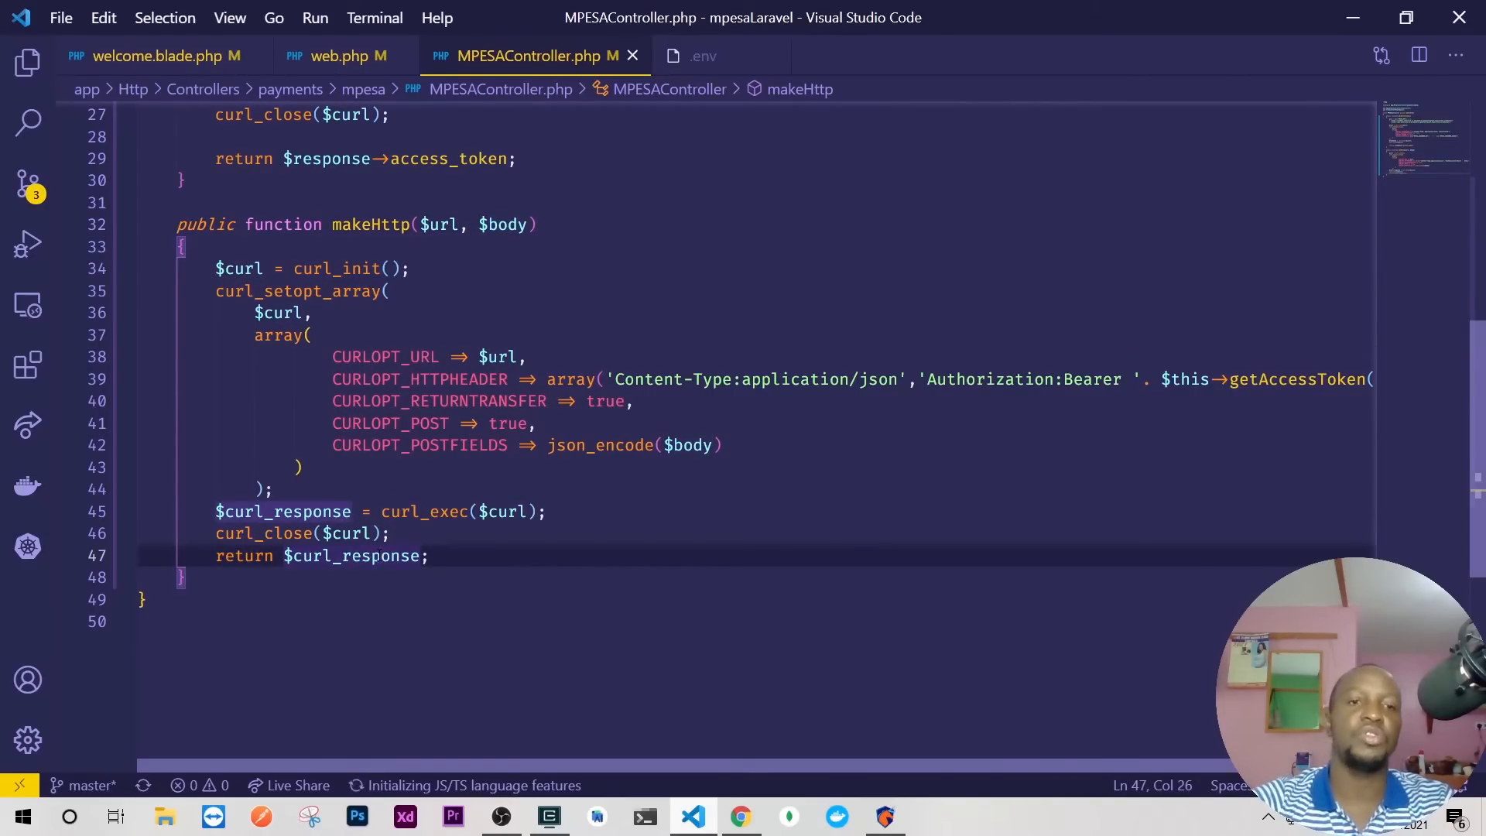
click(742, 816)
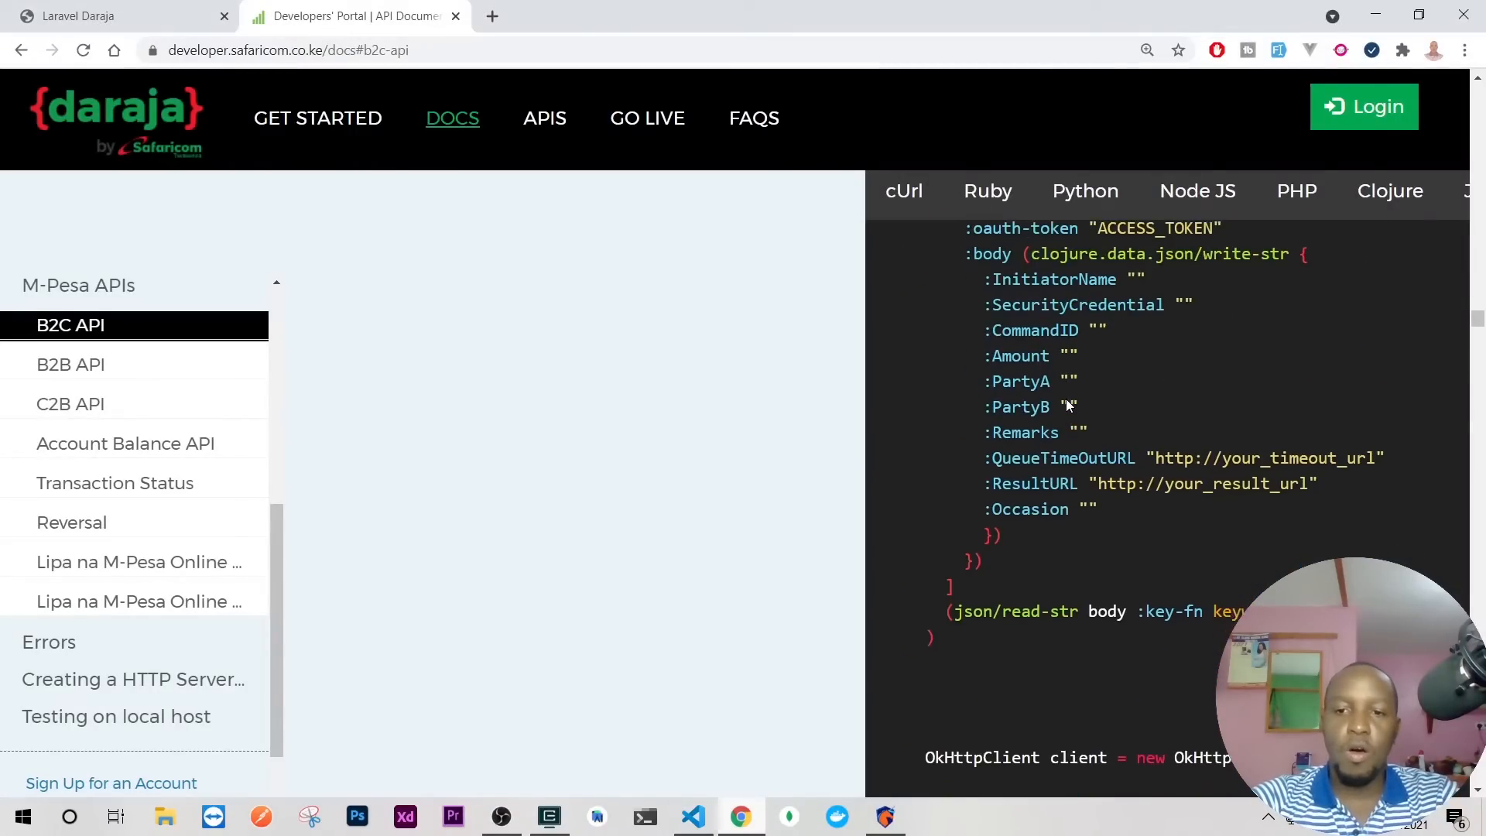
Review the B2B API's PHP sample request body in the Daraja docs, then return to the editor
click(70, 364)
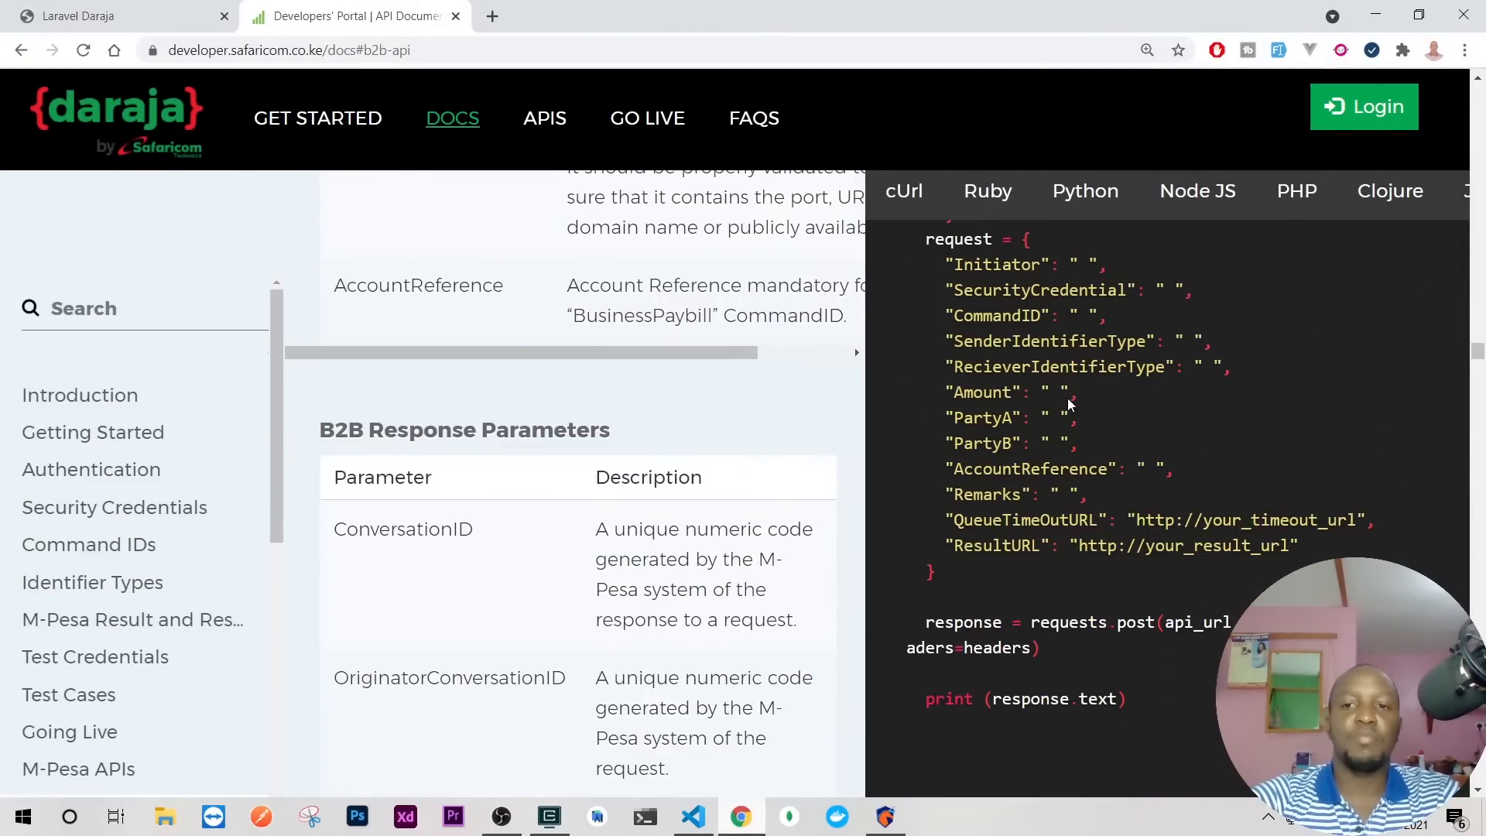
click(1297, 190)
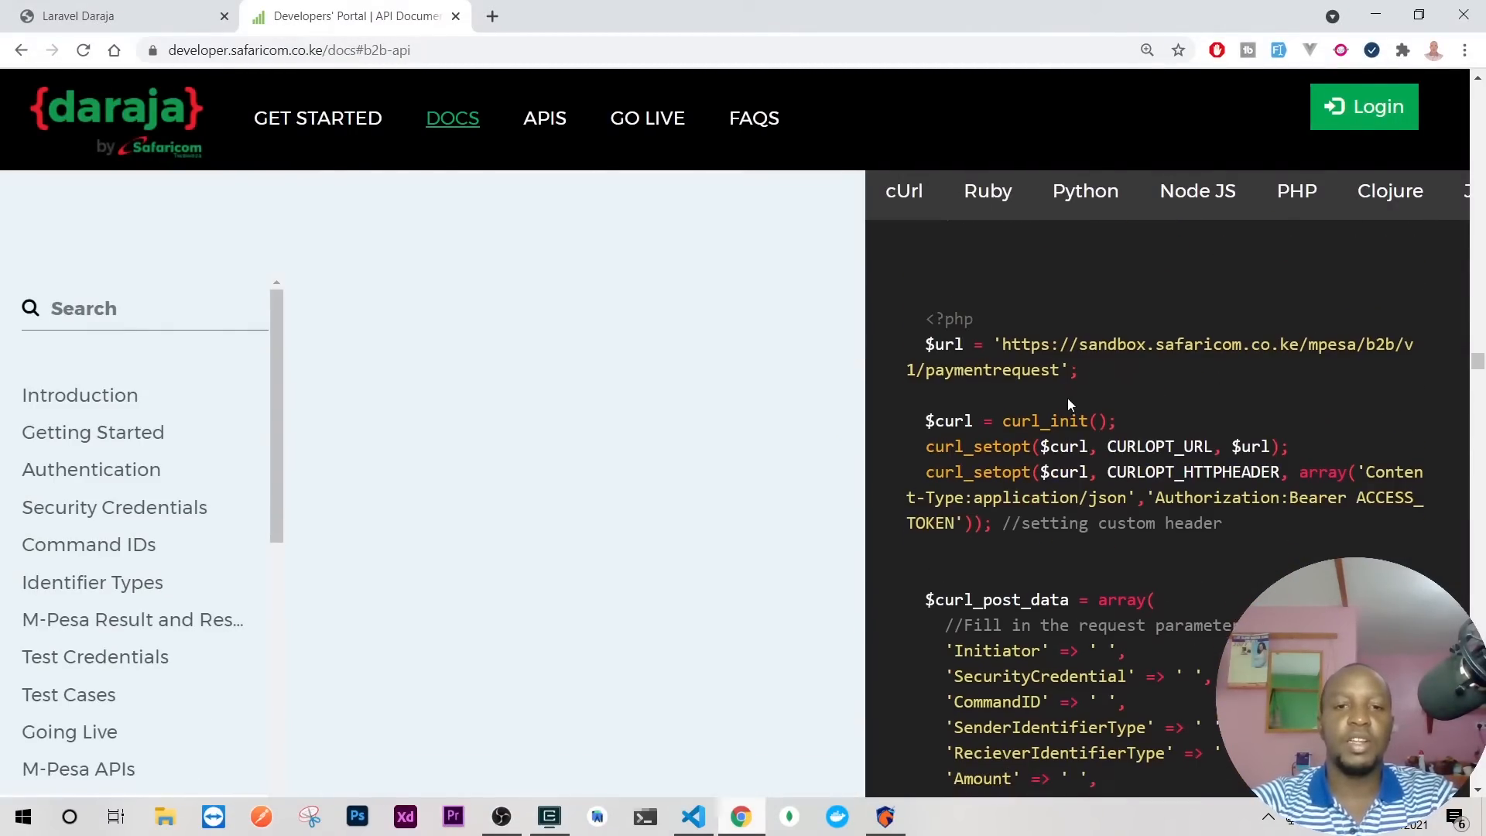
scroll(down, 3)
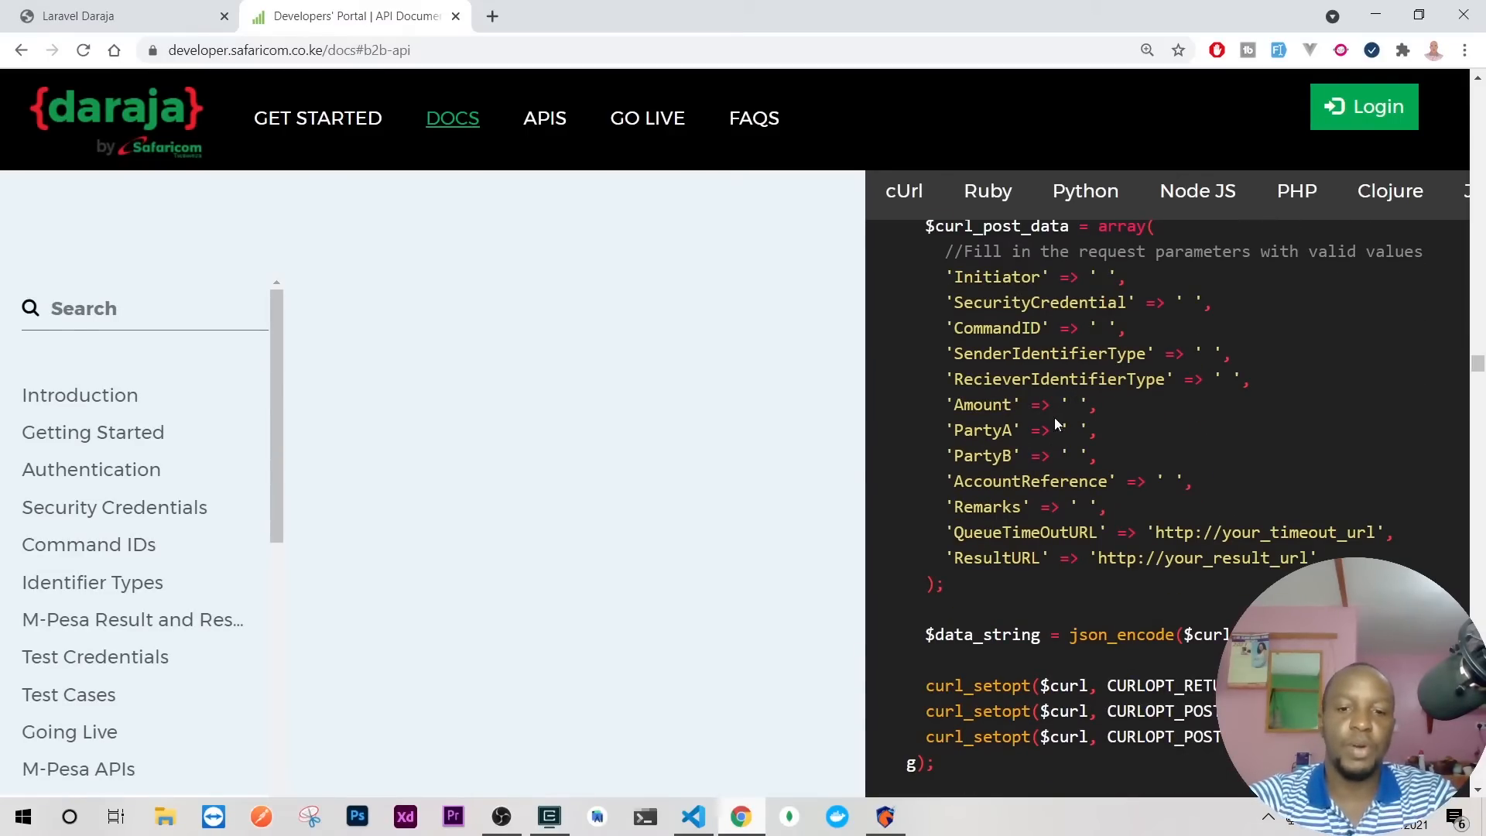
click(690, 816)
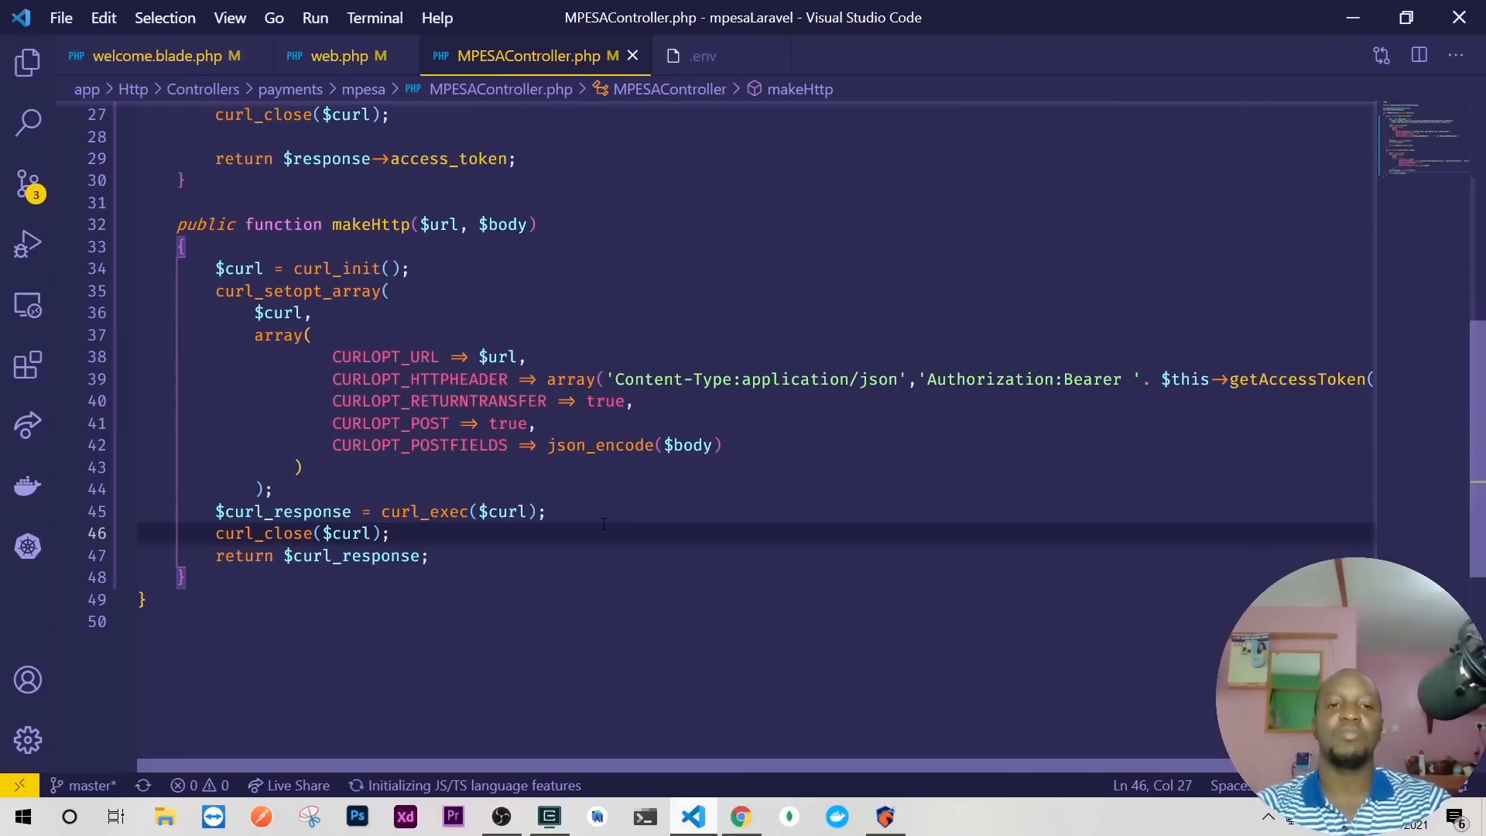
click(390, 533)
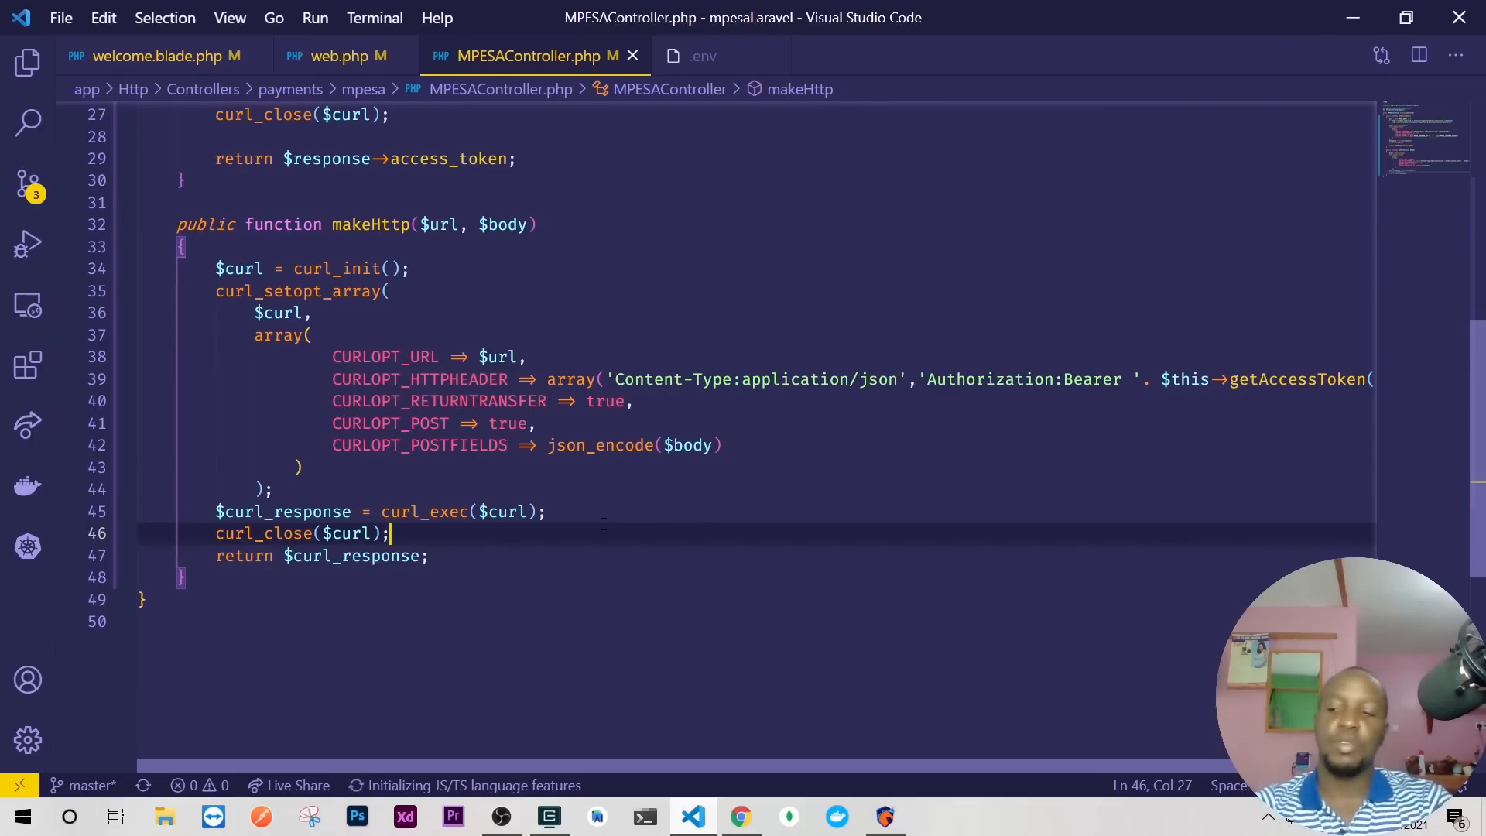
mouse_move(618, 619)
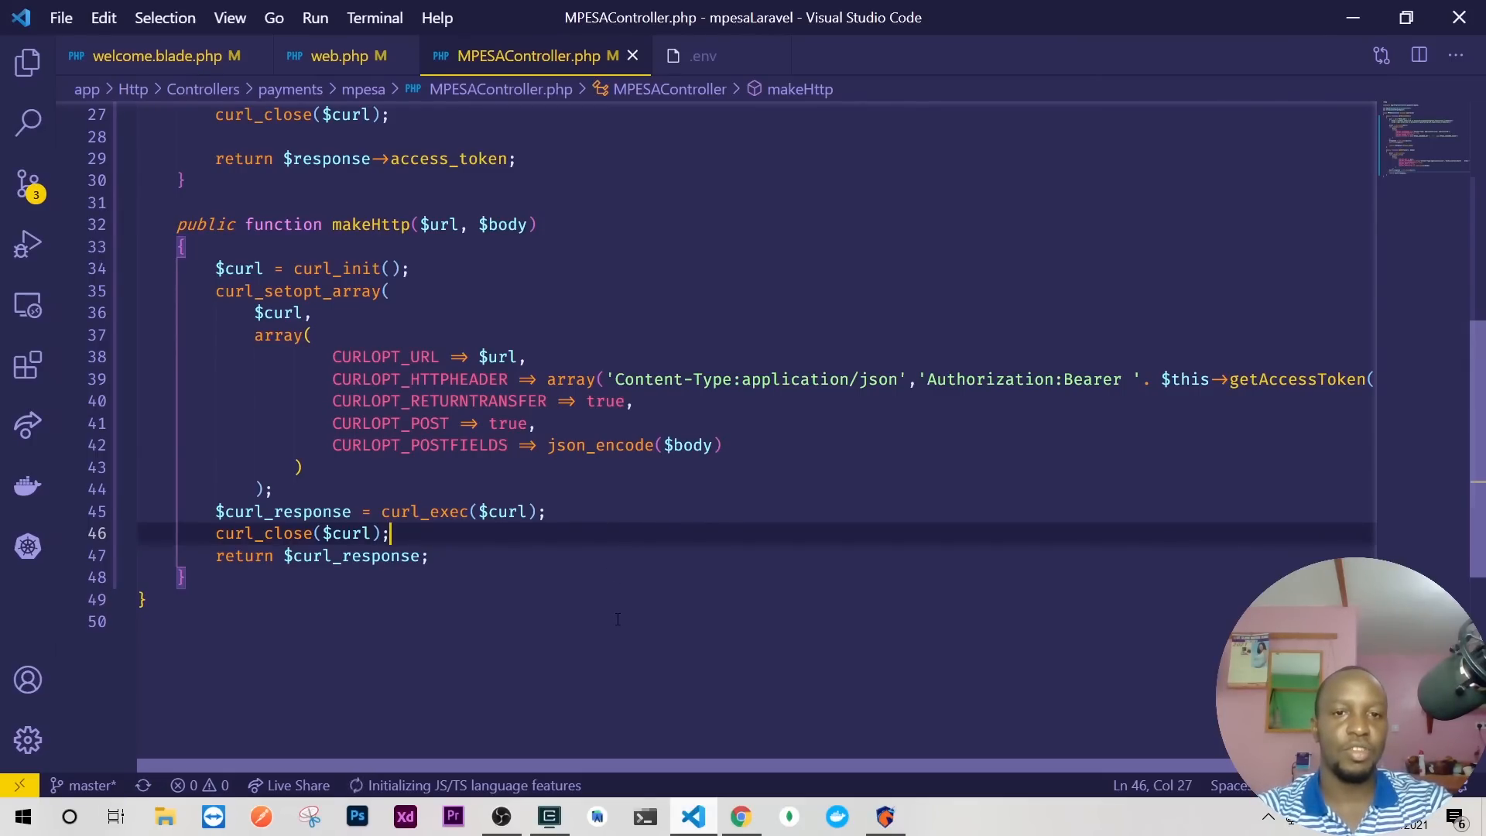